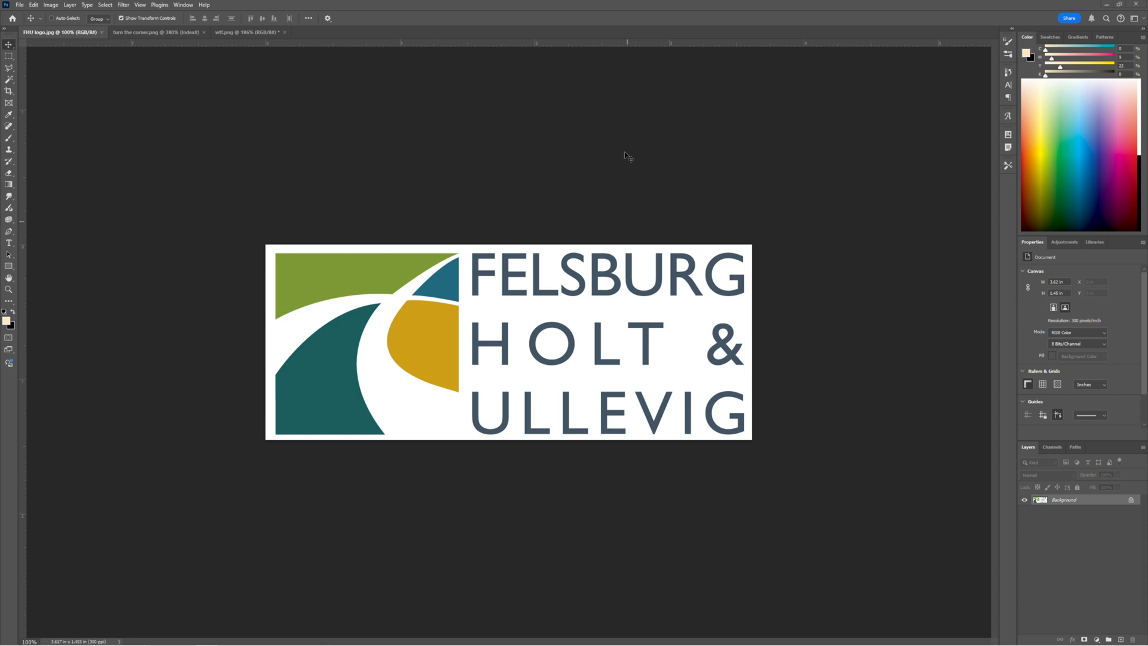
{"action": "mouse_move", "coordinate": [311, 435]}
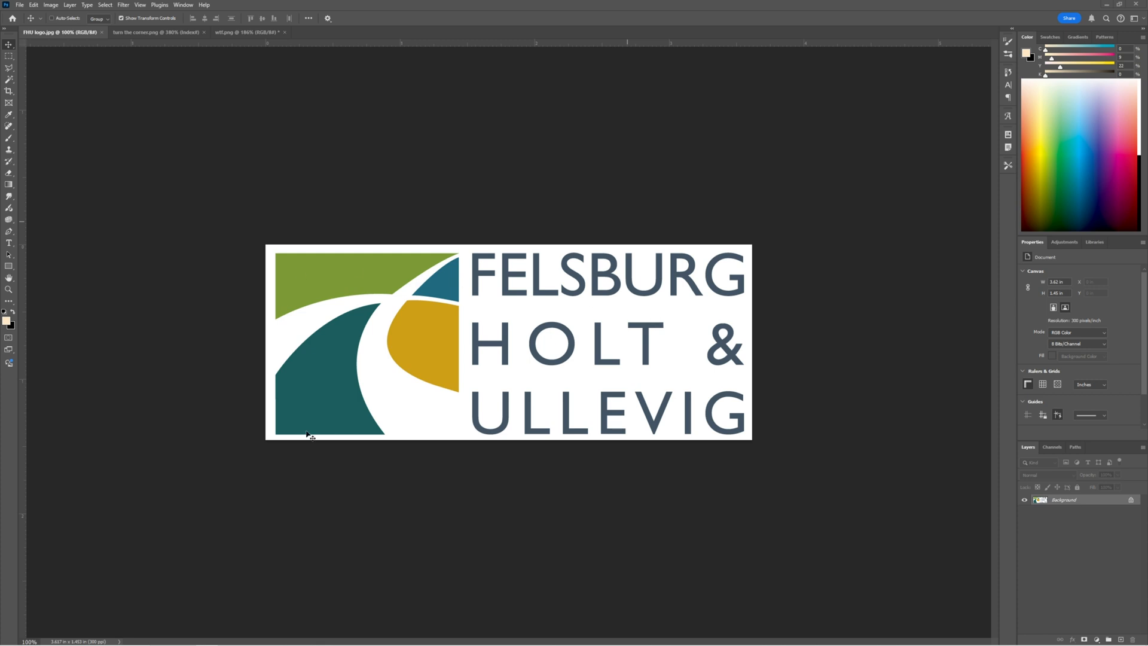
{"action": "mouse_move", "coordinate": [660, 492]}
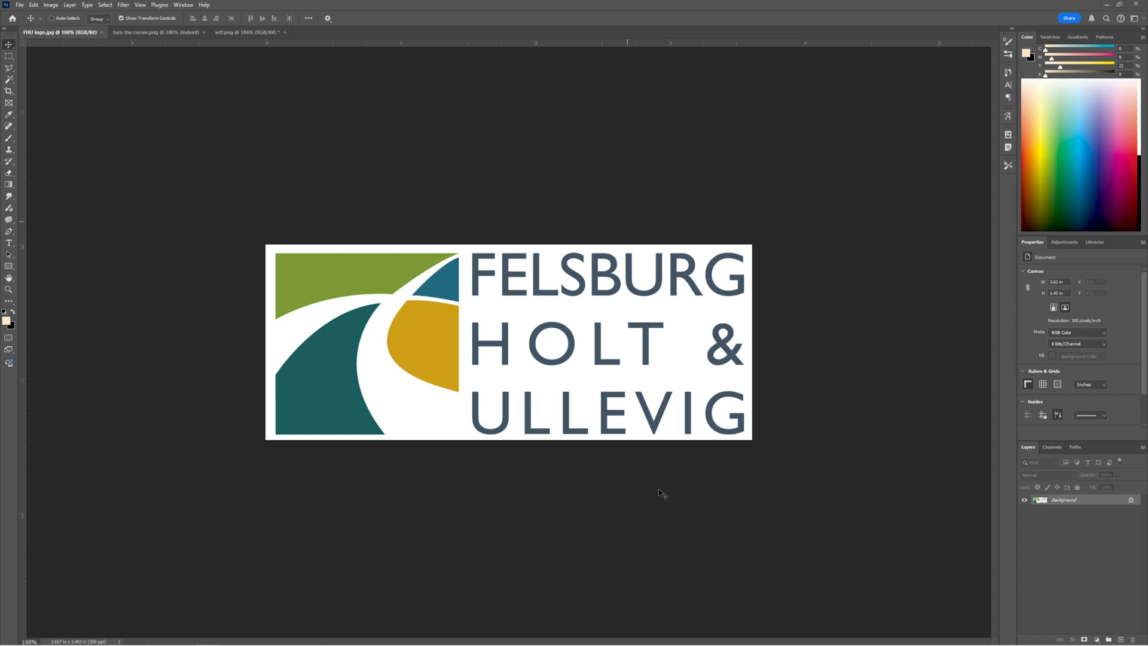
{"action": "mouse_move", "coordinate": [657, 483]}
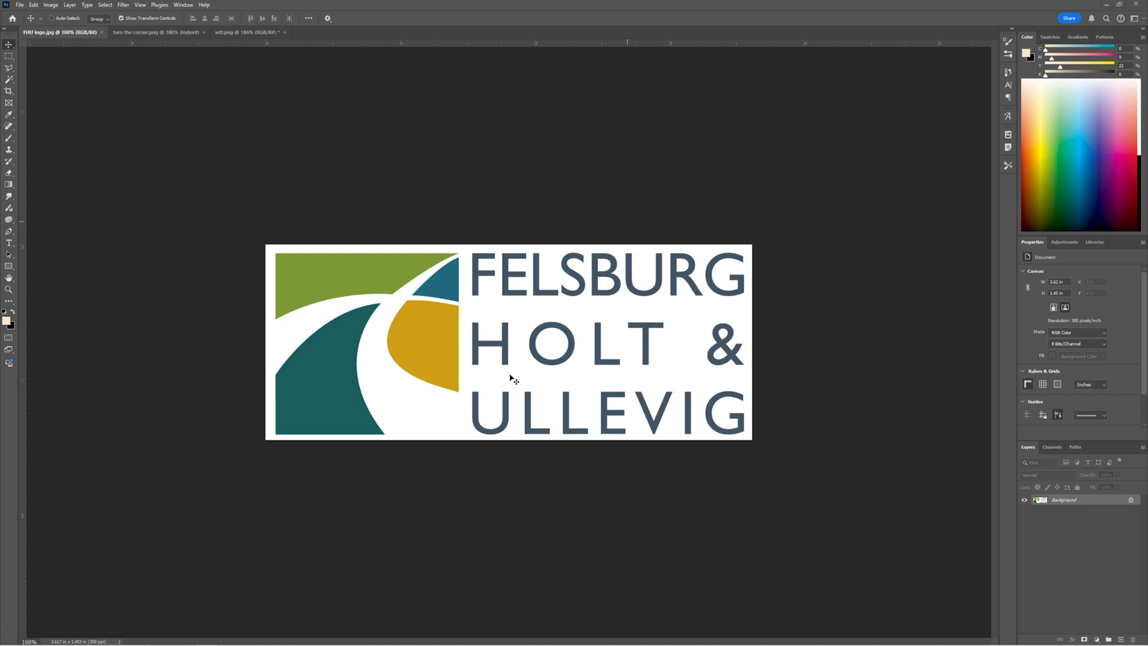
{"action": "mouse_move", "coordinate": [702, 450]}
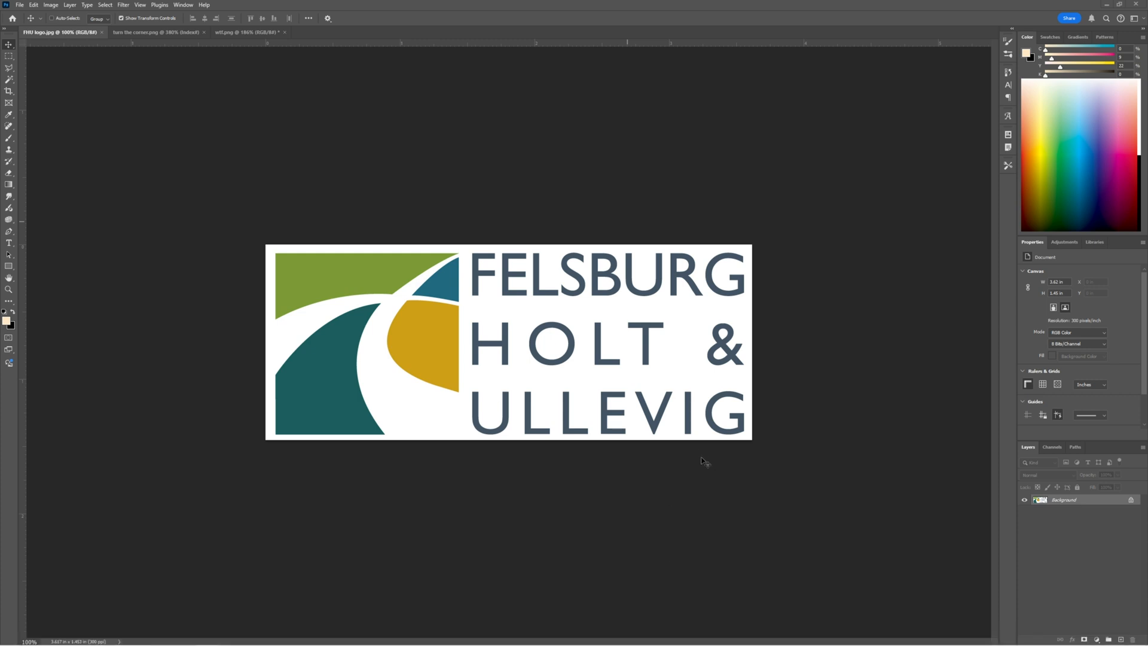
{"action": "mouse_move", "coordinate": [1008, 288]}
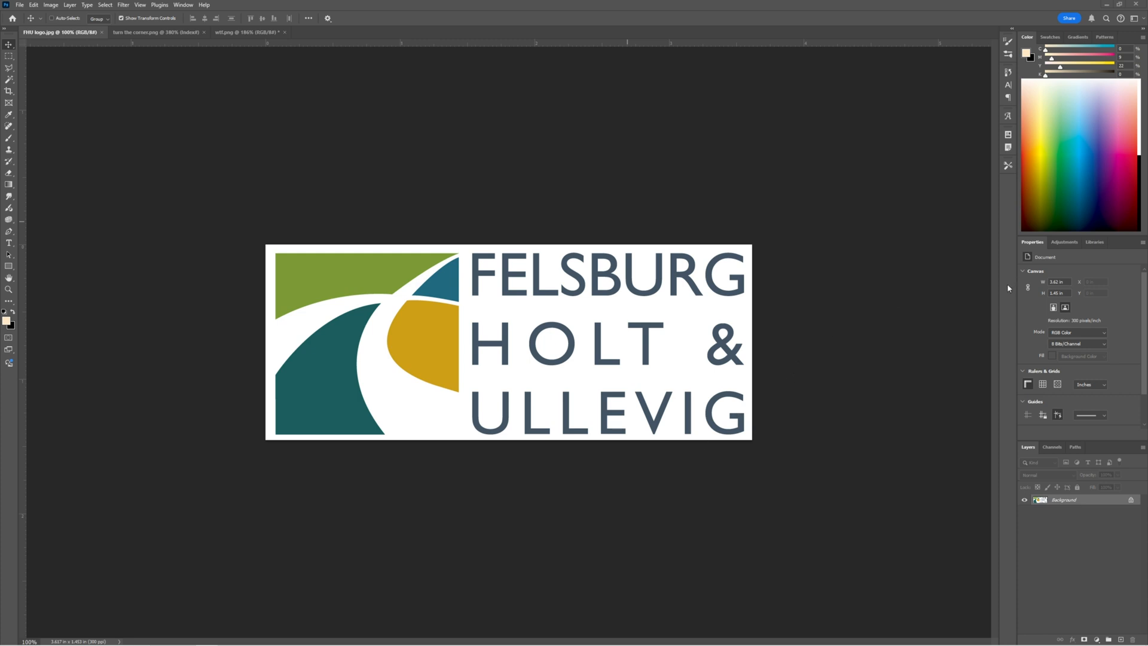
{"action": "mouse_move", "coordinate": [445, 194]}
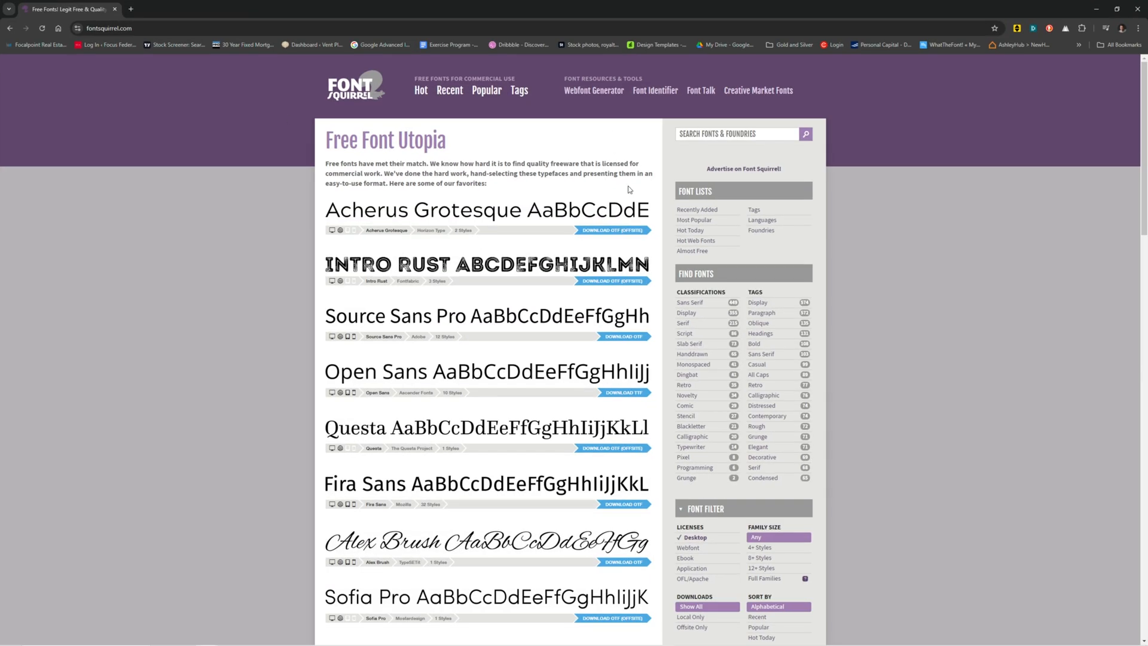
{"action": "mouse_move", "coordinate": [701, 90]}
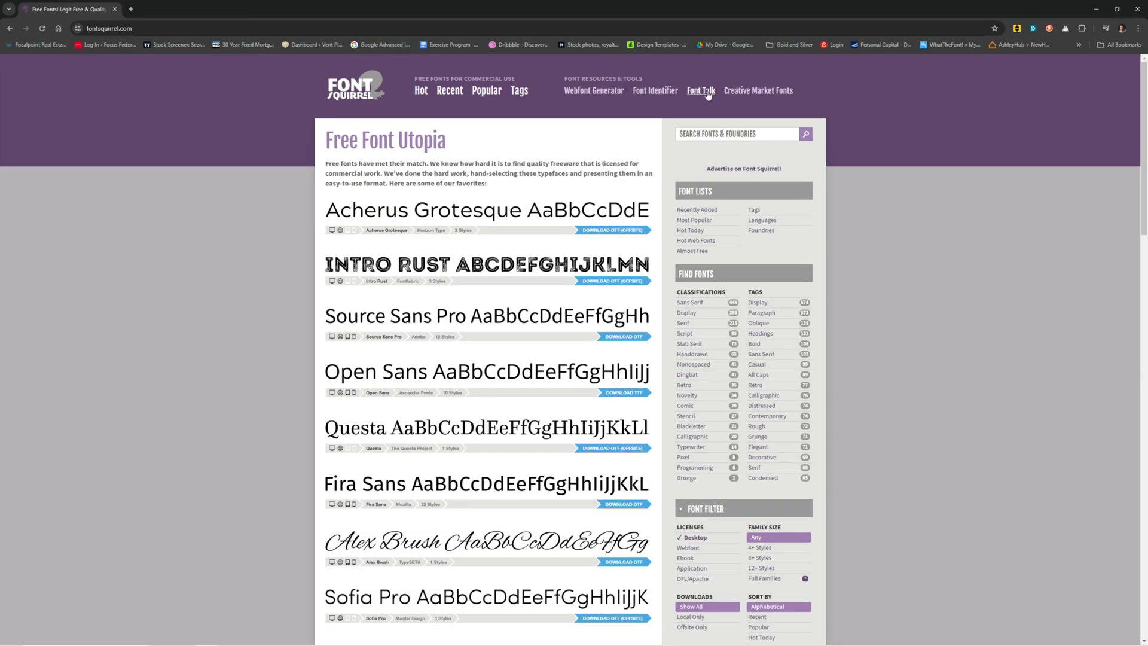
{"action": "mouse_move", "coordinate": [654, 90]}
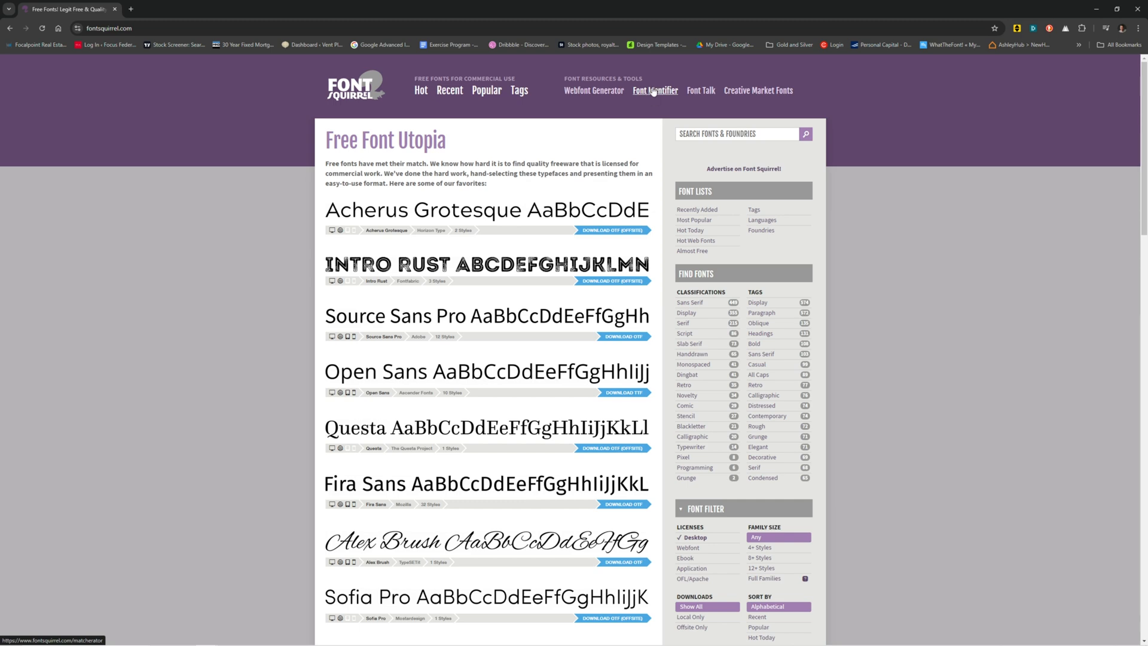
Go to Font Squirrel's Font Identifier page from the top navigation.
{"action": "left_click", "coordinate": [654, 90]}
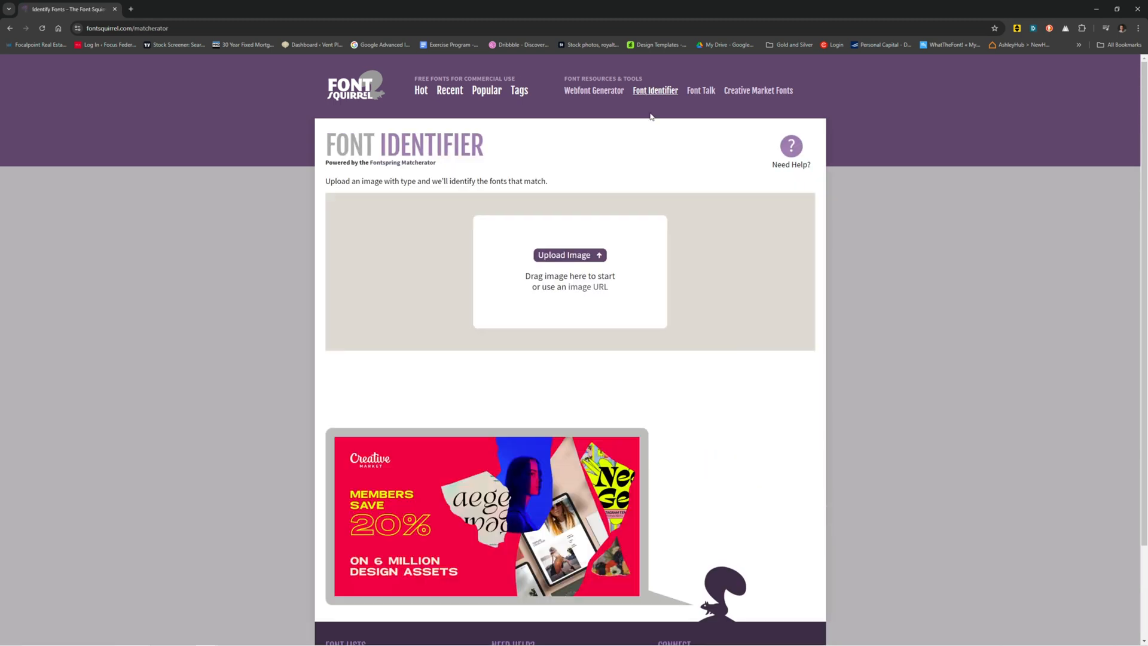
Upload FHU logo.jpg from Quick access recent files to the Font Identifier.
{"action": "left_click", "coordinate": [569, 255]}
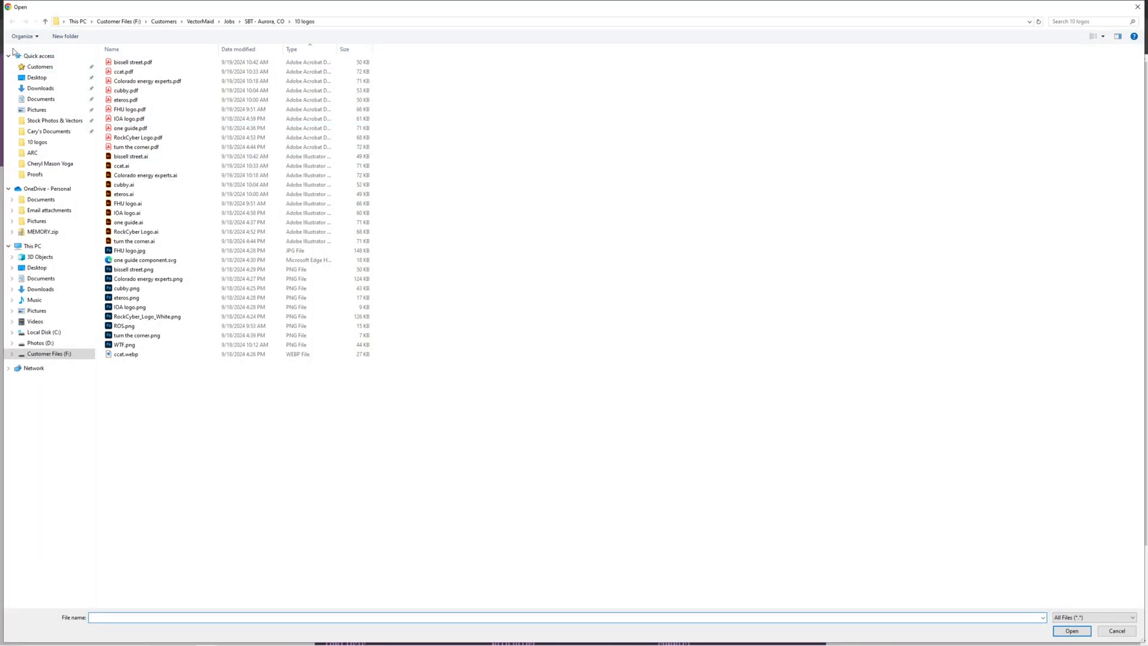
{"action": "left_click", "coordinate": [38, 57]}
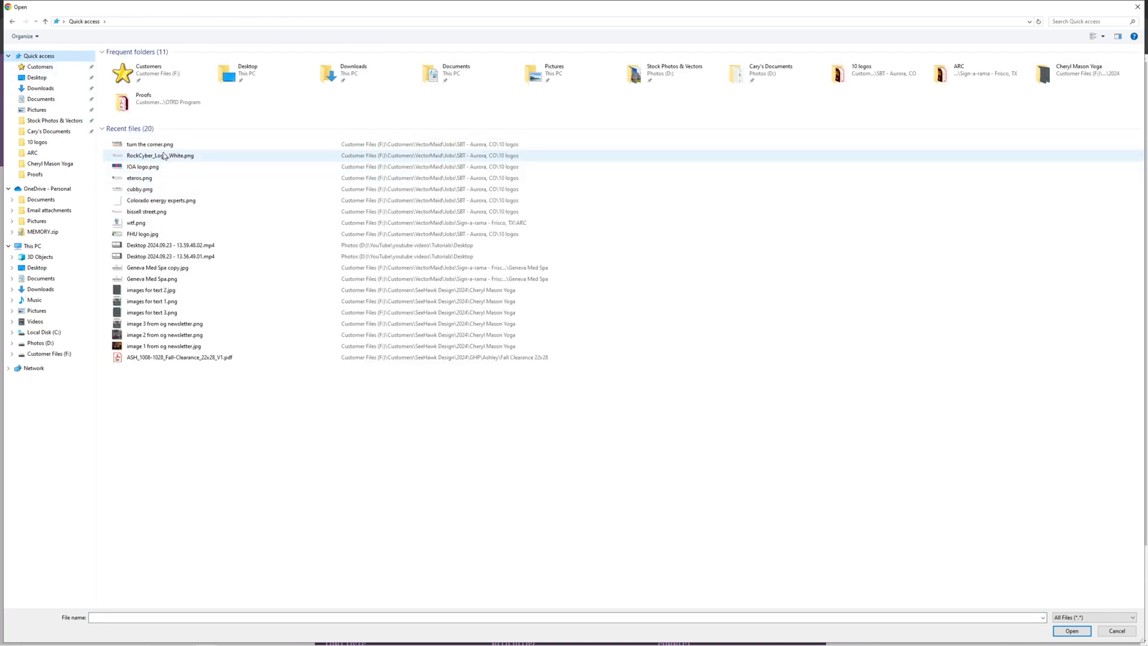
{"action": "left_click", "coordinate": [136, 223]}
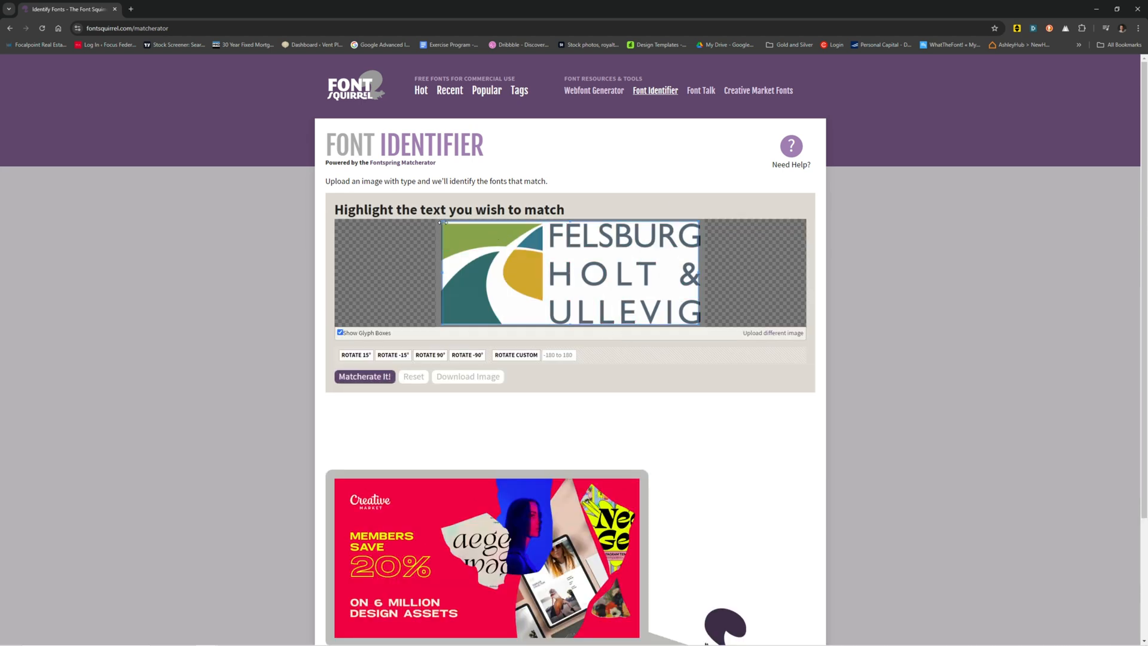
Box the word FELSBURG in the logo and run Matcherate It! on it.
{"action": "left_click", "coordinate": [365, 376]}
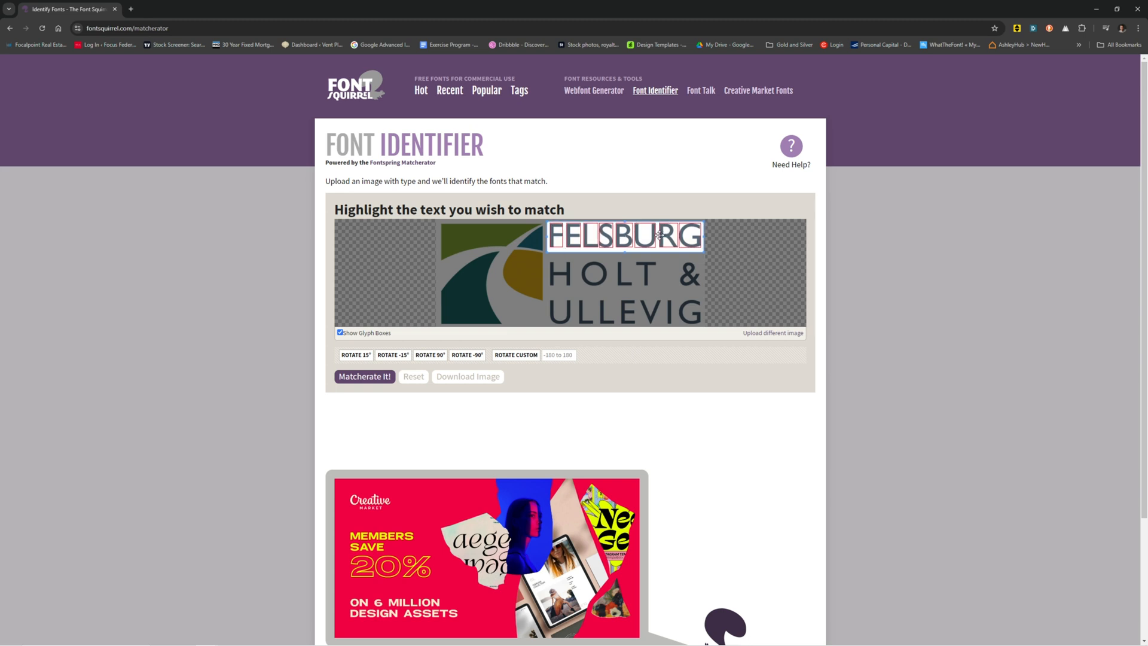
{"action": "mouse_move", "coordinate": [665, 239]}
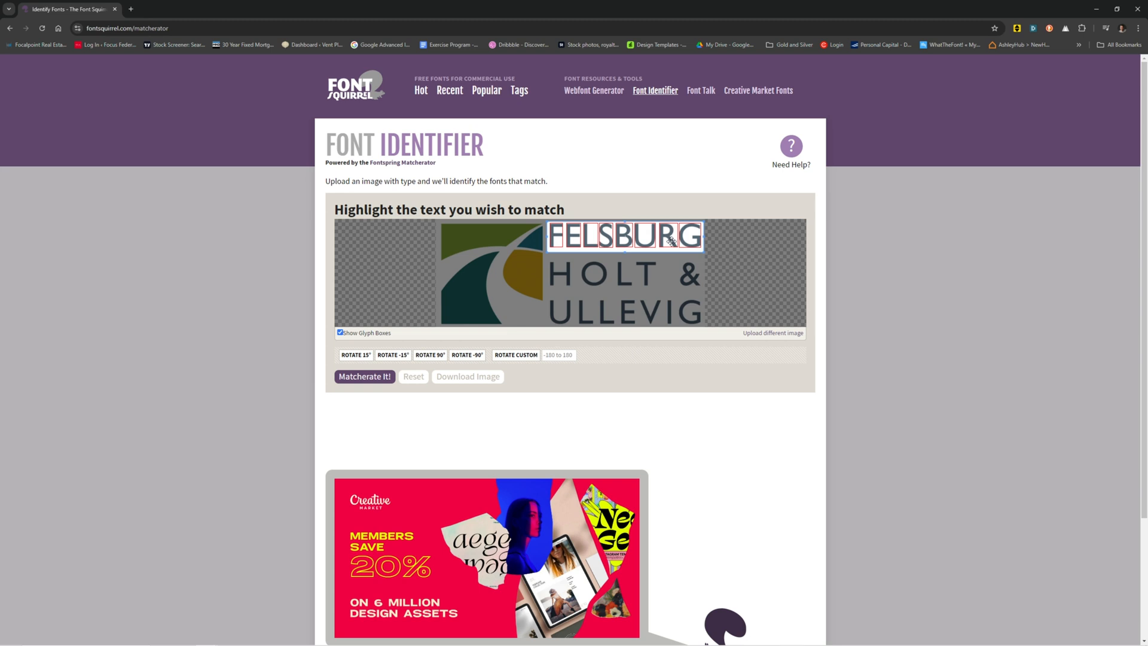
{"action": "mouse_move", "coordinate": [688, 231]}
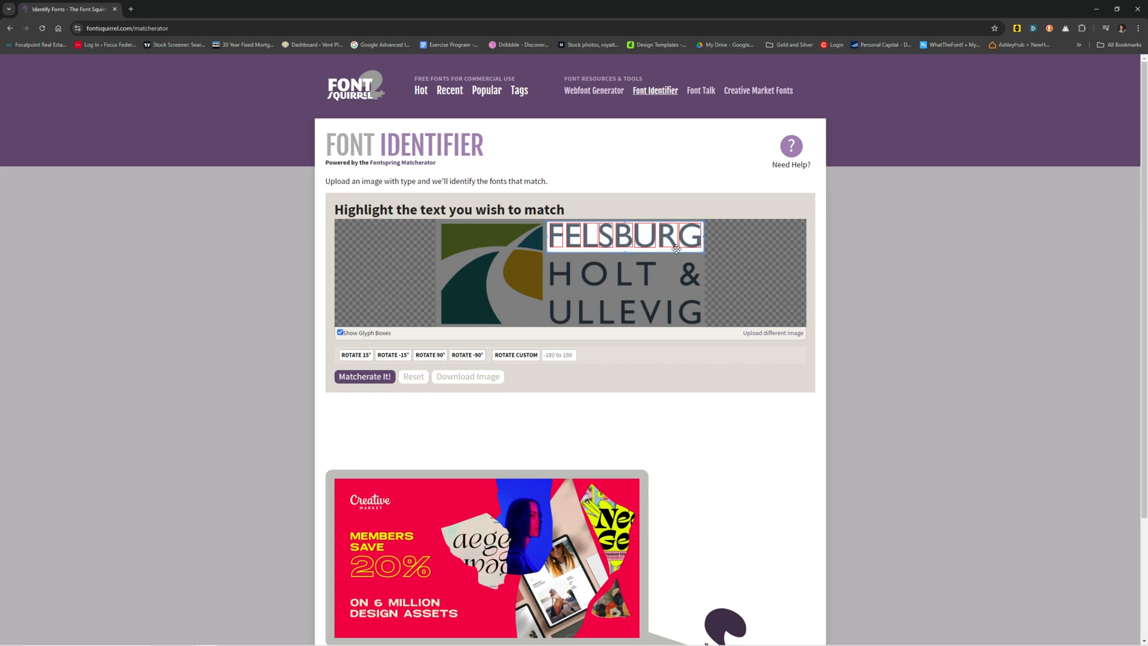
{"action": "mouse_move", "coordinate": [689, 249]}
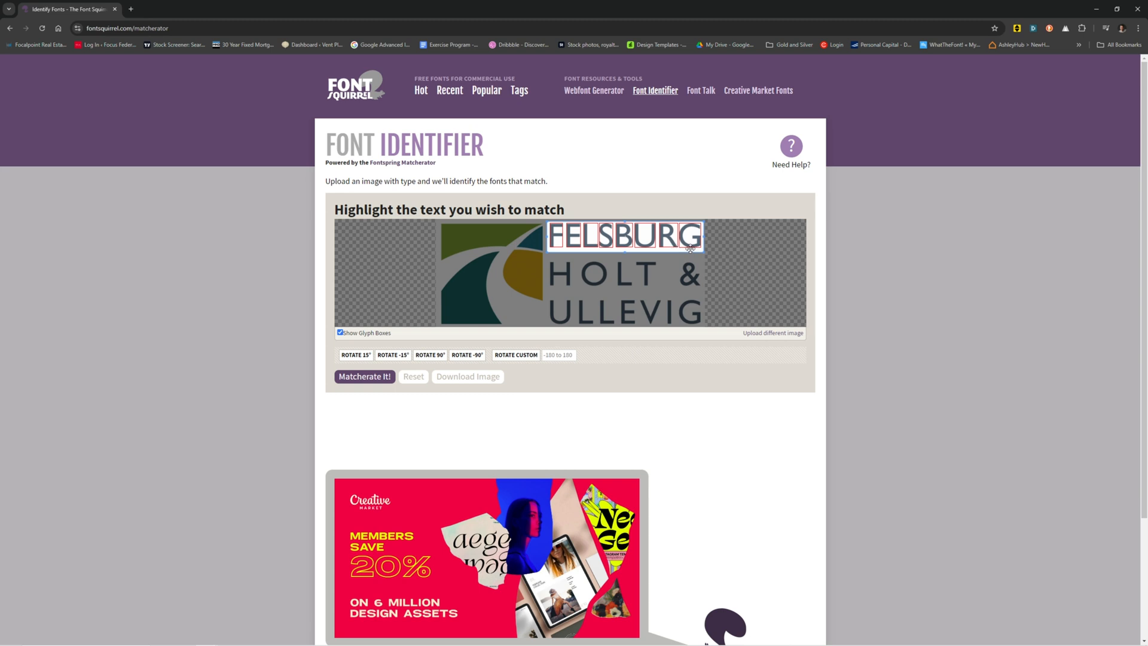
{"action": "mouse_move", "coordinate": [551, 276]}
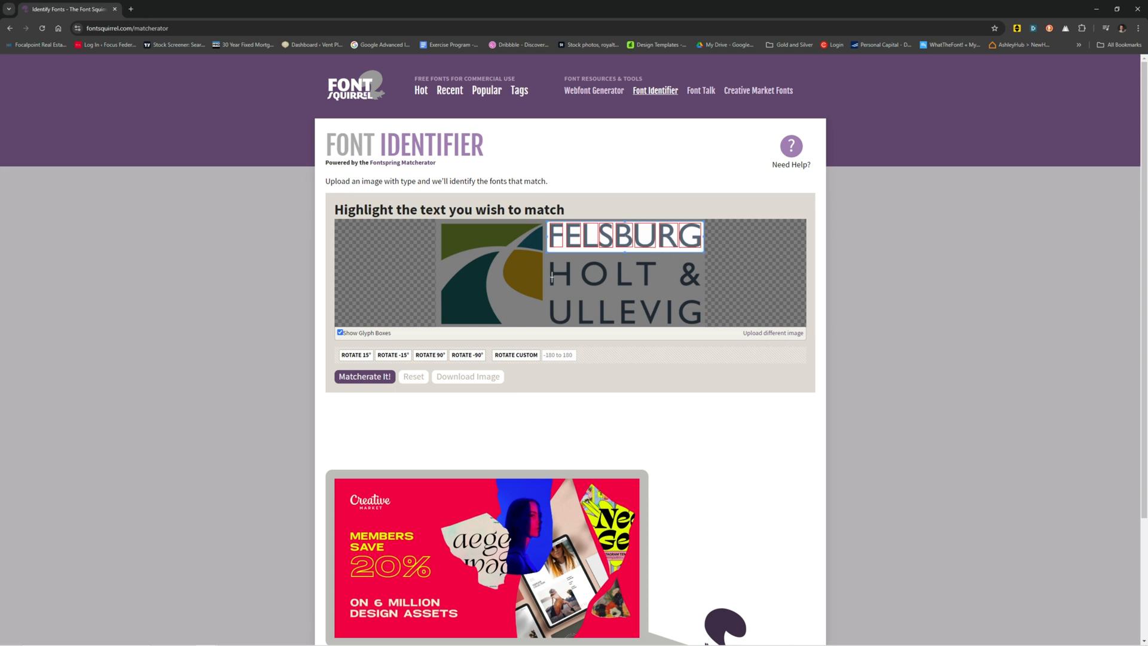
{"action": "mouse_move", "coordinate": [443, 345]}
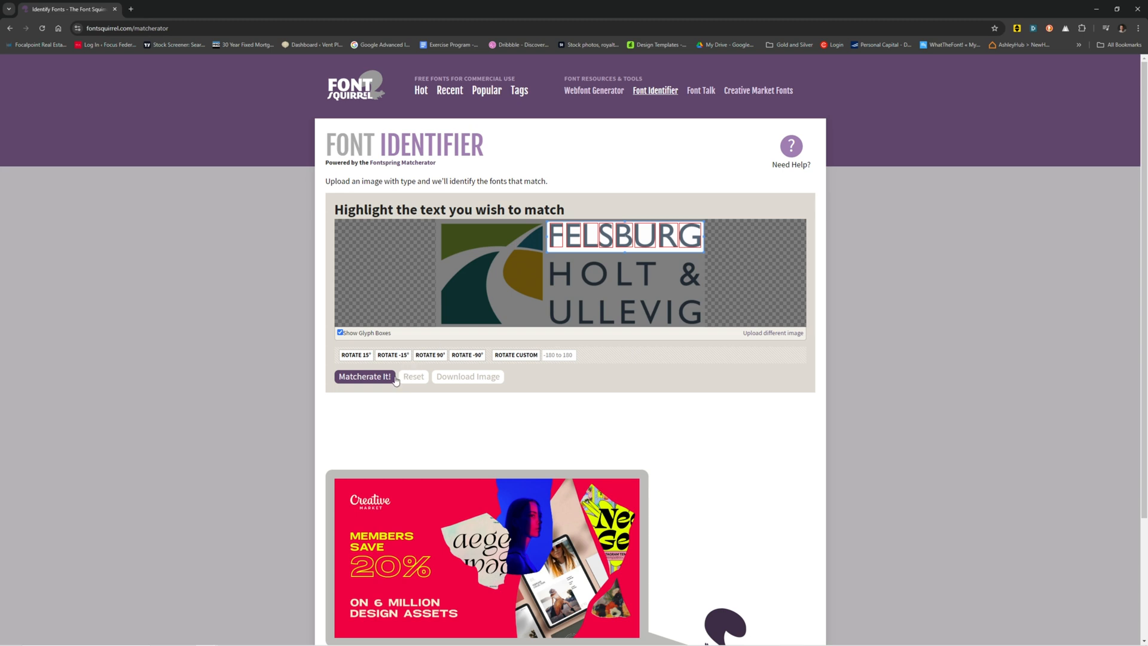
{"action": "mouse_move", "coordinate": [701, 219]}
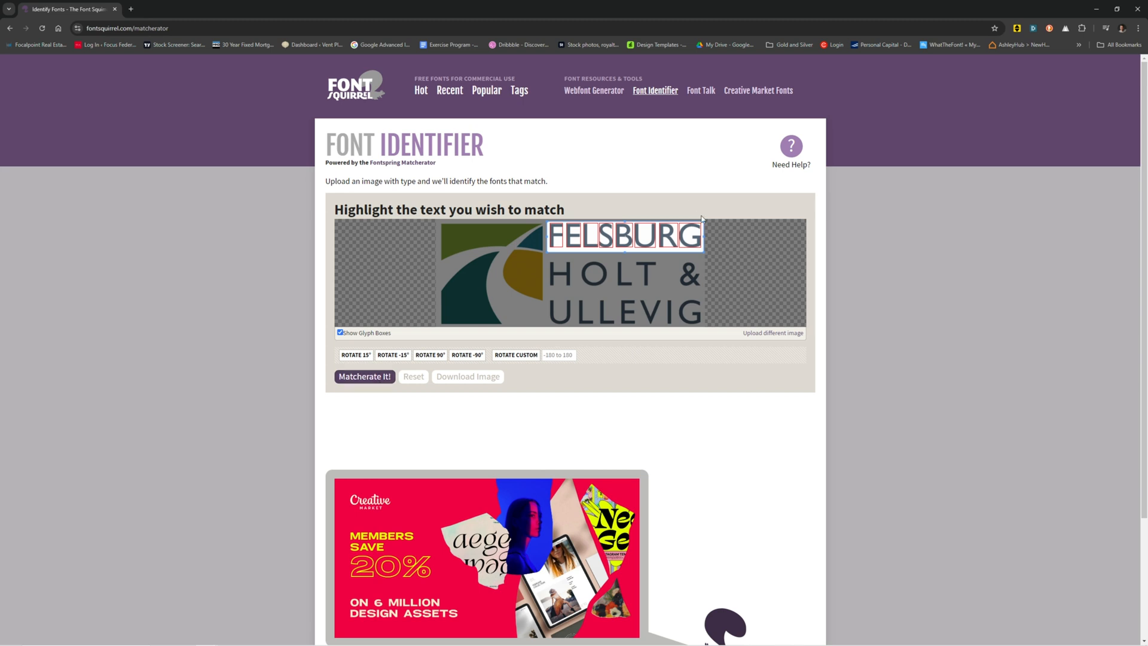
{"action": "left_click", "coordinate": [364, 377]}
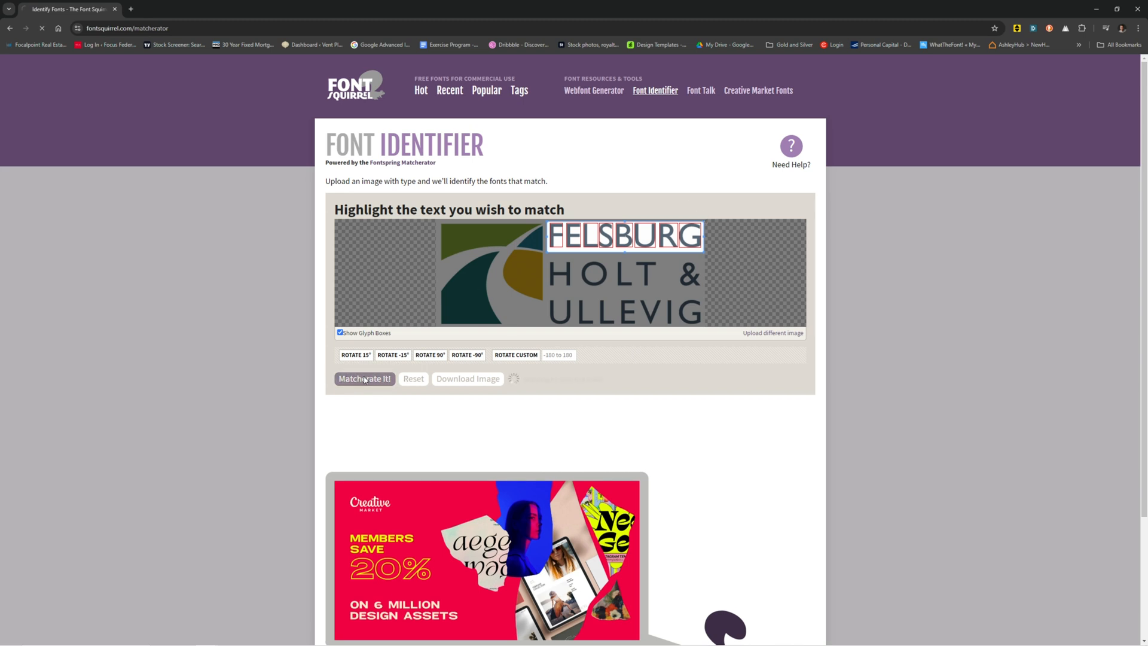
{"action": "left_click", "coordinate": [363, 379]}
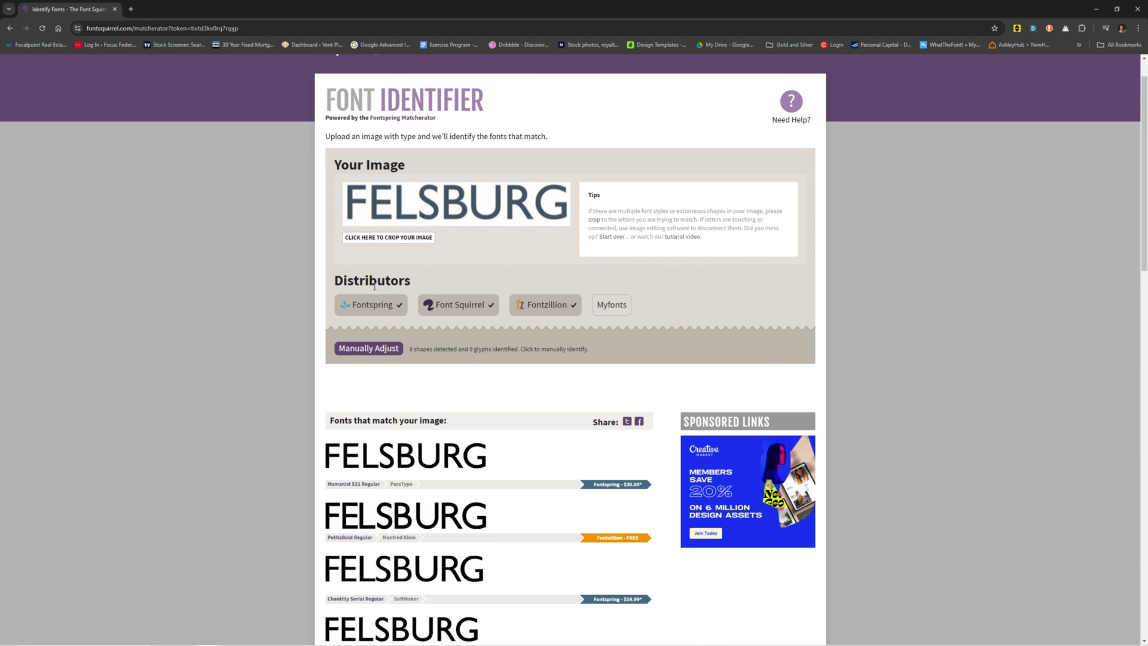
{"action": "mouse_move", "coordinate": [611, 305]}
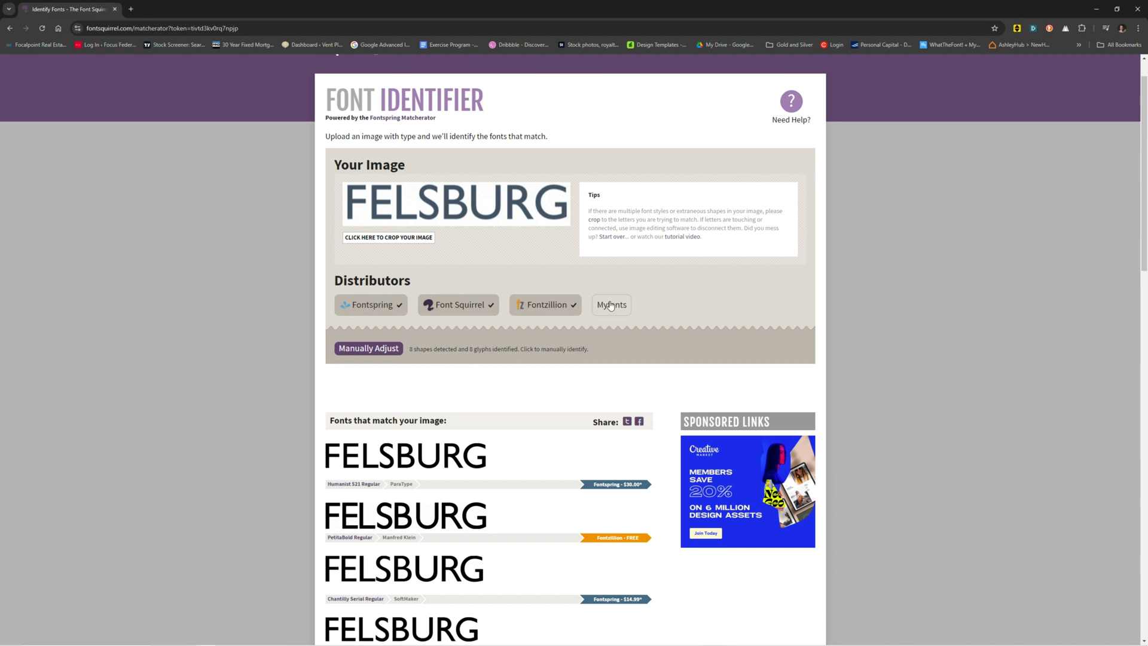
{"action": "scroll", "scroll_direction": "down", "scroll_amount": 3}
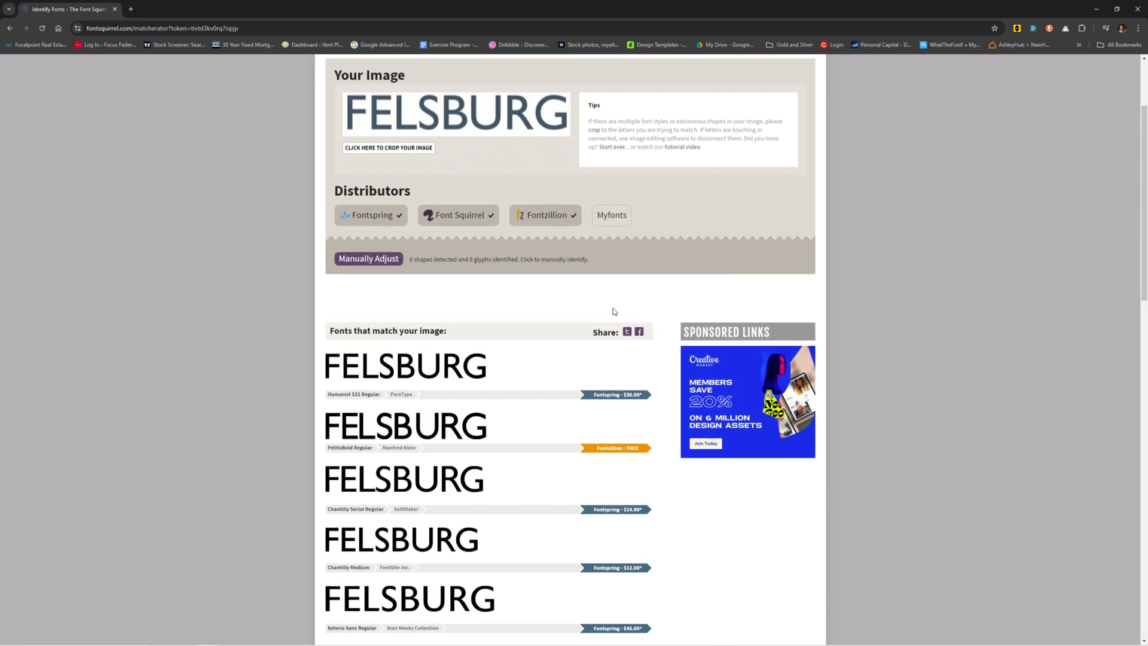
{"action": "mouse_move", "coordinate": [609, 218]}
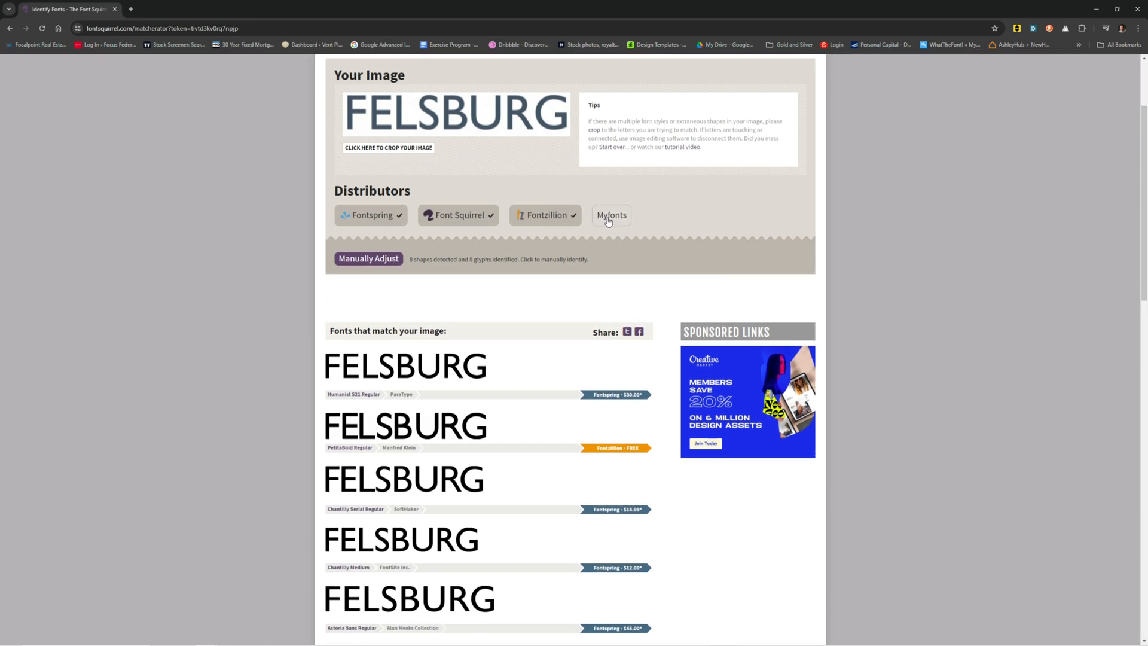
{"action": "scroll", "scroll_direction": "down", "scroll_amount": 3}
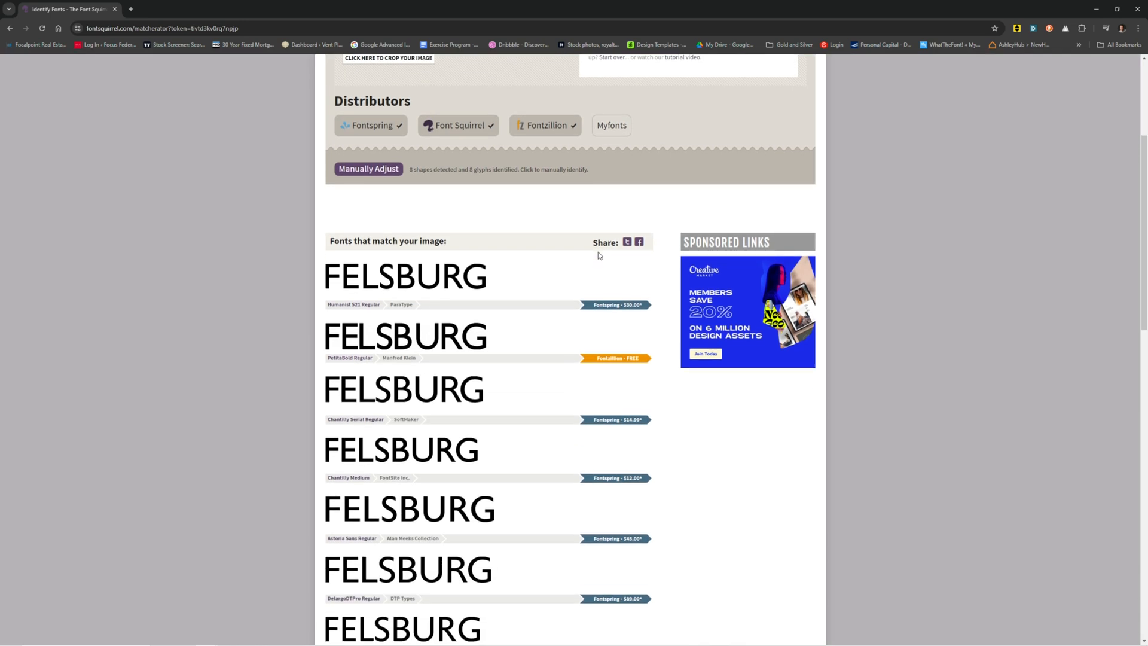
{"action": "mouse_move", "coordinate": [427, 467]}
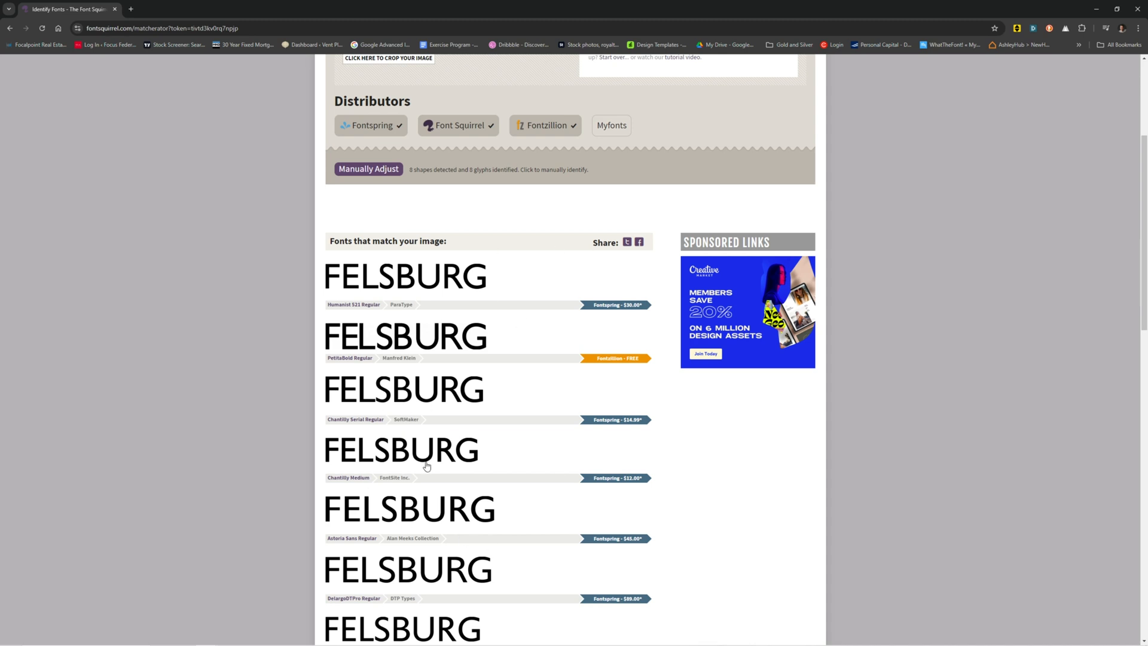
{"action": "mouse_move", "coordinate": [427, 465]}
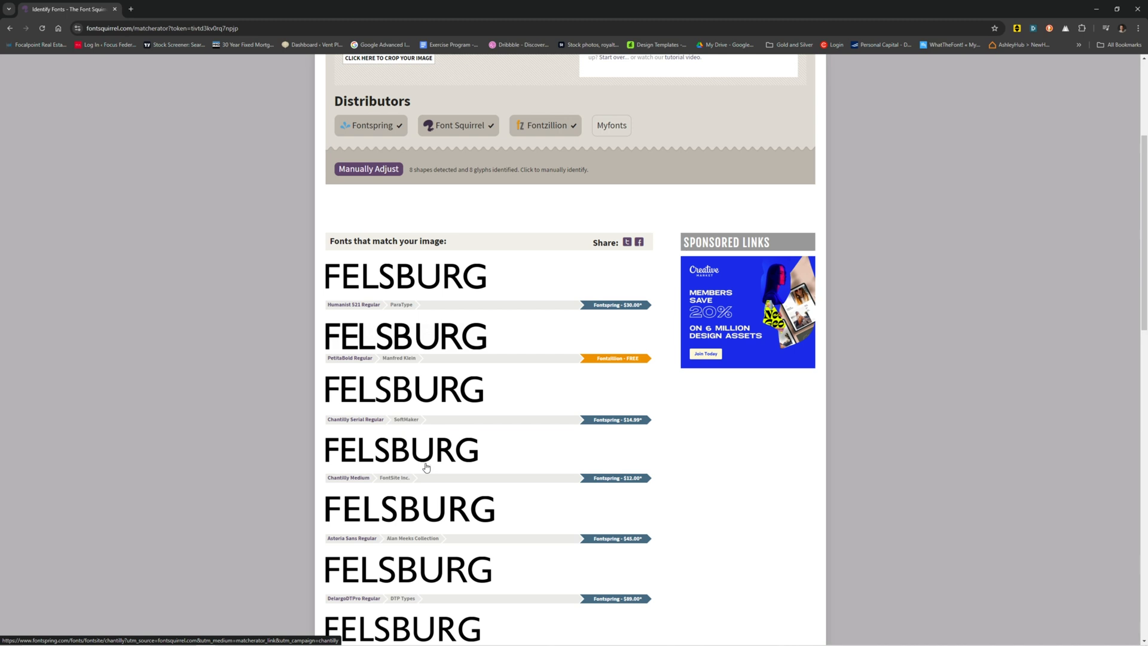
{"action": "mouse_move", "coordinate": [421, 451]}
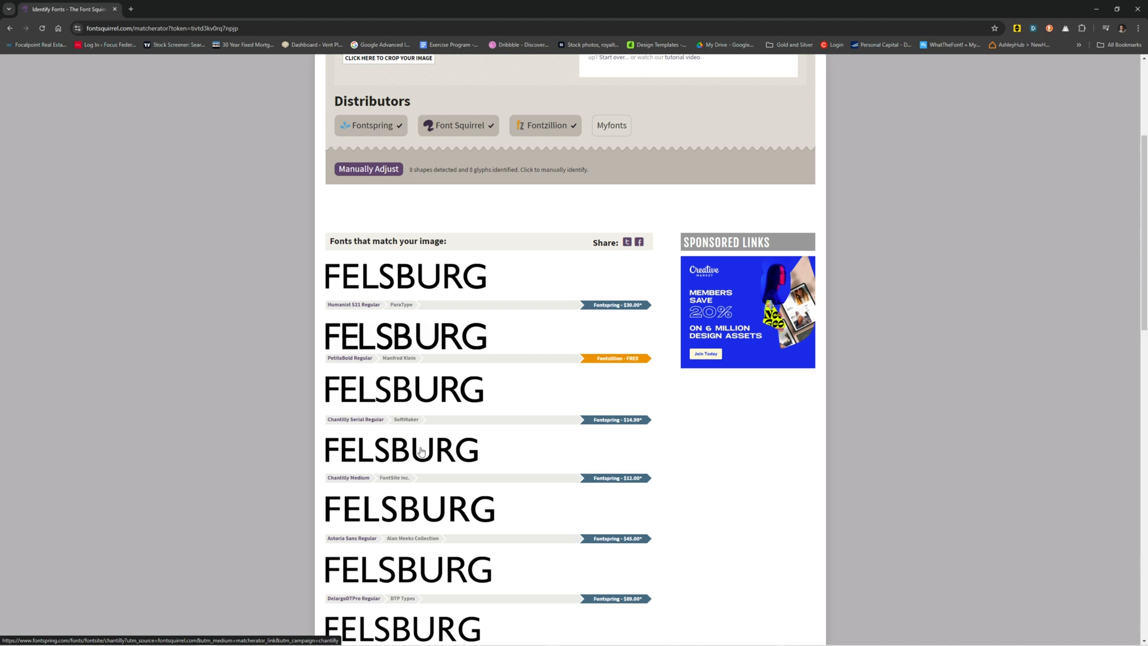
{"action": "mouse_move", "coordinate": [423, 434]}
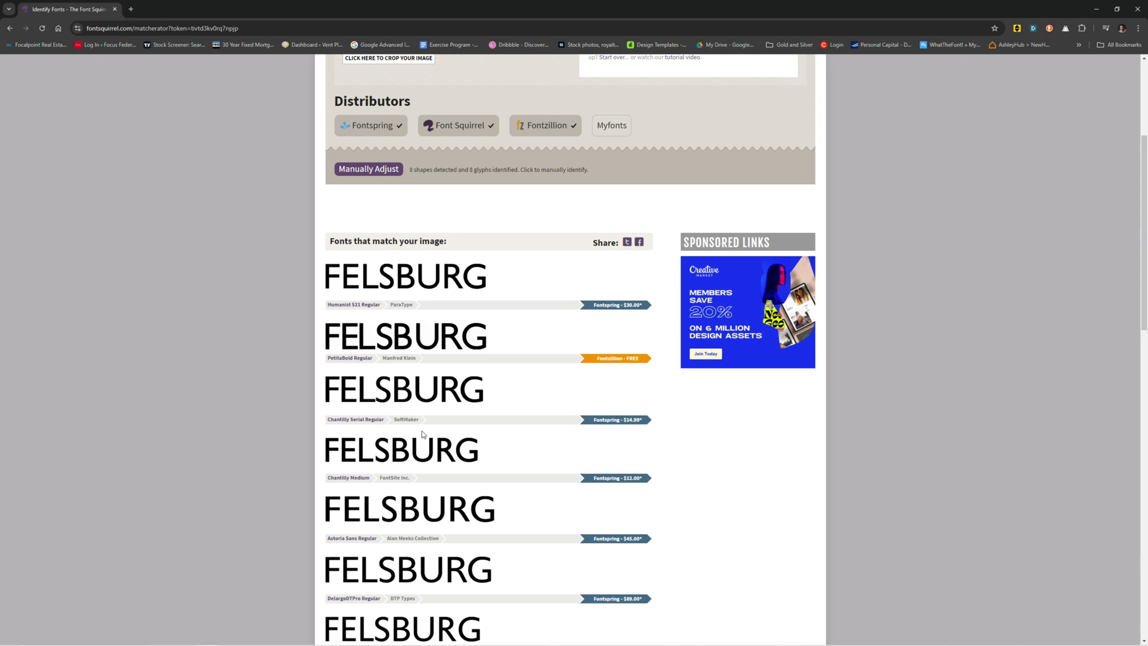
{"action": "scroll", "scroll_direction": "up", "scroll_amount": 3}
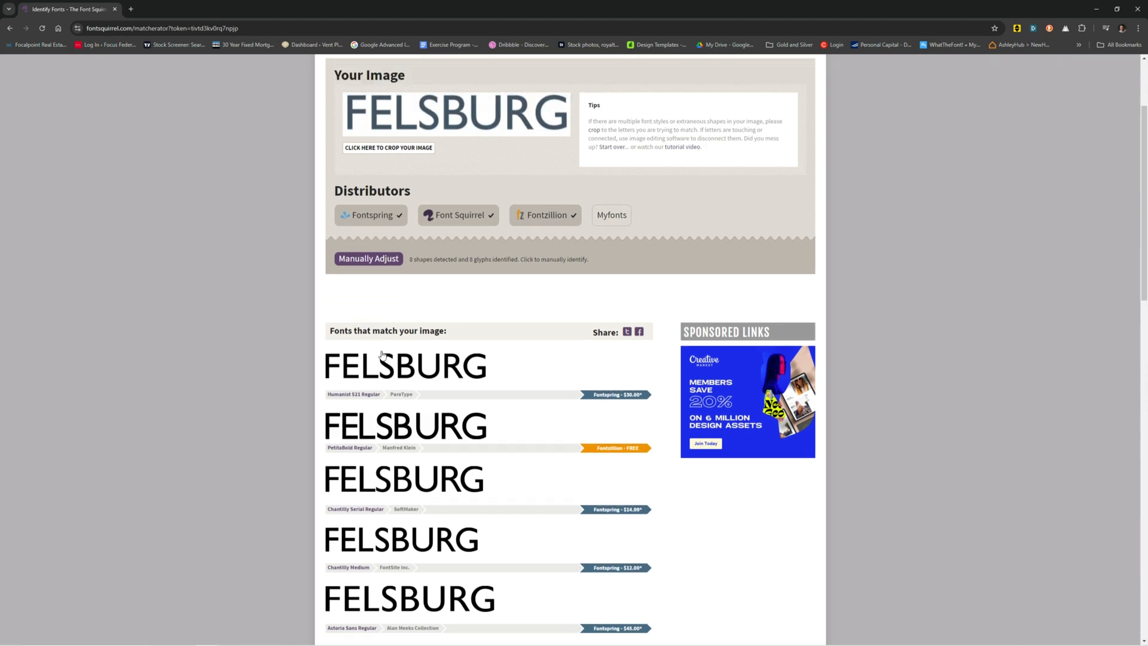
{"action": "mouse_move", "coordinate": [396, 395]}
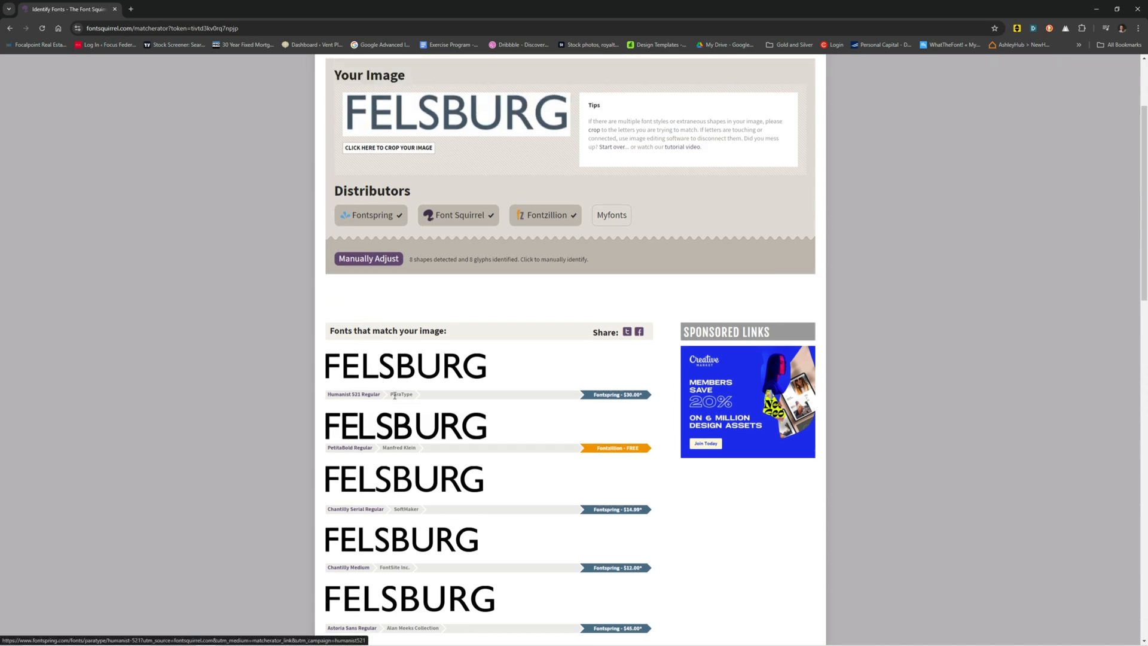
{"action": "scroll", "scroll_direction": "up", "scroll_amount": 3}
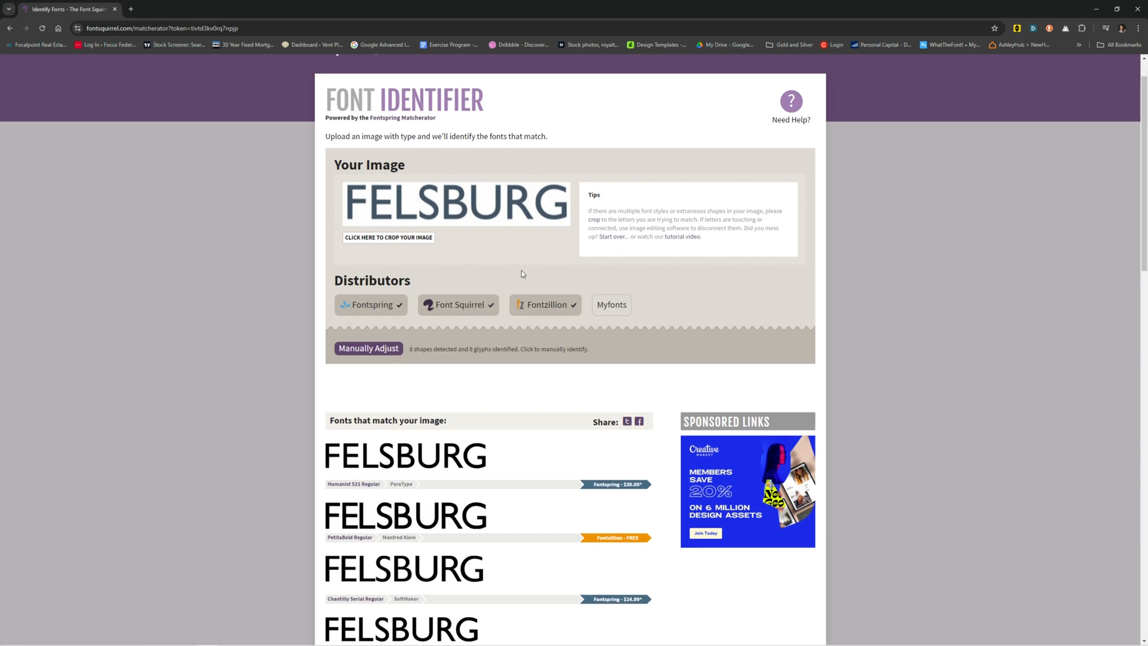
{"action": "mouse_move", "coordinate": [524, 202]}
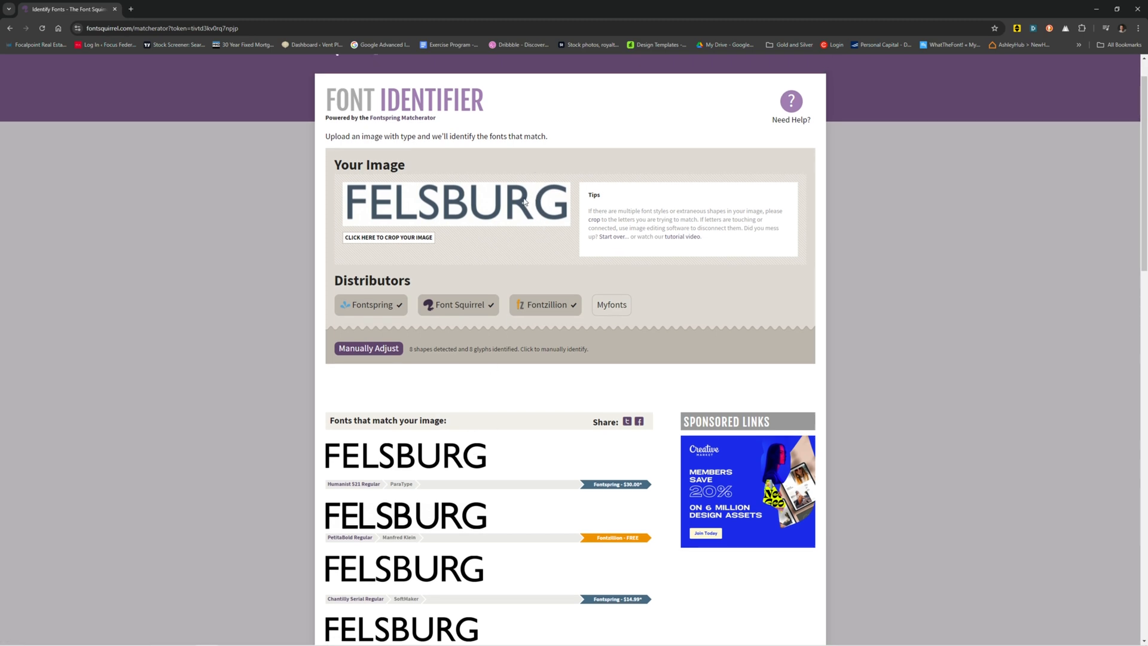
{"action": "mouse_move", "coordinate": [456, 455]}
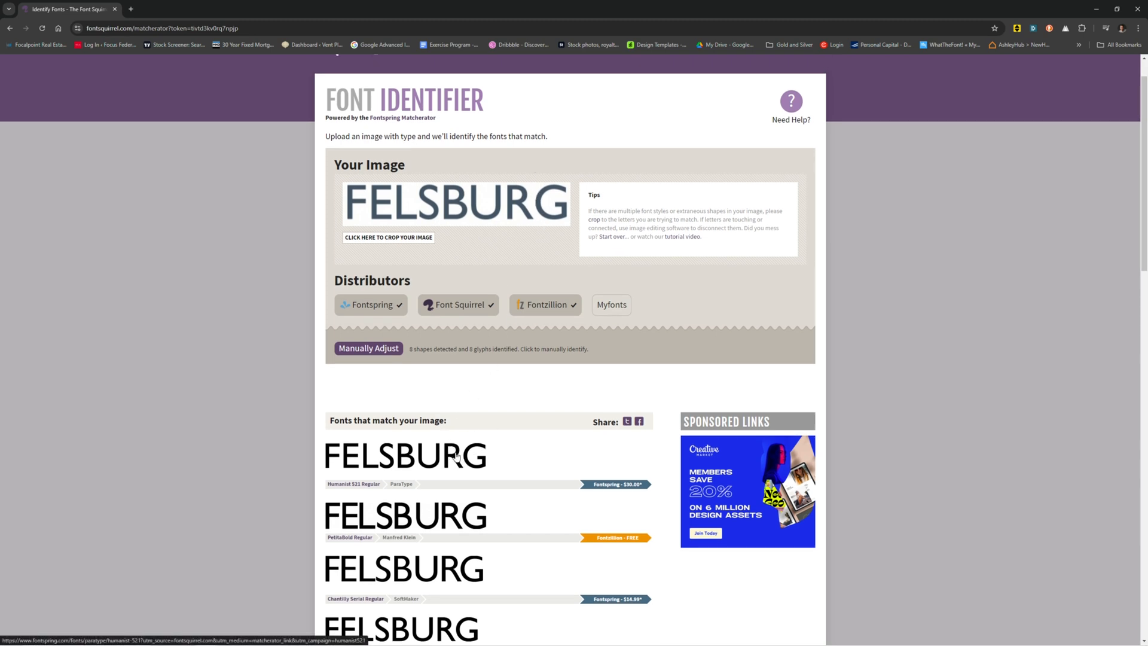
{"action": "mouse_move", "coordinate": [520, 203]}
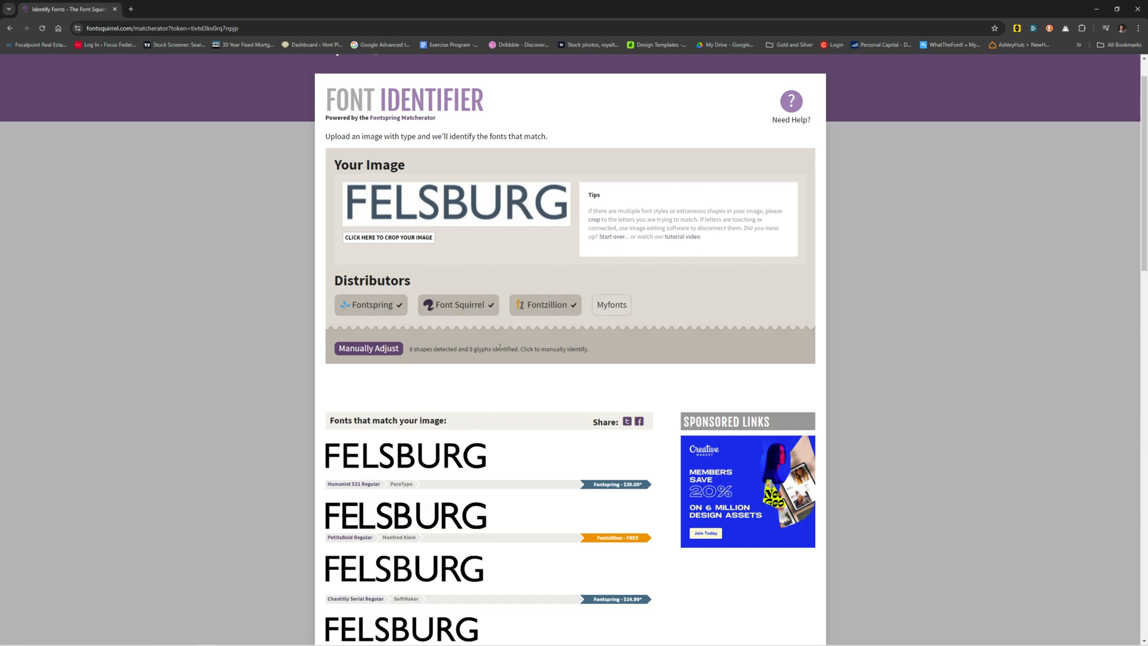
{"action": "mouse_move", "coordinate": [386, 467]}
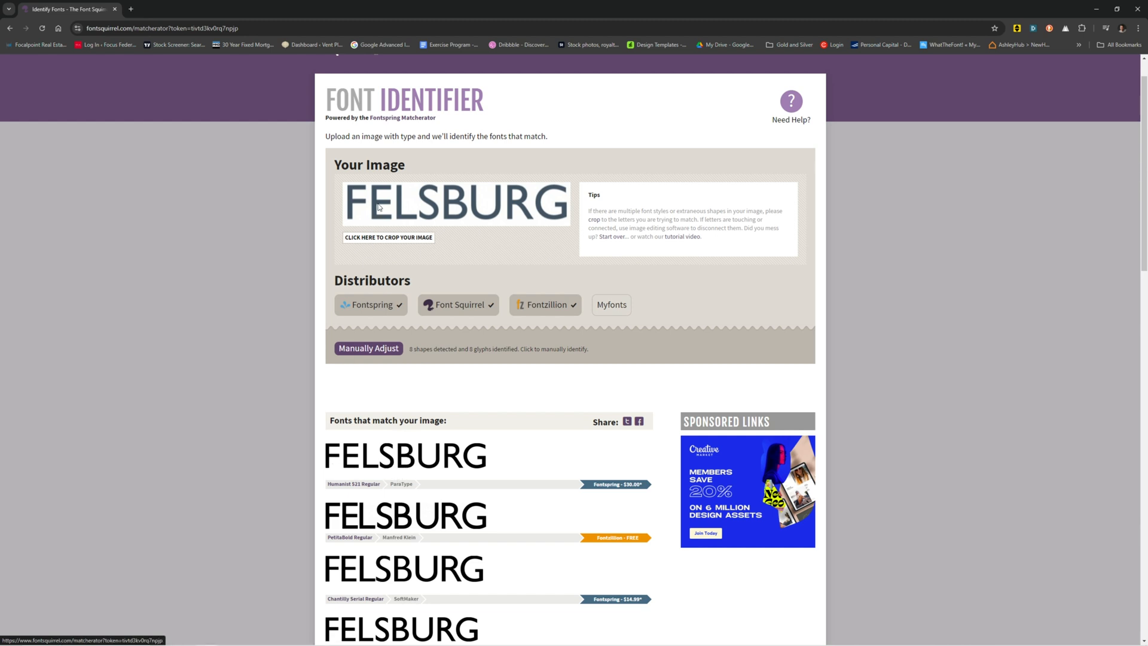
{"action": "scroll", "scroll_direction": "down", "scroll_amount": 3}
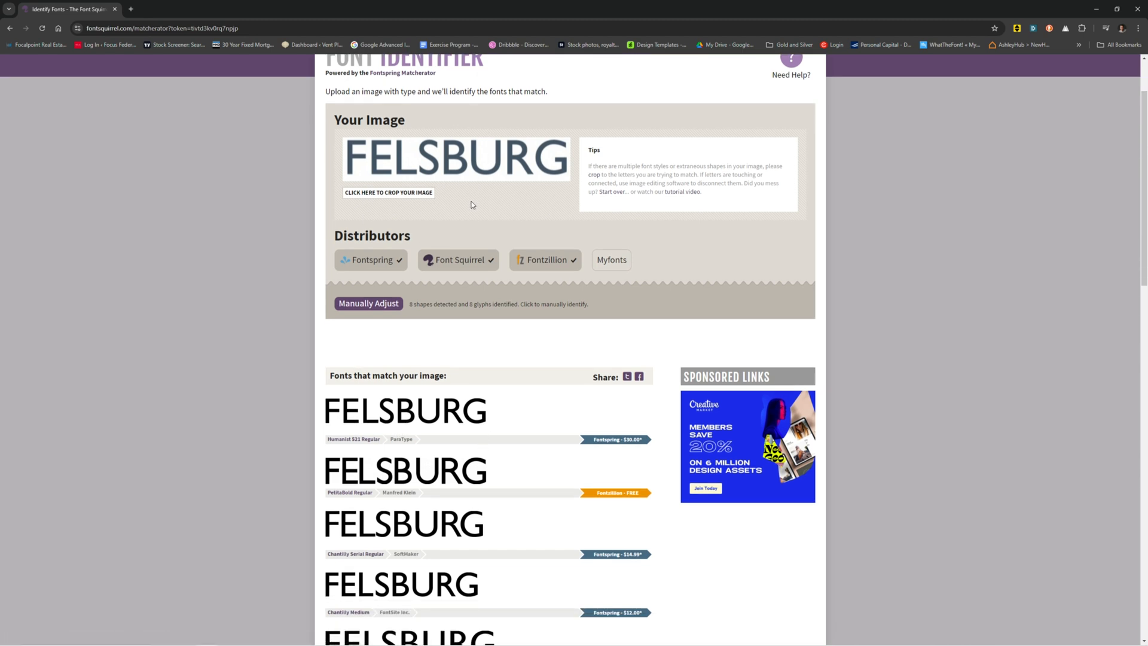
{"action": "scroll", "scroll_direction": "down", "scroll_amount": 3}
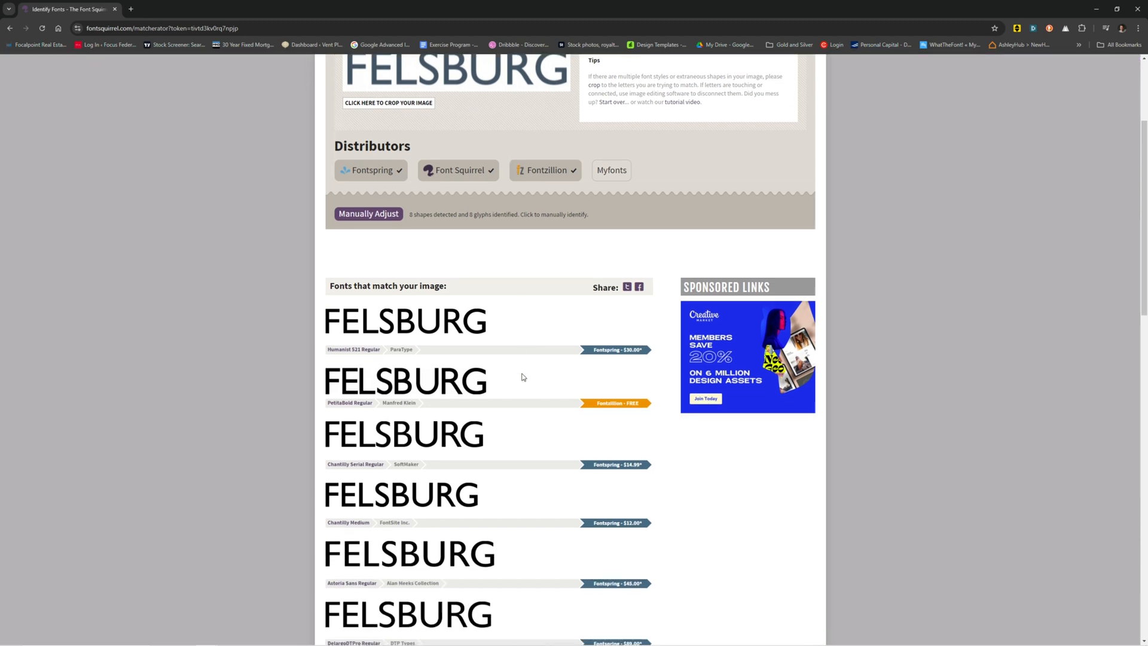
{"action": "mouse_move", "coordinate": [615, 357]}
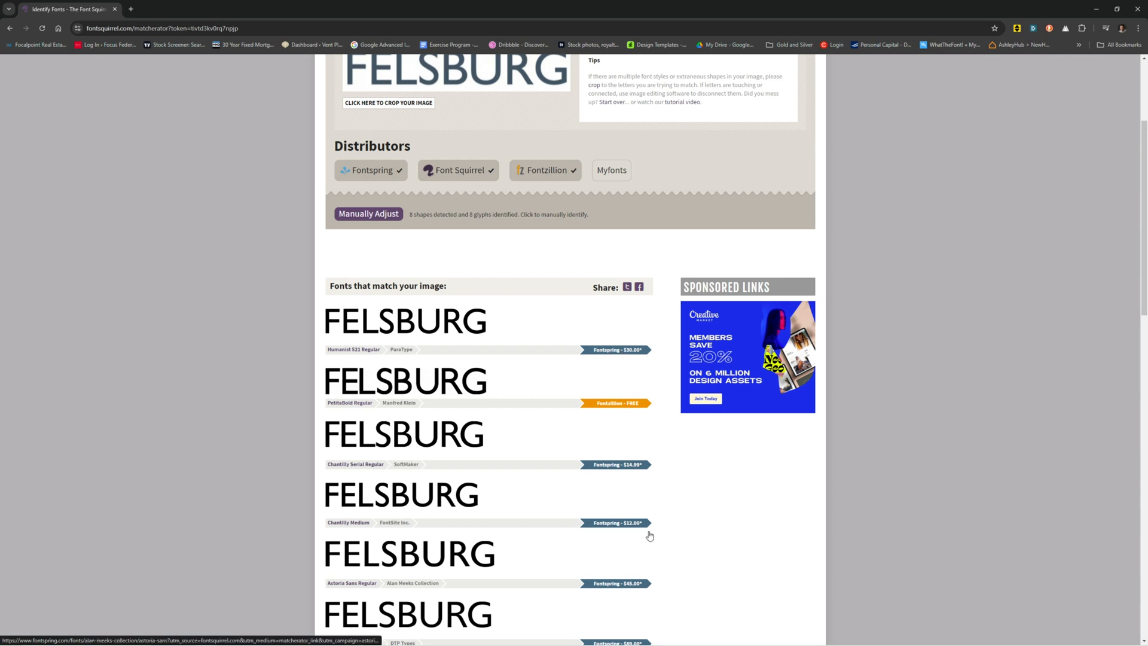
{"action": "mouse_move", "coordinate": [616, 356]}
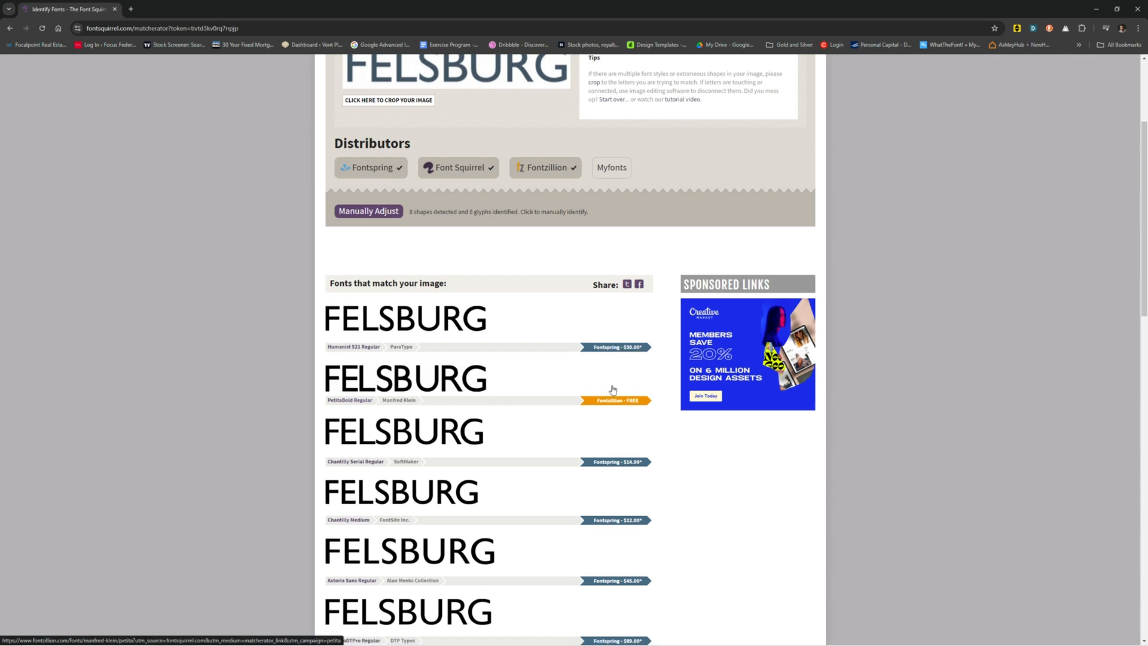
{"action": "scroll", "scroll_direction": "down", "scroll_amount": 3}
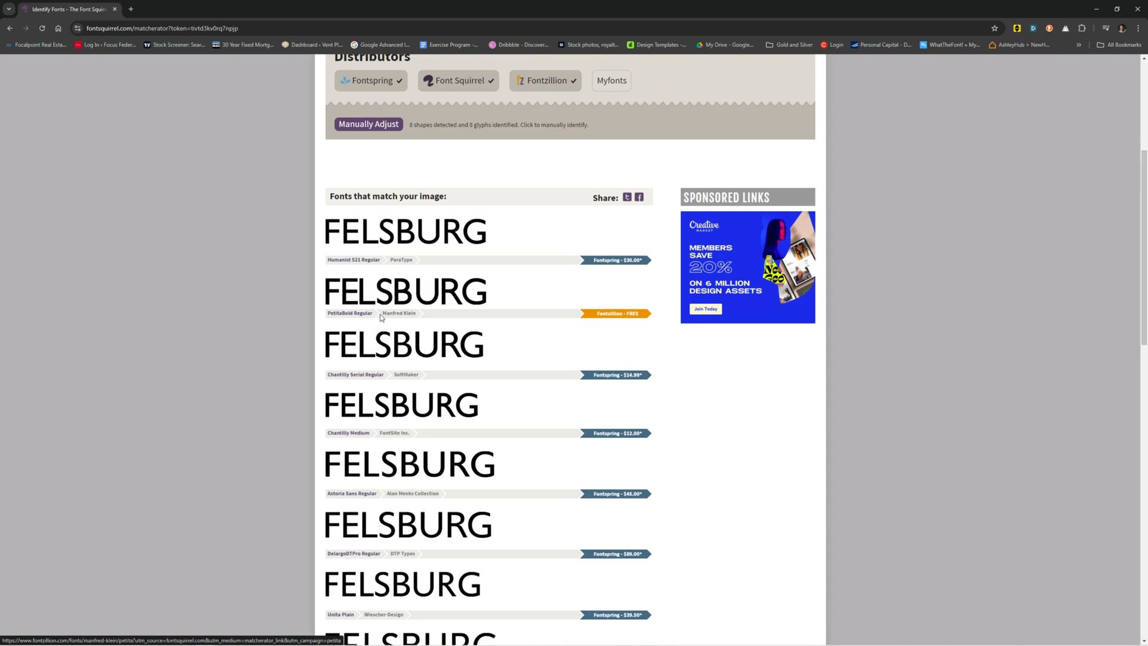
{"action": "mouse_move", "coordinate": [620, 315]}
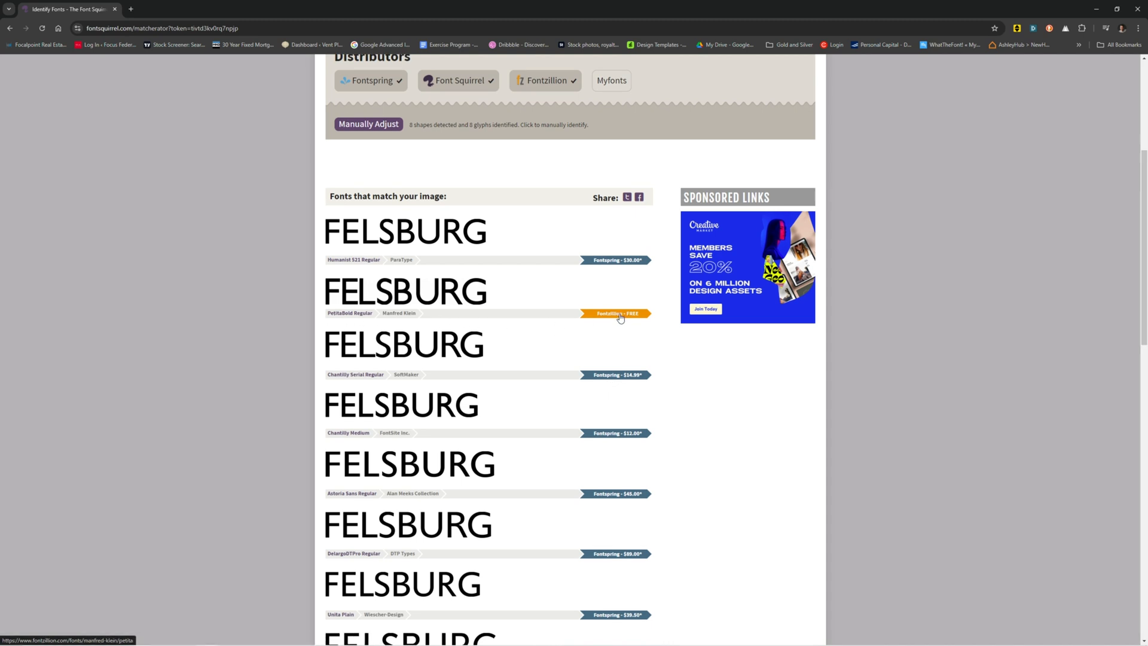
{"action": "scroll", "scroll_direction": "up", "scroll_amount": 3}
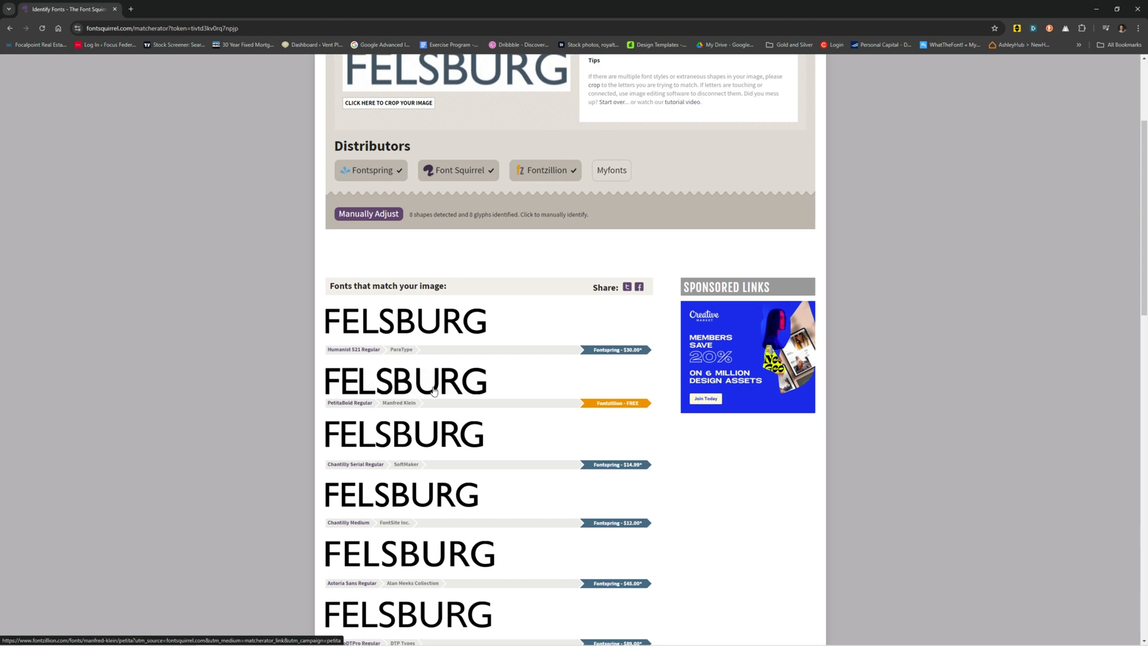
{"action": "mouse_move", "coordinate": [469, 325]}
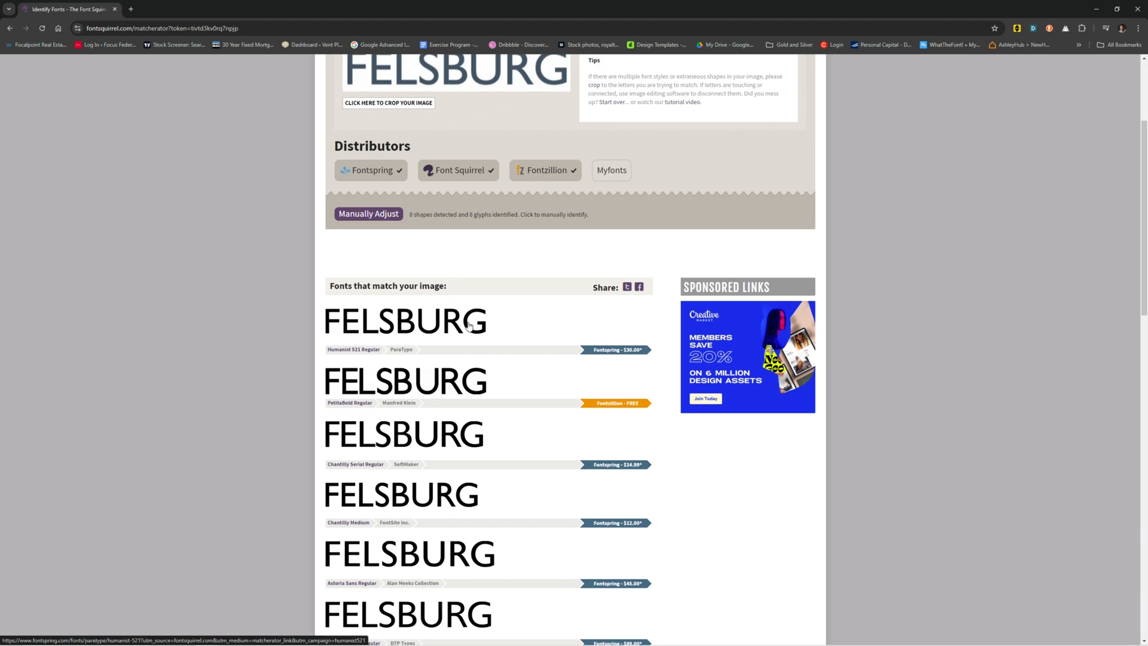
{"action": "mouse_move", "coordinate": [513, 396]}
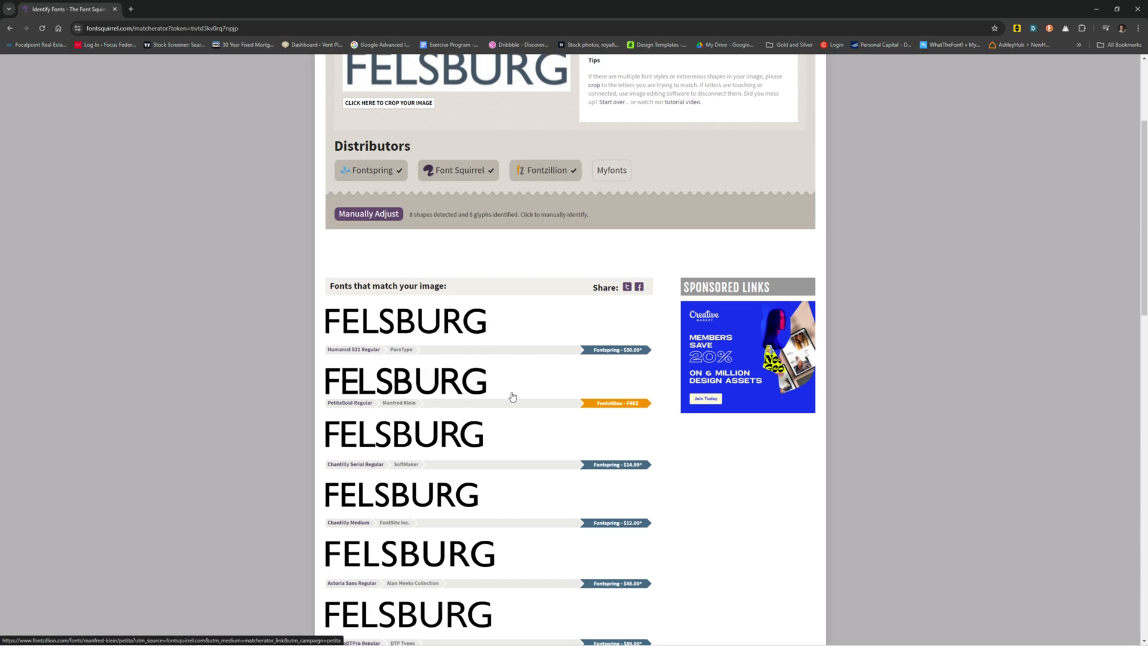
{"action": "scroll", "scroll_direction": "down", "scroll_amount": 3}
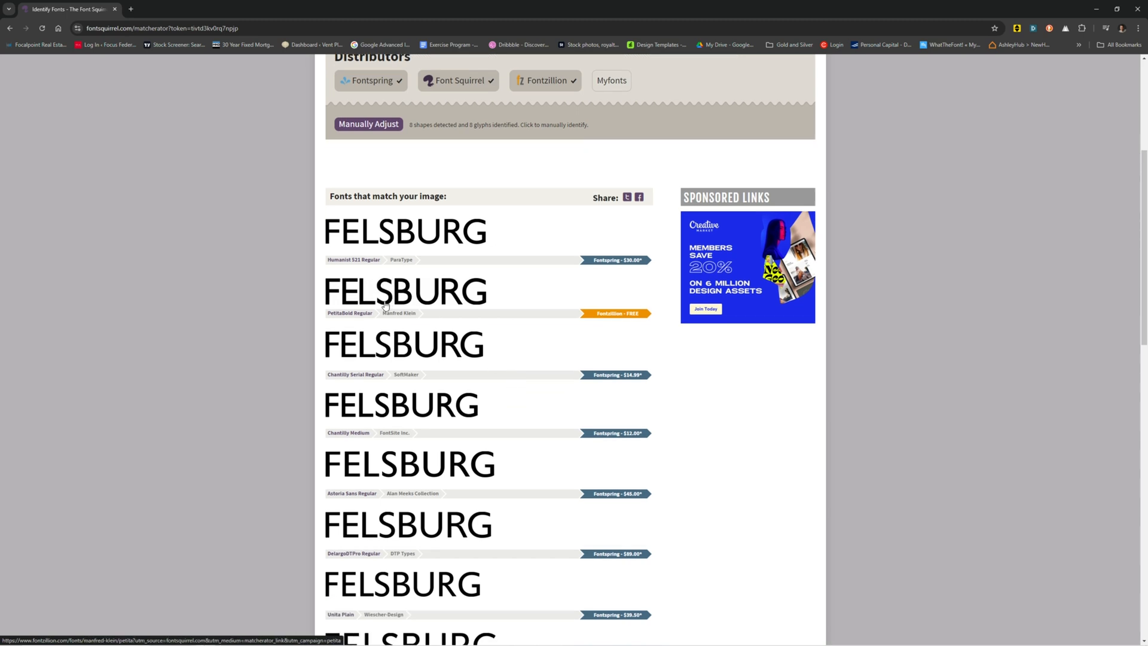
{"action": "scroll", "scroll_direction": "down", "scroll_amount": 3}
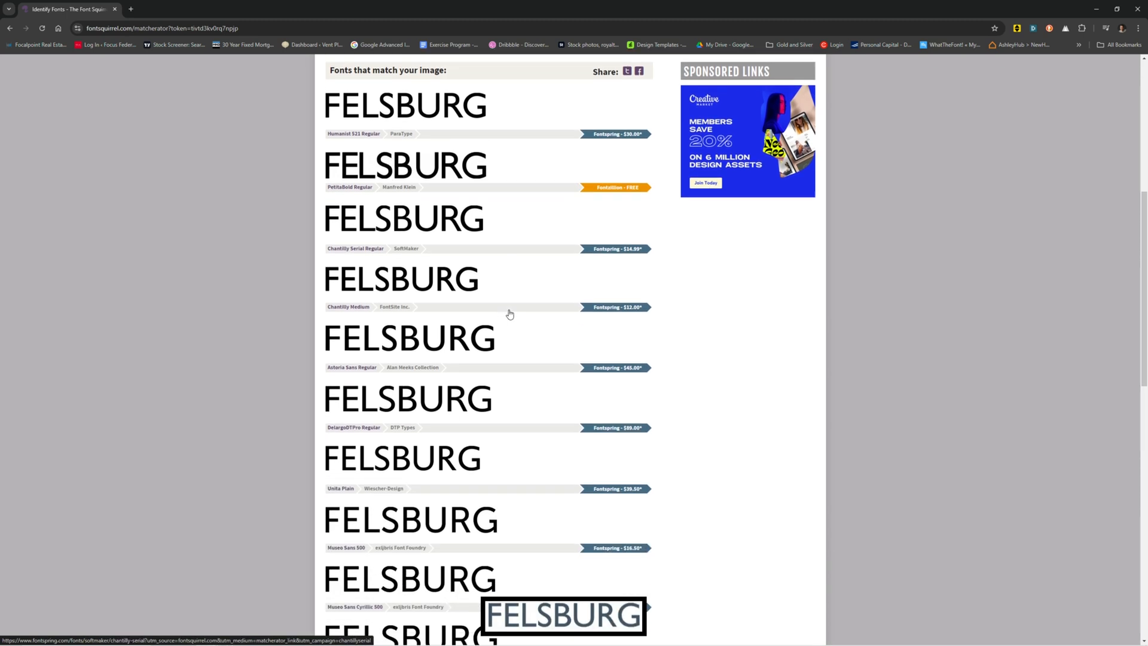
{"action": "scroll", "scroll_direction": "down", "scroll_amount": 3}
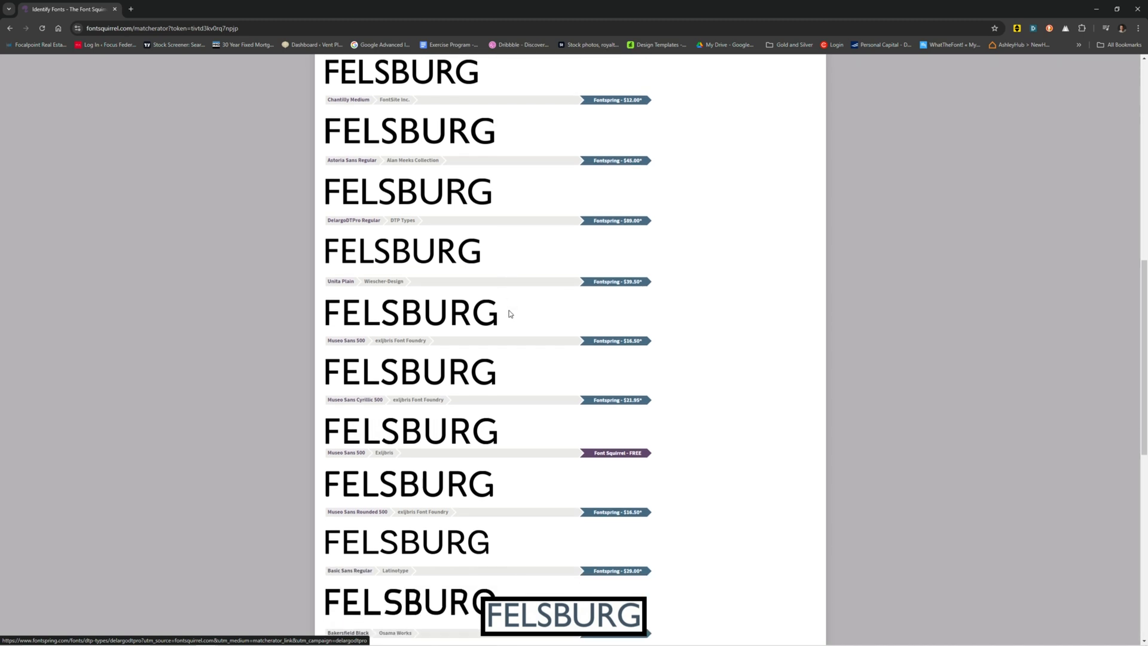
{"action": "scroll", "scroll_direction": "down", "scroll_amount": 3}
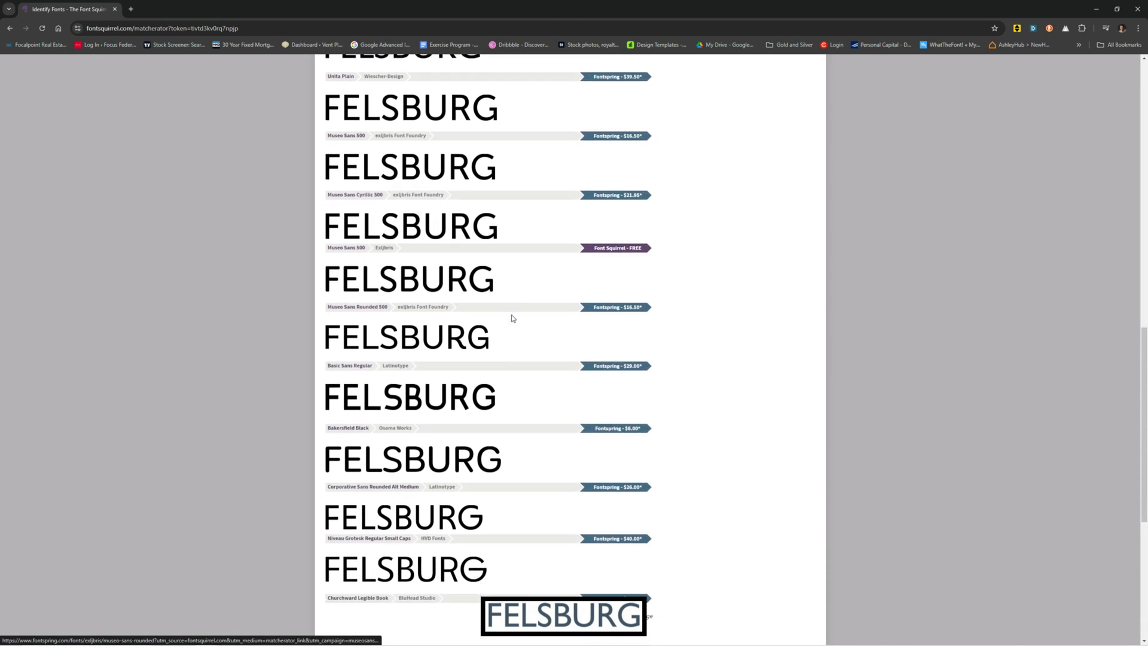
{"action": "scroll", "scroll_direction": "down", "scroll_amount": 3}
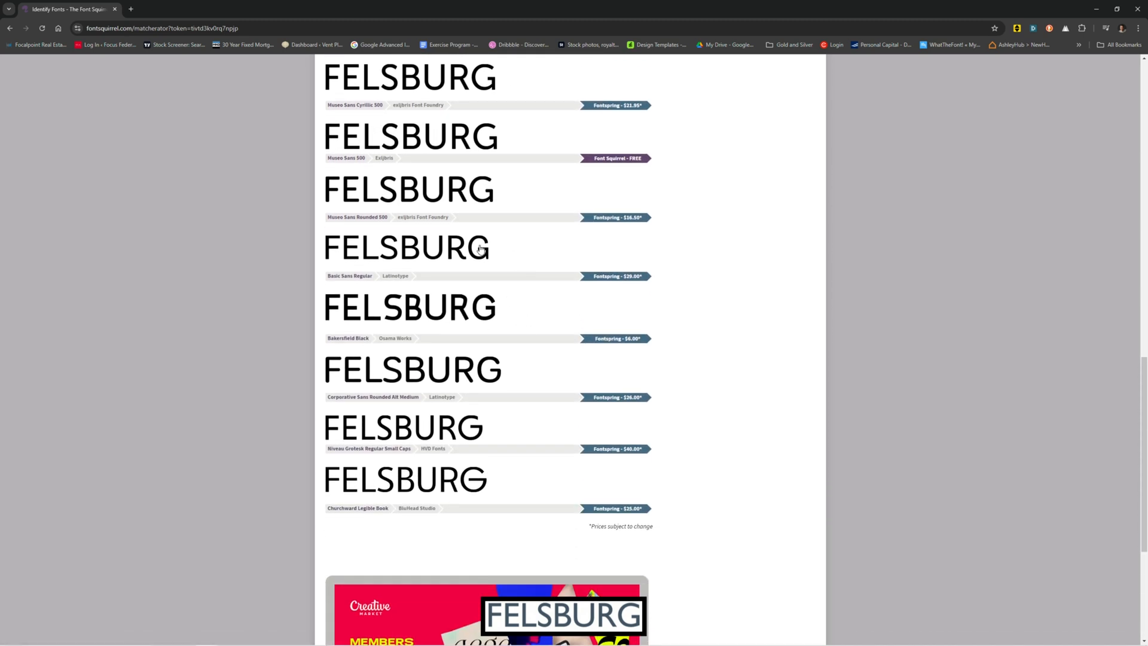
{"action": "scroll", "scroll_direction": "down", "scroll_amount": 3}
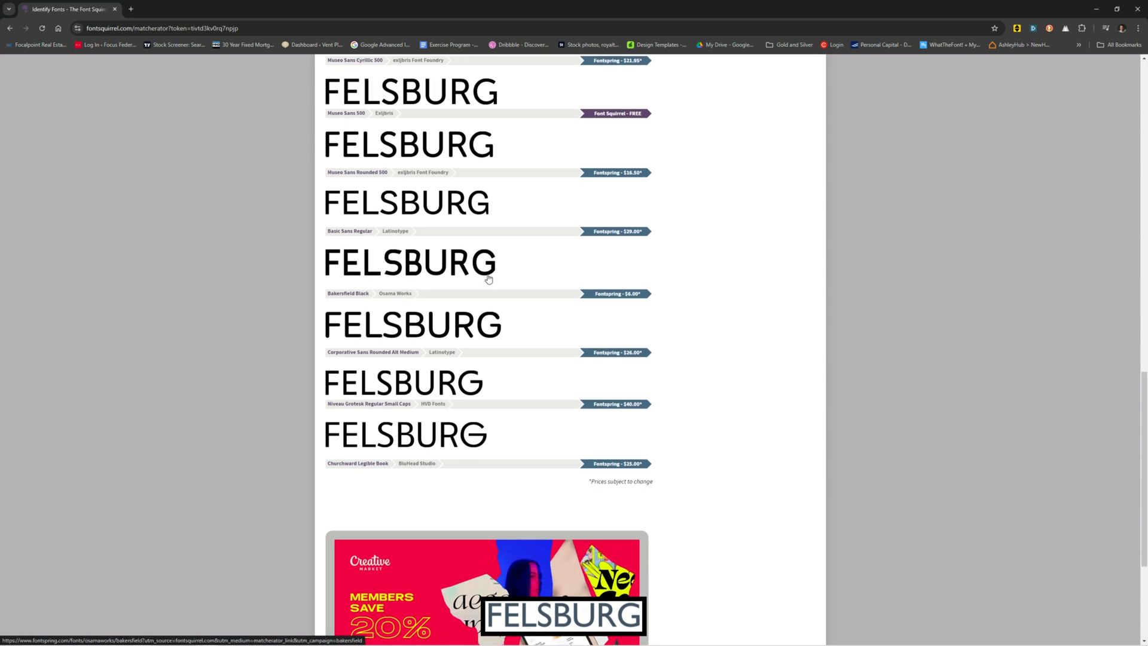
{"action": "scroll", "scroll_direction": "down", "scroll_amount": 3}
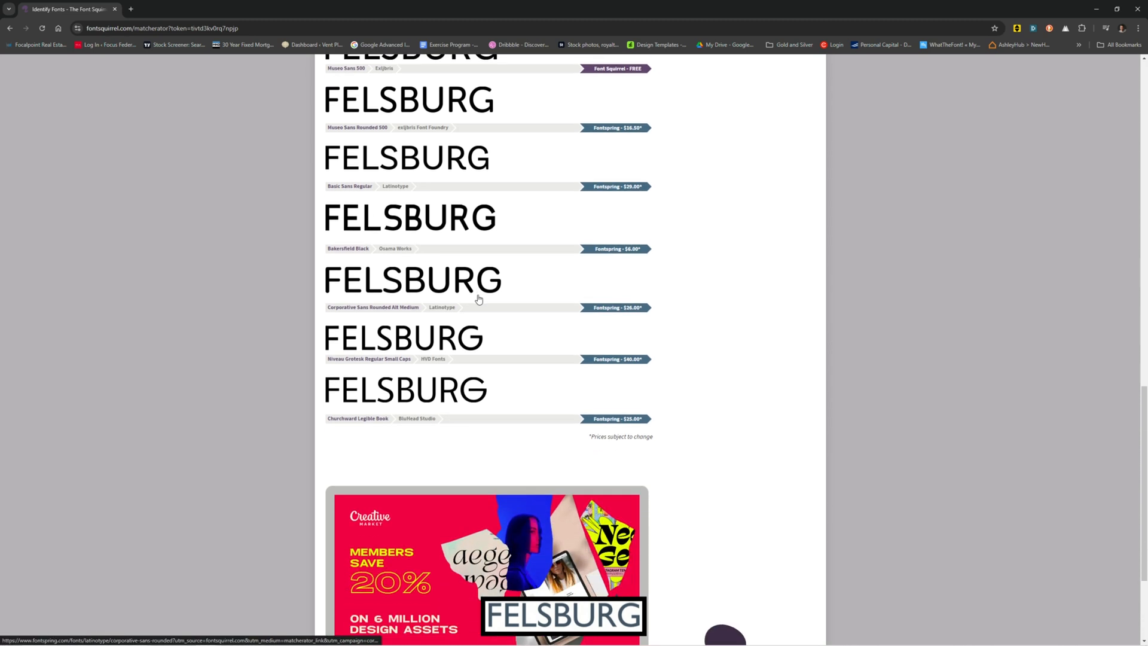
{"action": "scroll", "scroll_direction": "down", "scroll_amount": 3}
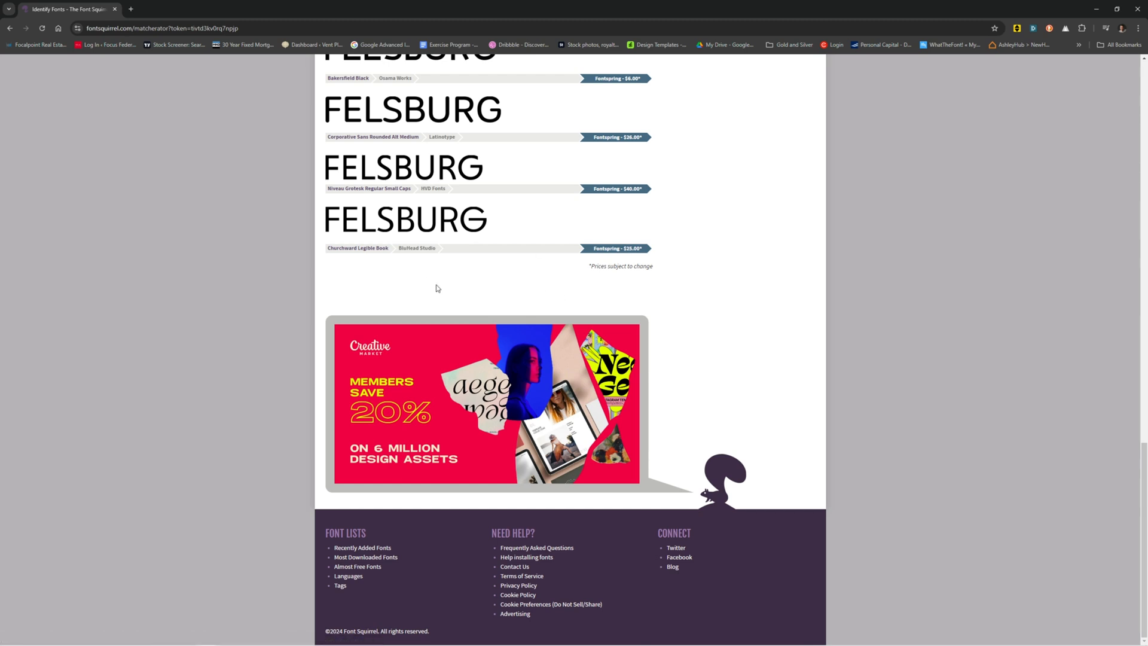
{"action": "scroll", "scroll_direction": "up", "scroll_amount": 3}
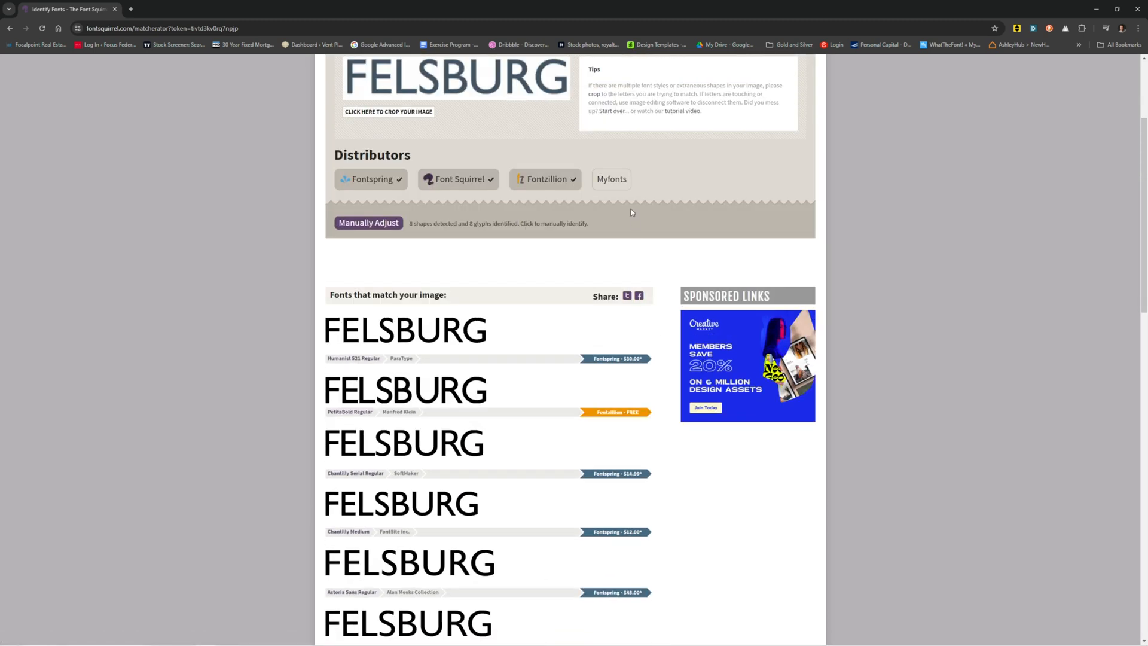
{"action": "left_click", "coordinate": [611, 178]}
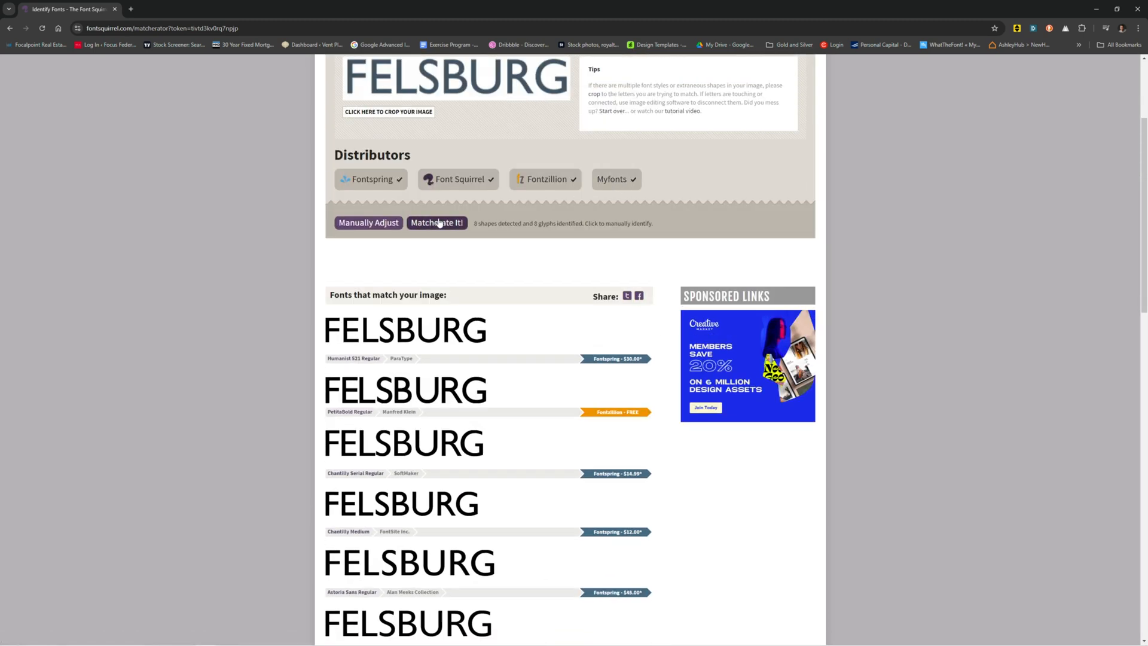
{"action": "scroll", "scroll_direction": "down", "scroll_amount": 3}
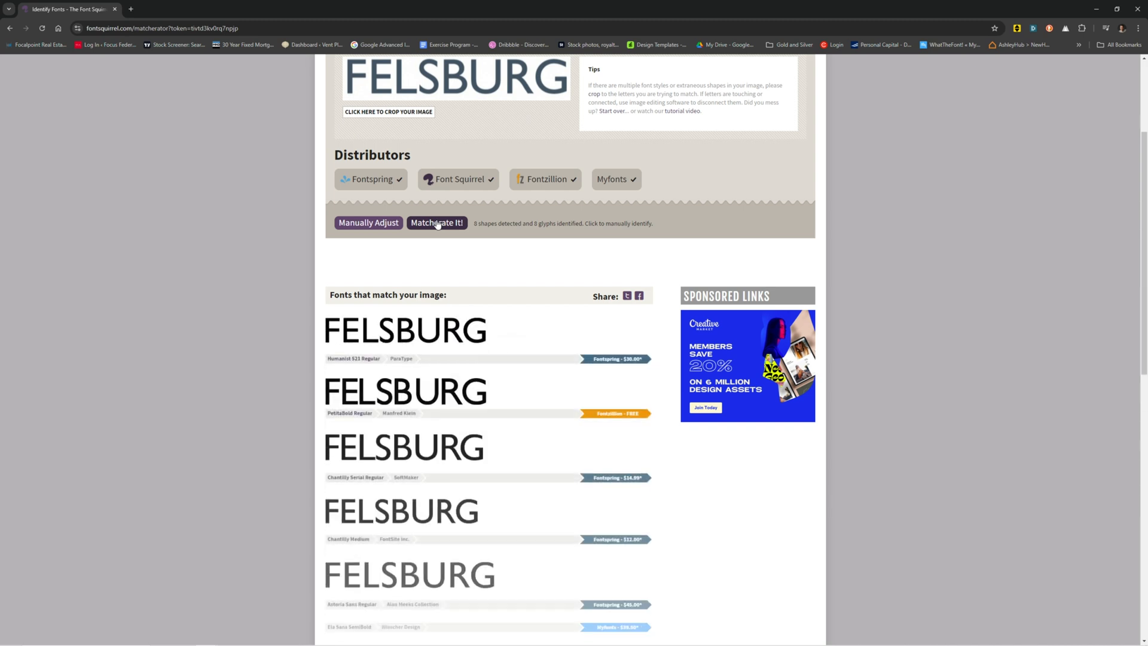
{"action": "scroll", "scroll_direction": "down", "scroll_amount": 3}
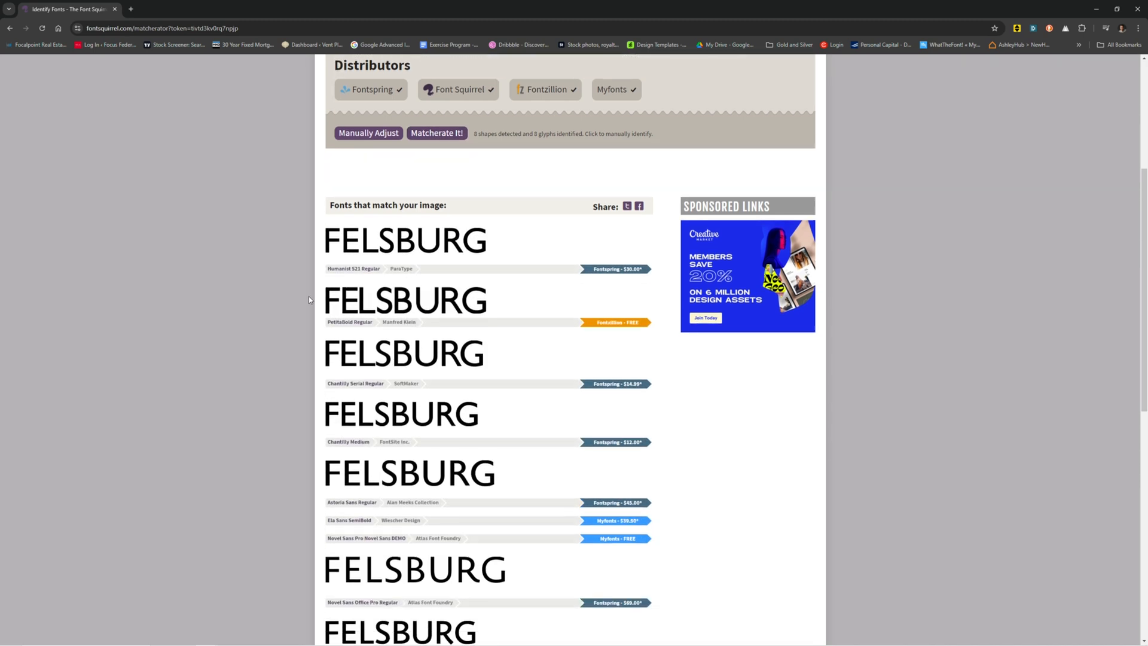
{"action": "scroll", "scroll_direction": "down", "scroll_amount": 3}
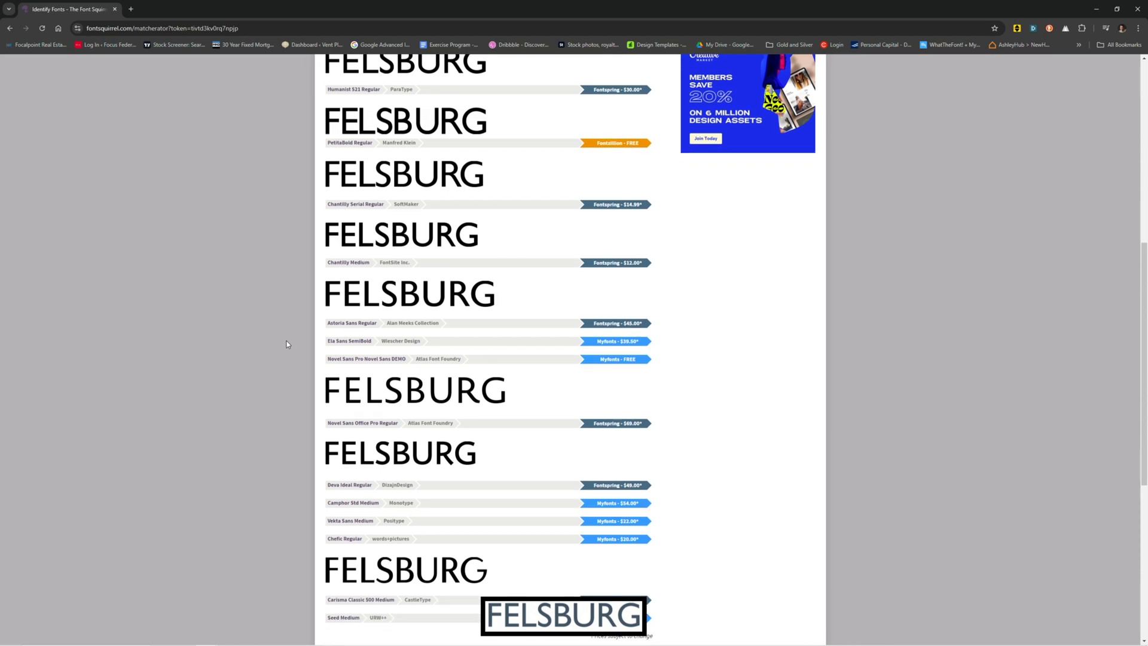
{"action": "scroll", "scroll_direction": "down", "scroll_amount": 3}
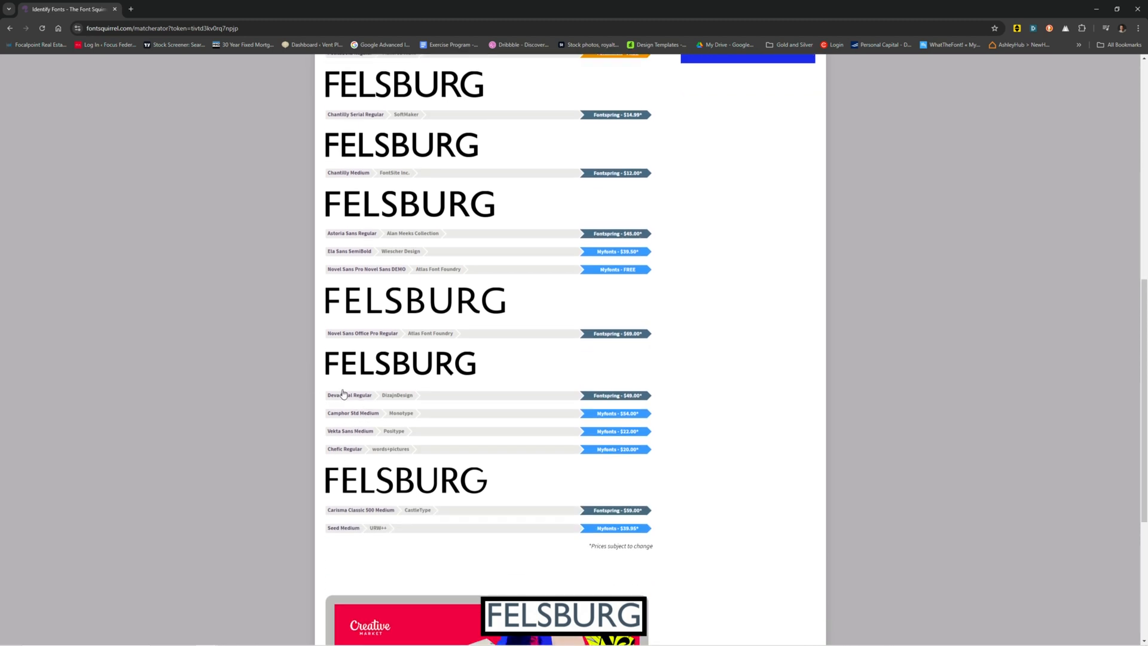
{"action": "scroll", "scroll_direction": "down", "scroll_amount": 3}
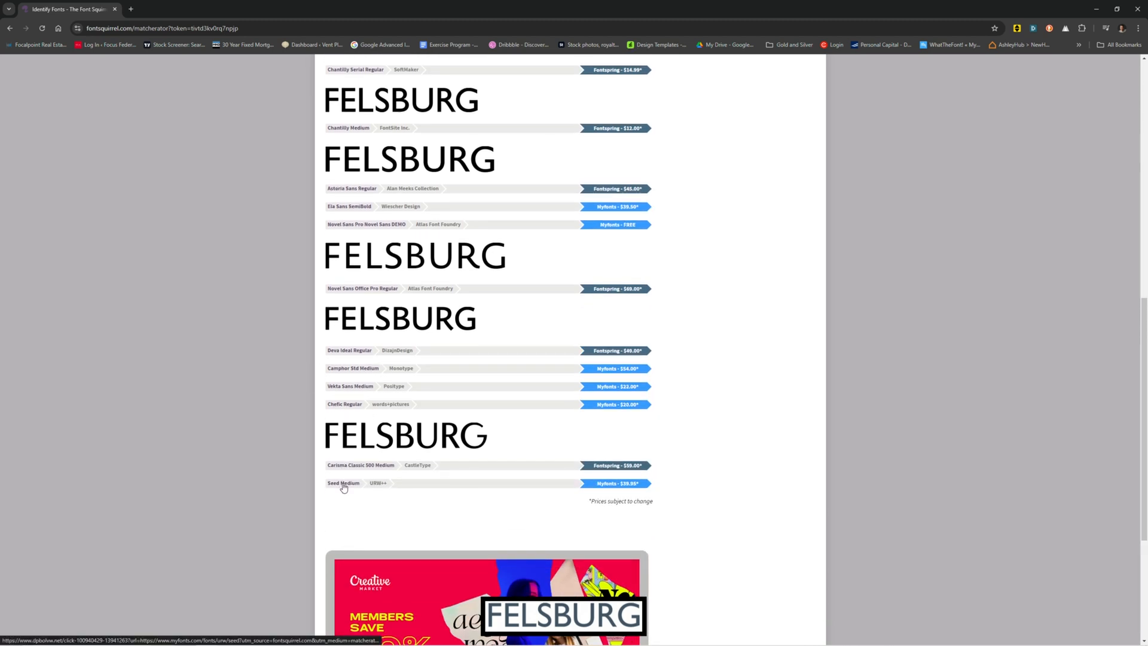
{"action": "scroll", "scroll_direction": "up", "scroll_amount": 3}
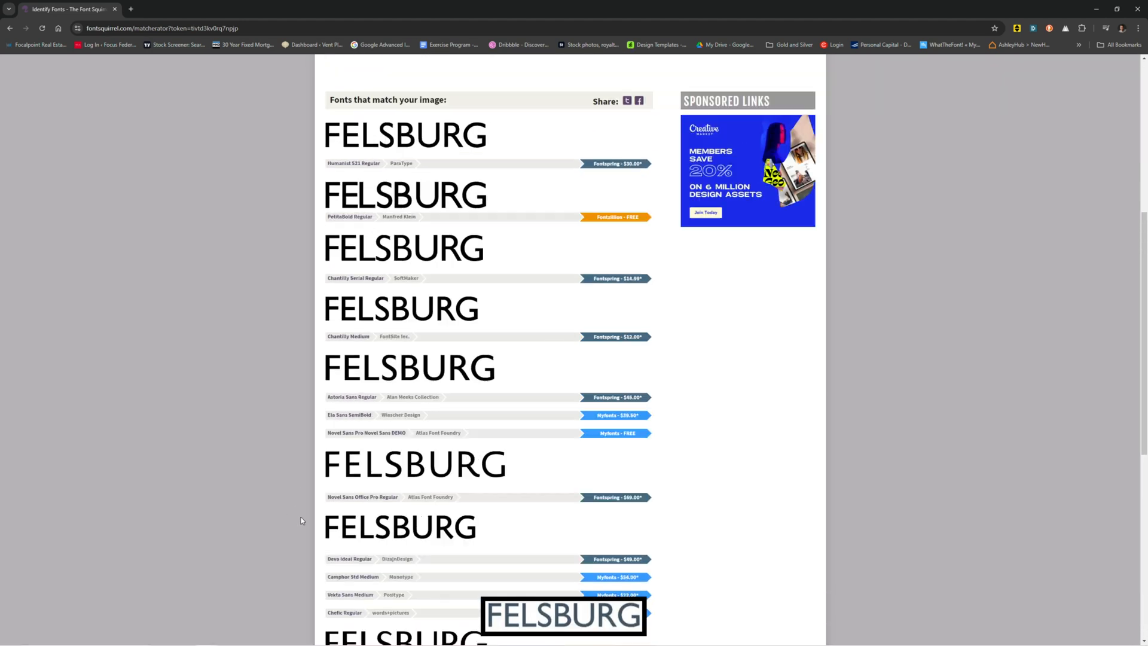
{"action": "scroll", "scroll_direction": "up", "scroll_amount": 3}
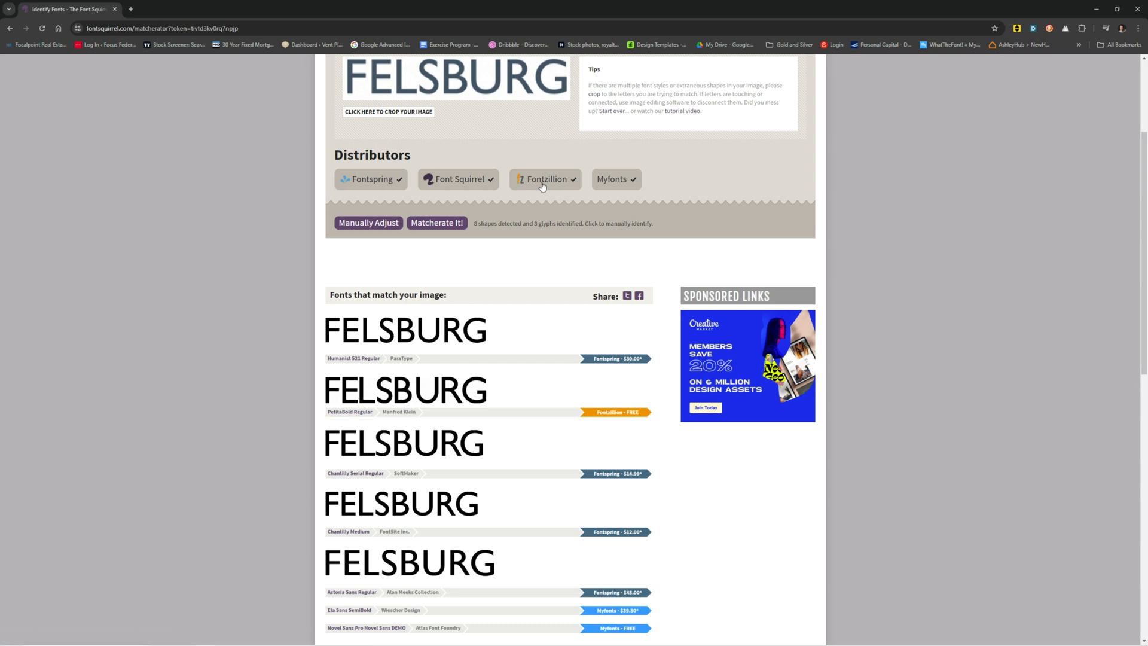
{"action": "scroll", "scroll_direction": "down", "scroll_amount": 3}
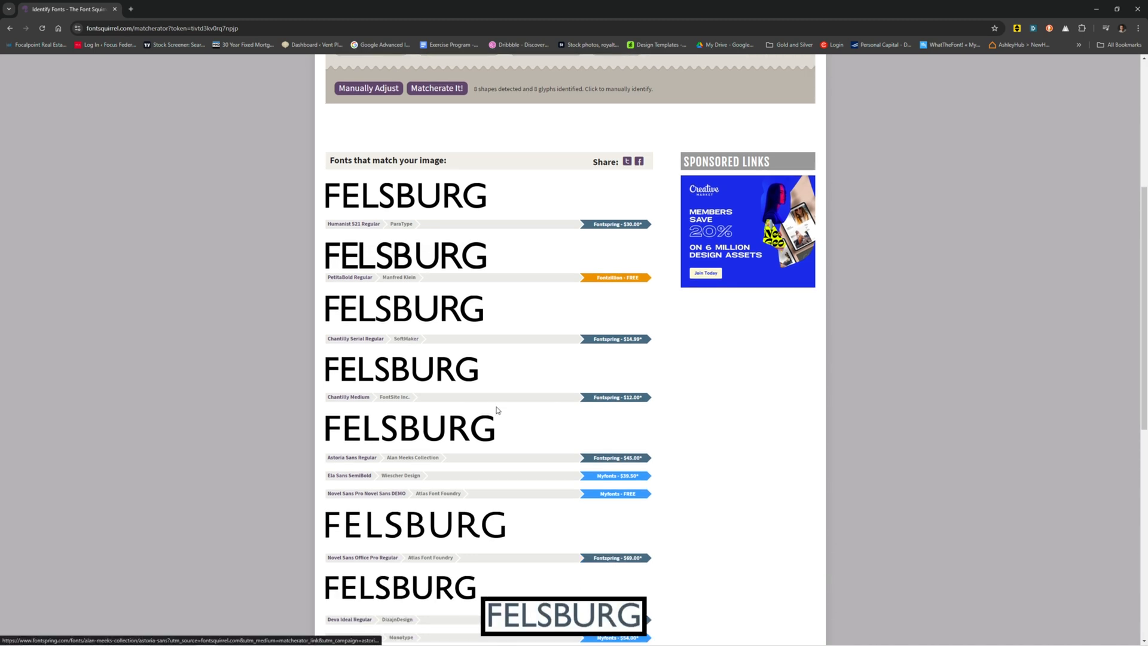
{"action": "scroll", "scroll_direction": "up", "scroll_amount": 3}
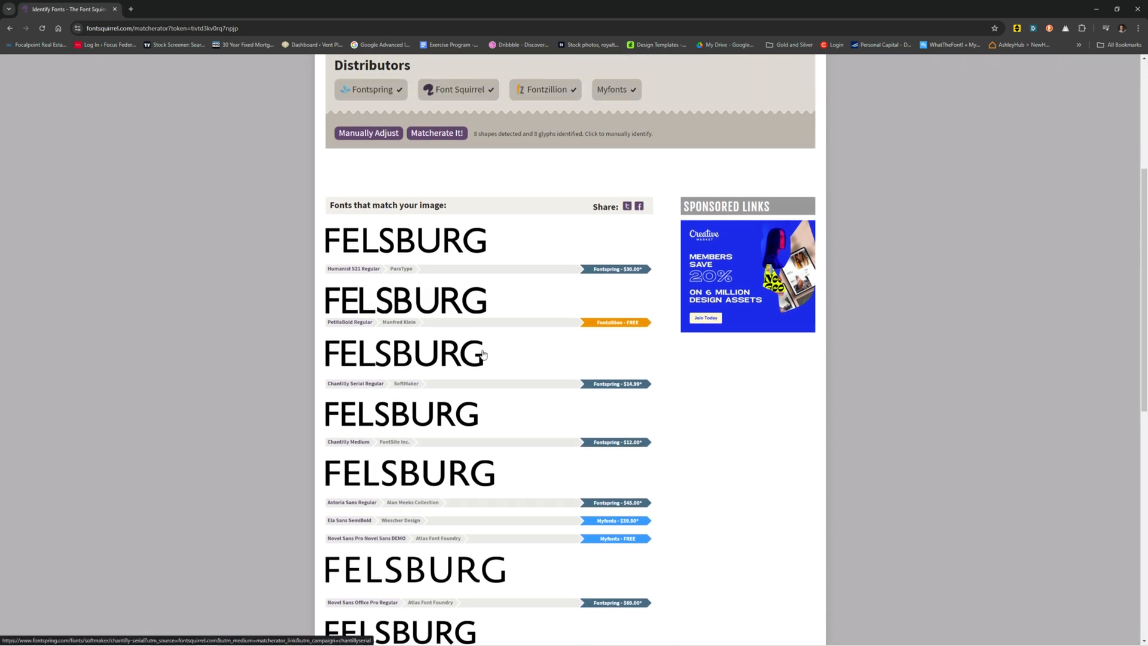
{"action": "scroll", "scroll_direction": "down", "scroll_amount": 3}
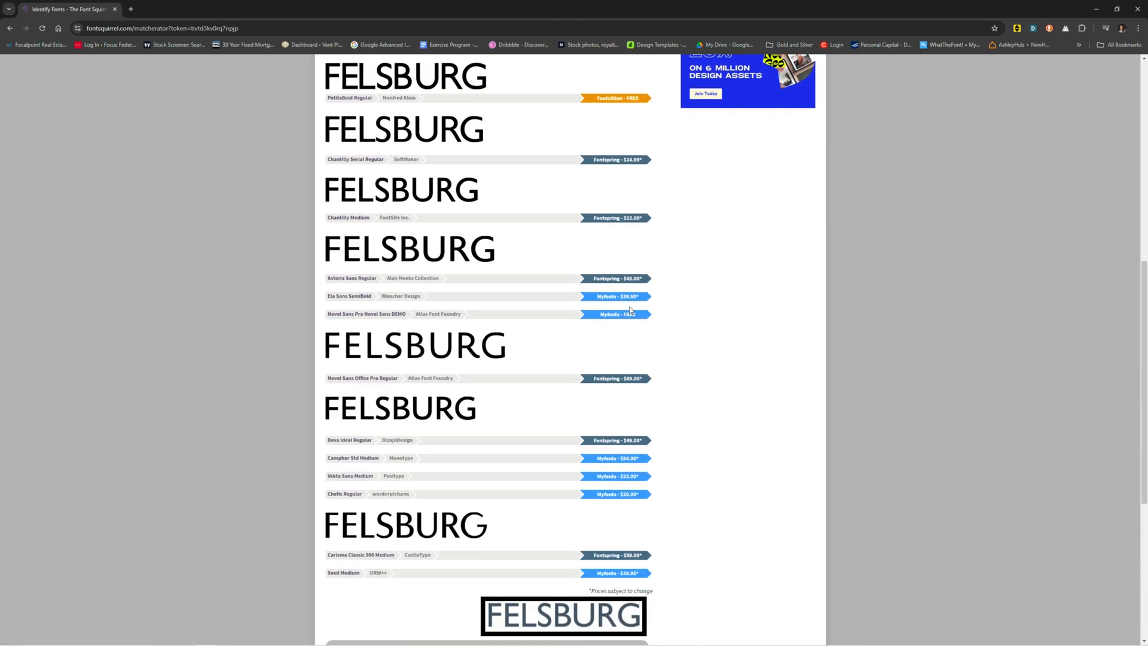
{"action": "mouse_move", "coordinate": [691, 397]}
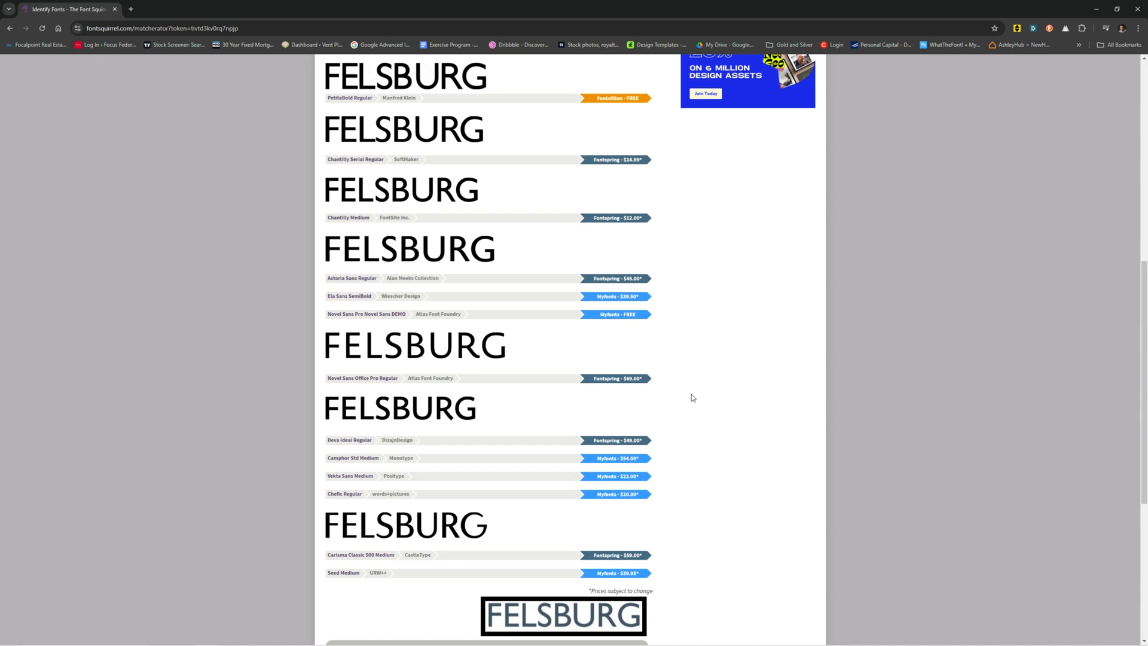
{"action": "scroll", "scroll_direction": "up", "scroll_amount": 3}
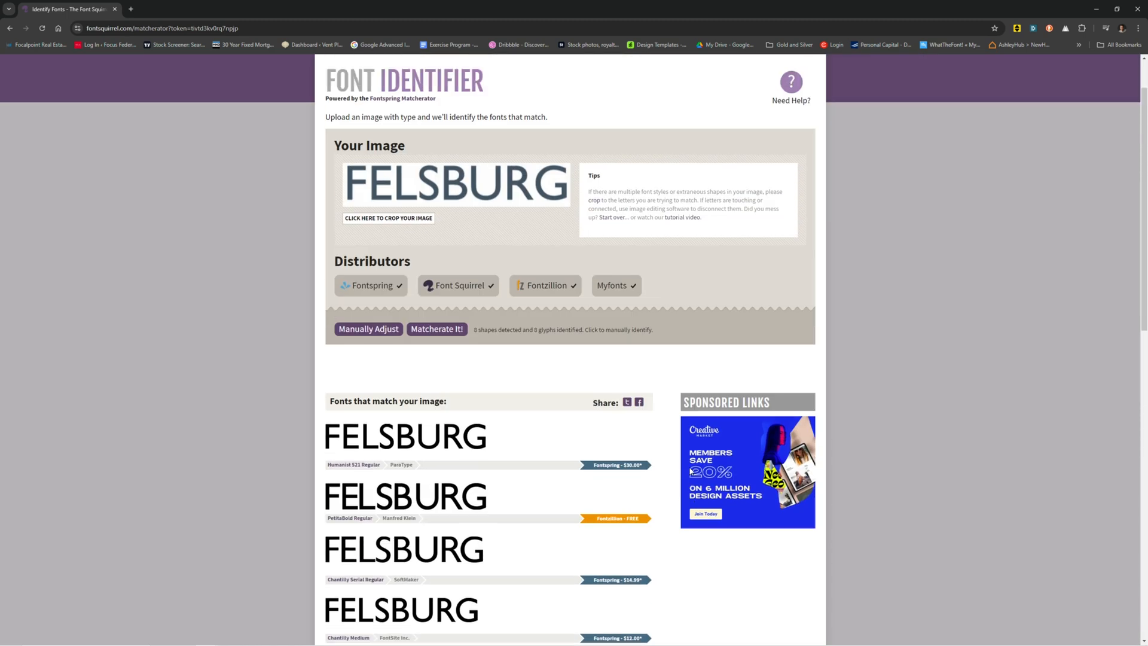
{"action": "scroll", "scroll_direction": "up", "scroll_amount": 3}
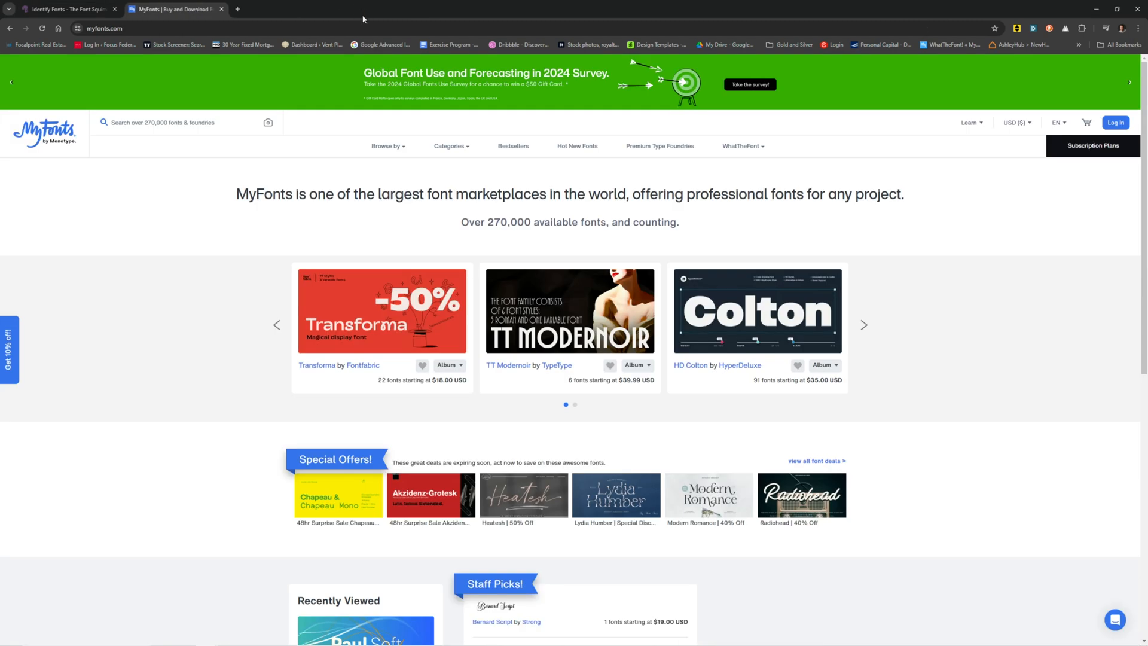
{"action": "mouse_move", "coordinate": [655, 136]}
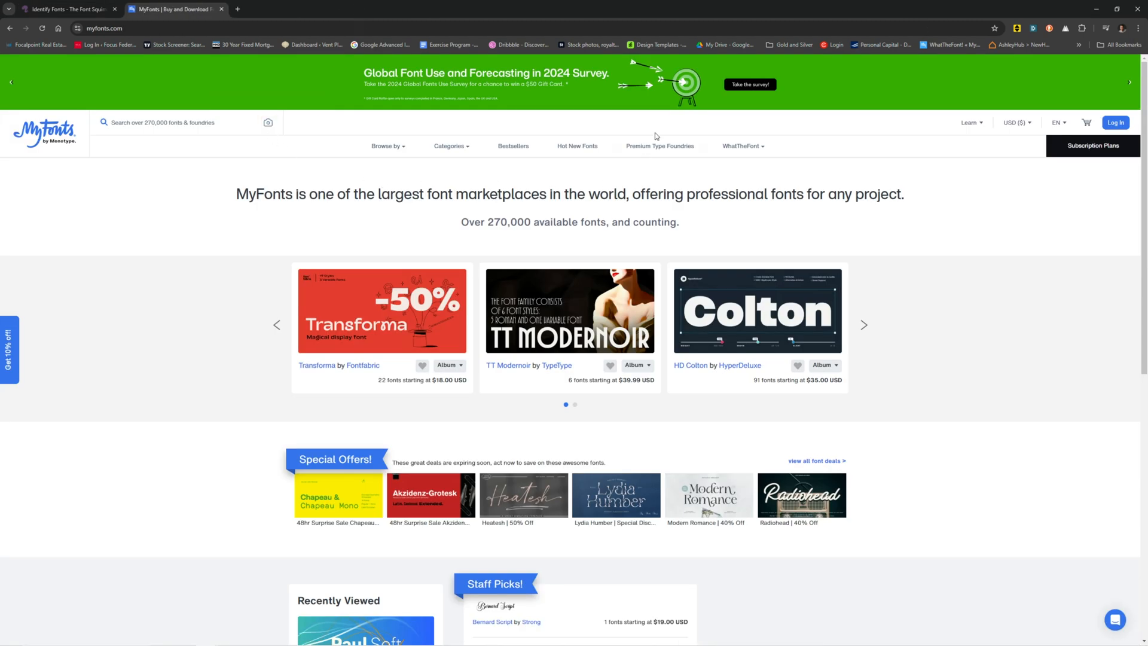
Expand the WhatTheFont menu on the MyFonts home page.
{"action": "left_click", "coordinate": [741, 146]}
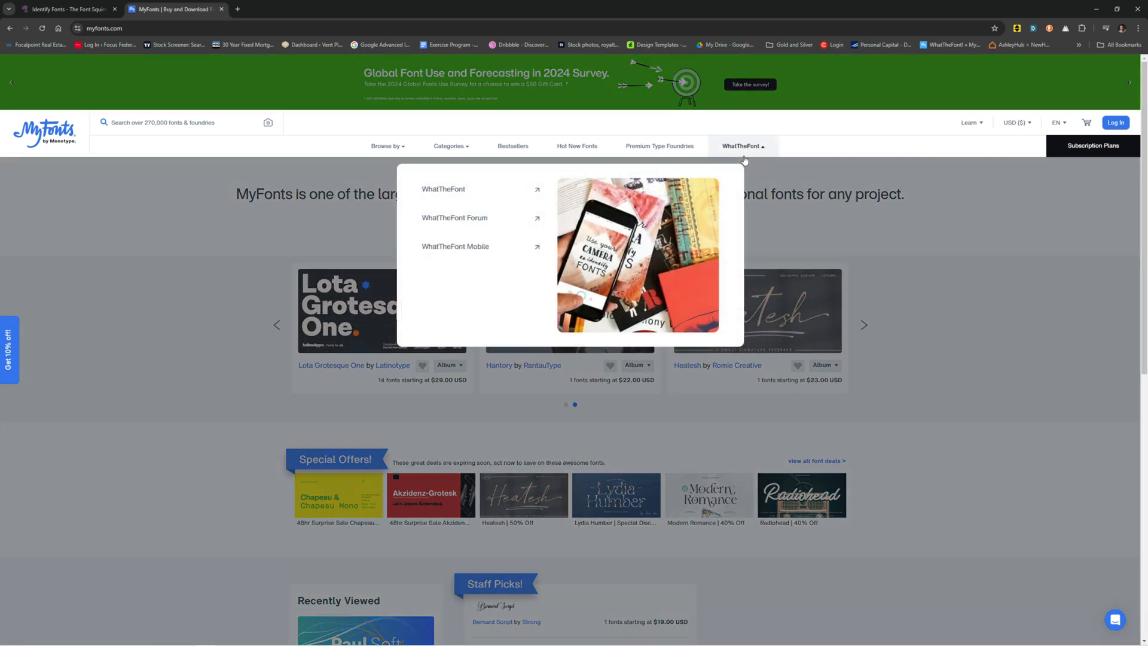
{"action": "mouse_move", "coordinate": [454, 246]}
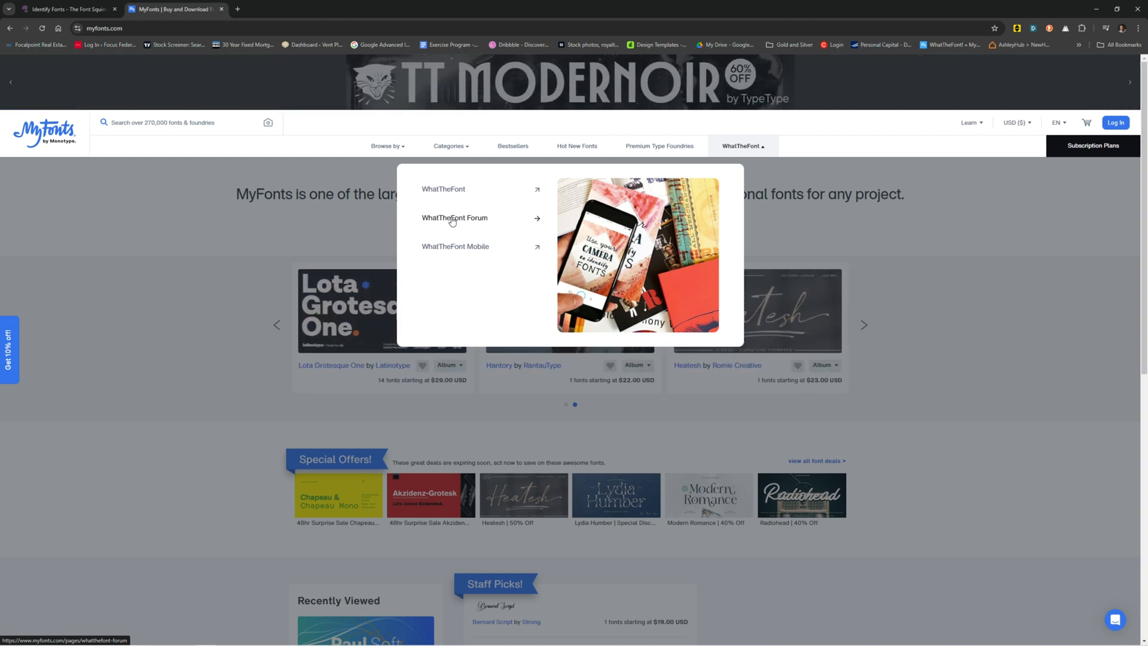
{"action": "mouse_move", "coordinate": [411, 221]}
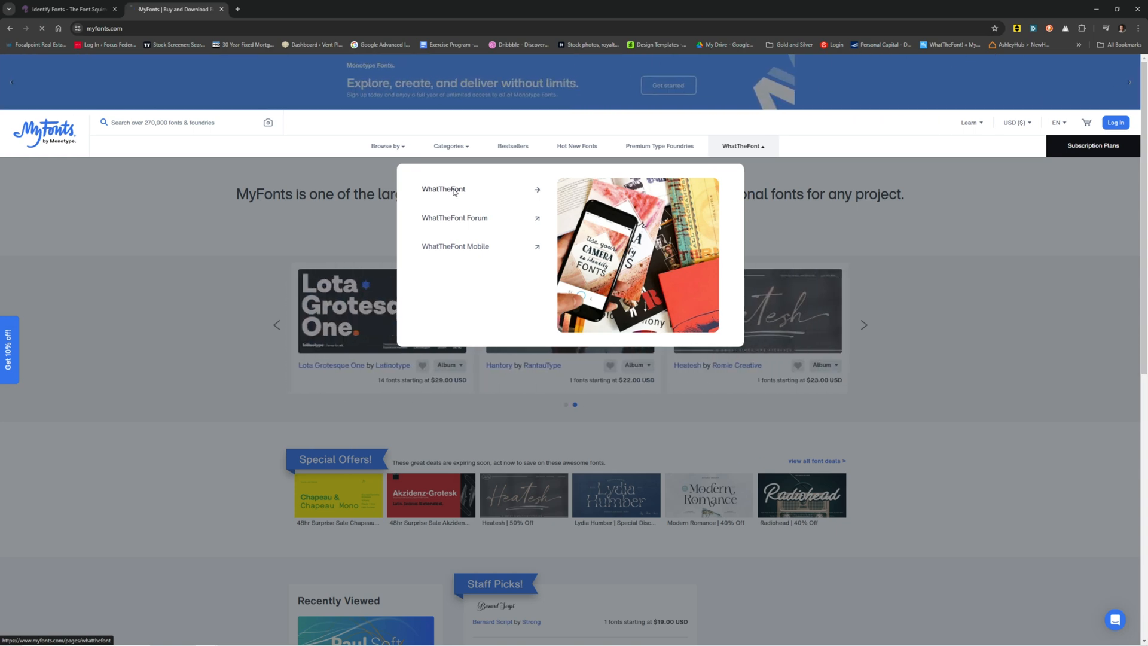
Upload the logo to WhatTheFont and identify the font of the boxed FELSBURG word.
{"action": "left_click", "coordinate": [443, 189]}
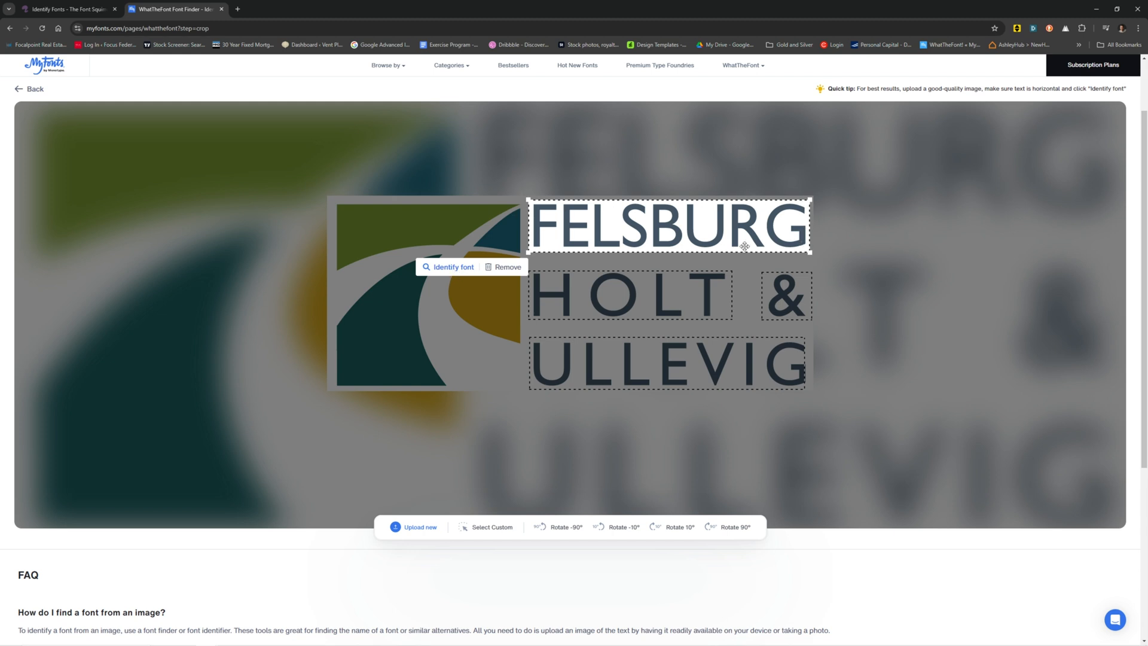
{"action": "left_click", "coordinate": [453, 266]}
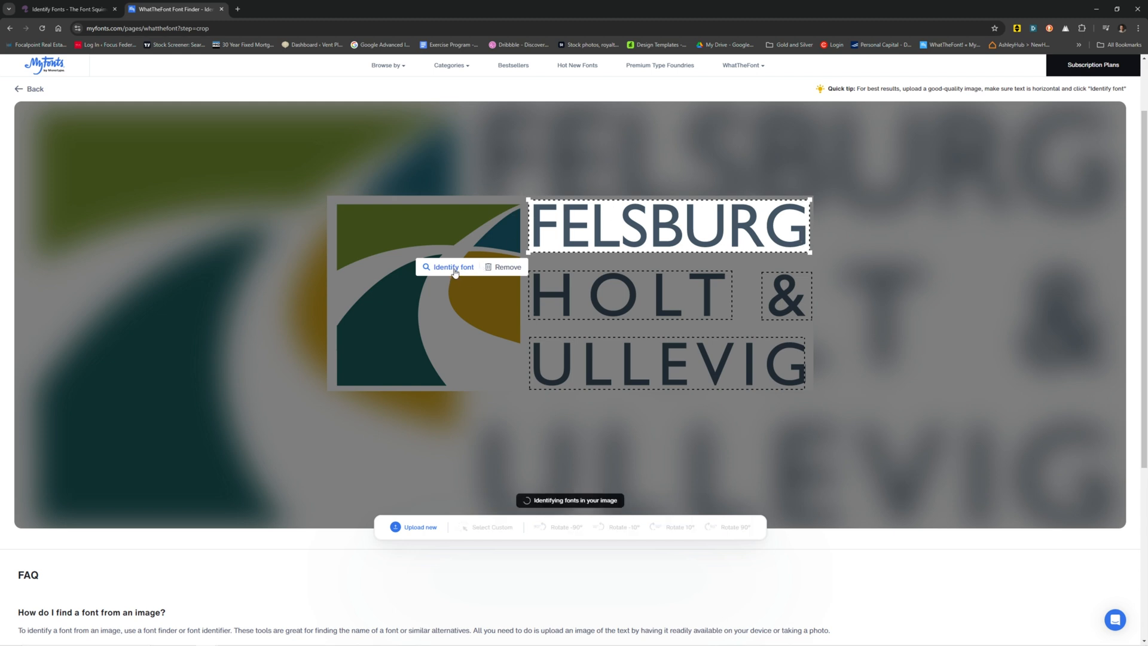
Load the WhatTheFont results showing 64 matches led by Gill Sans MT variants.
{"action": "left_click", "coordinate": [449, 267]}
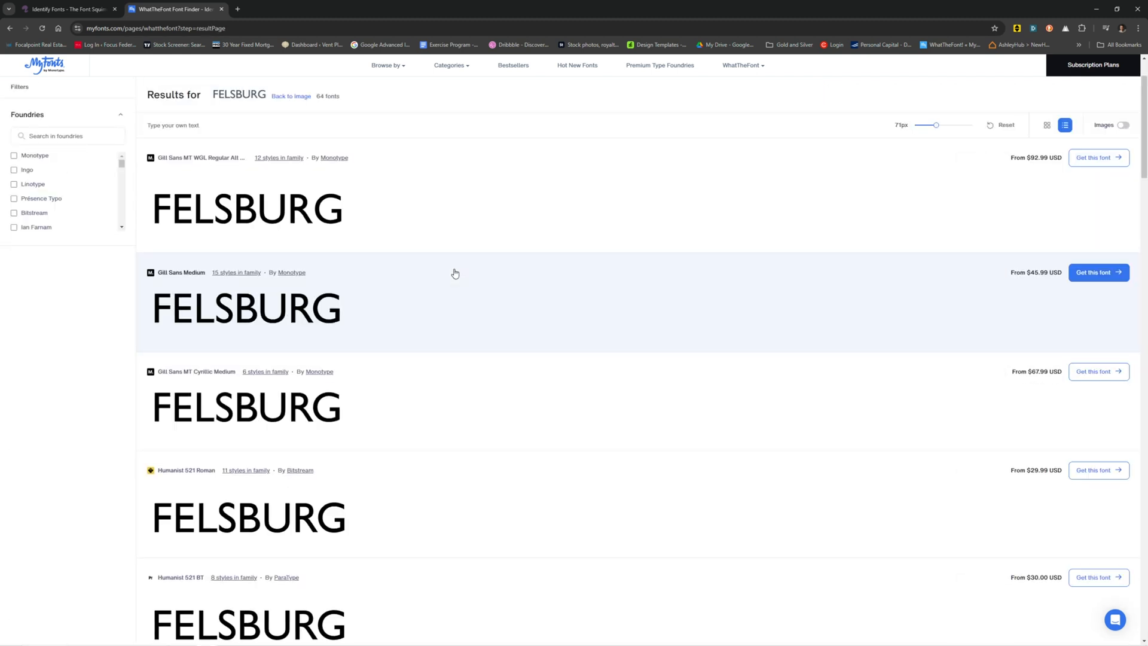
{"action": "mouse_move", "coordinate": [186, 177]}
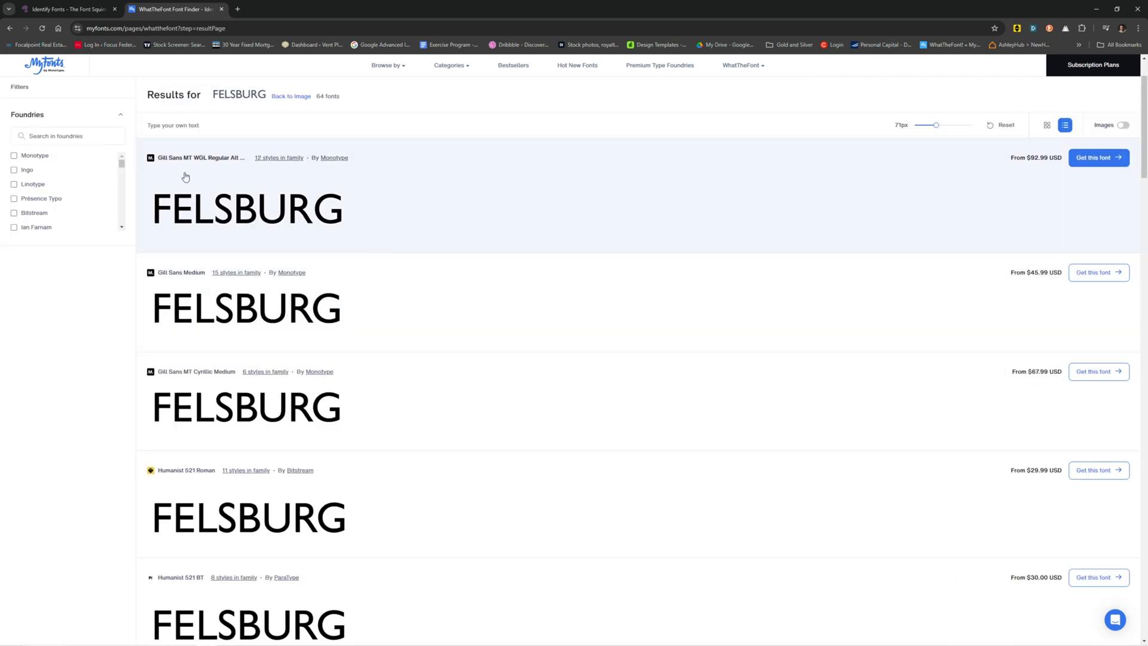
{"action": "mouse_move", "coordinate": [366, 220]}
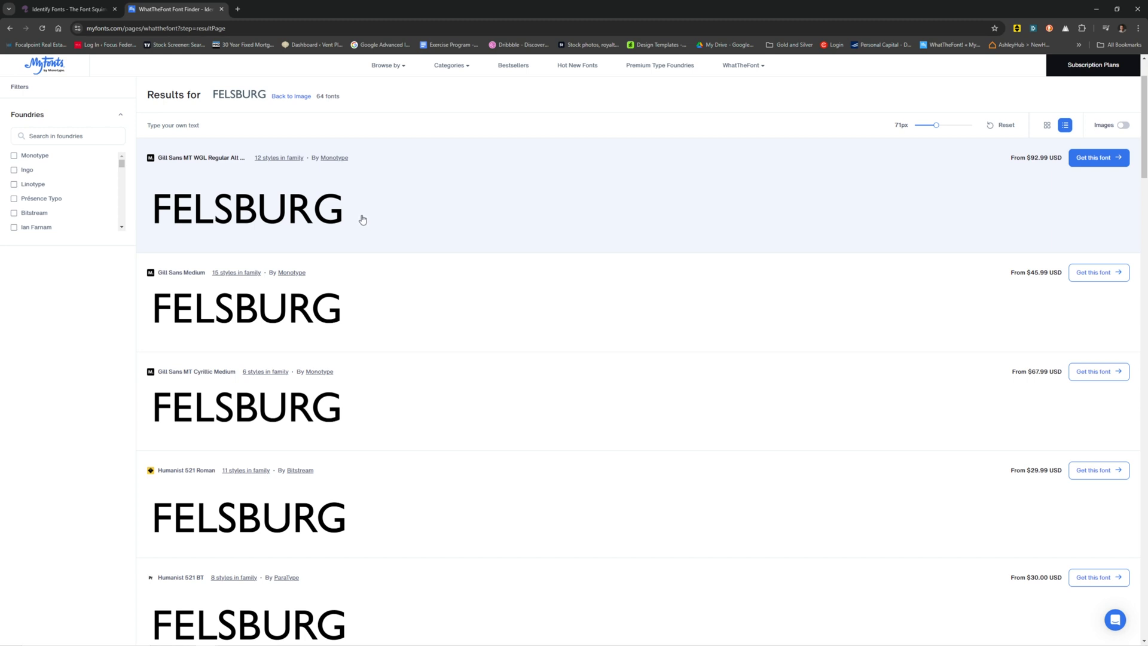
{"action": "mouse_move", "coordinate": [292, 217]}
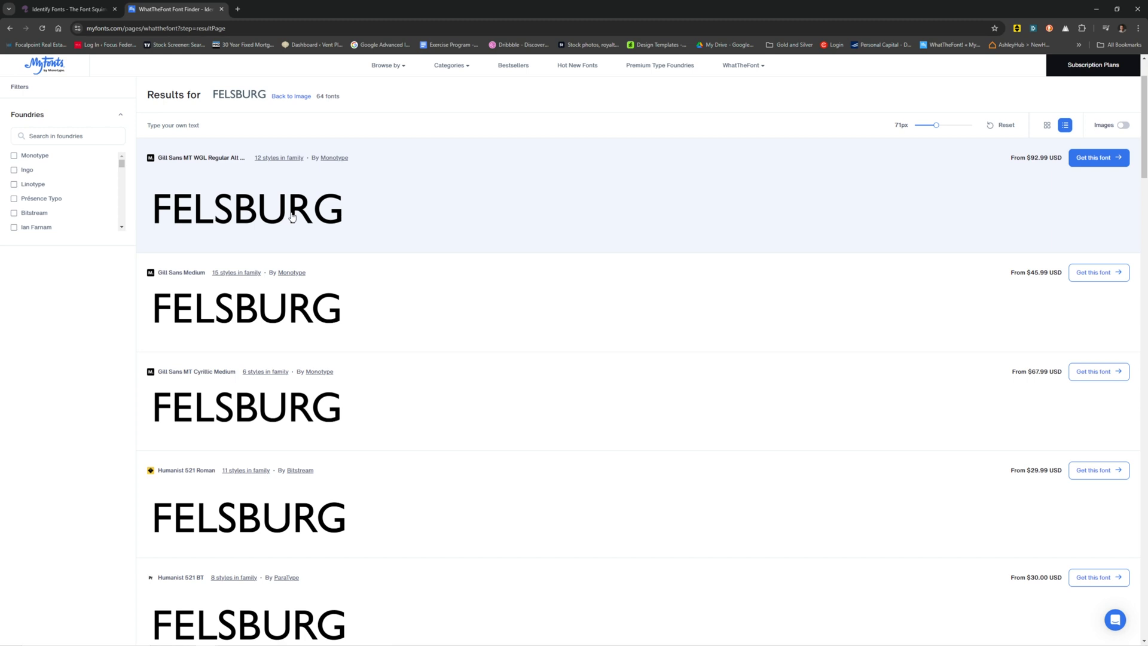
{"action": "mouse_move", "coordinate": [1070, 163]}
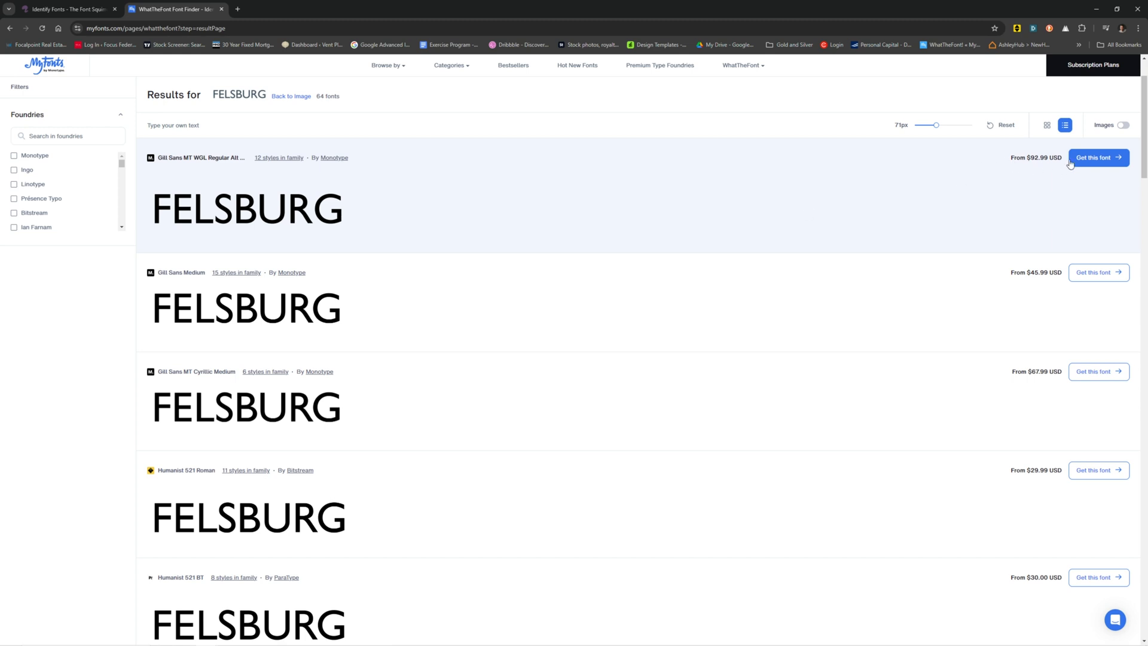
{"action": "mouse_move", "coordinate": [832, 345]}
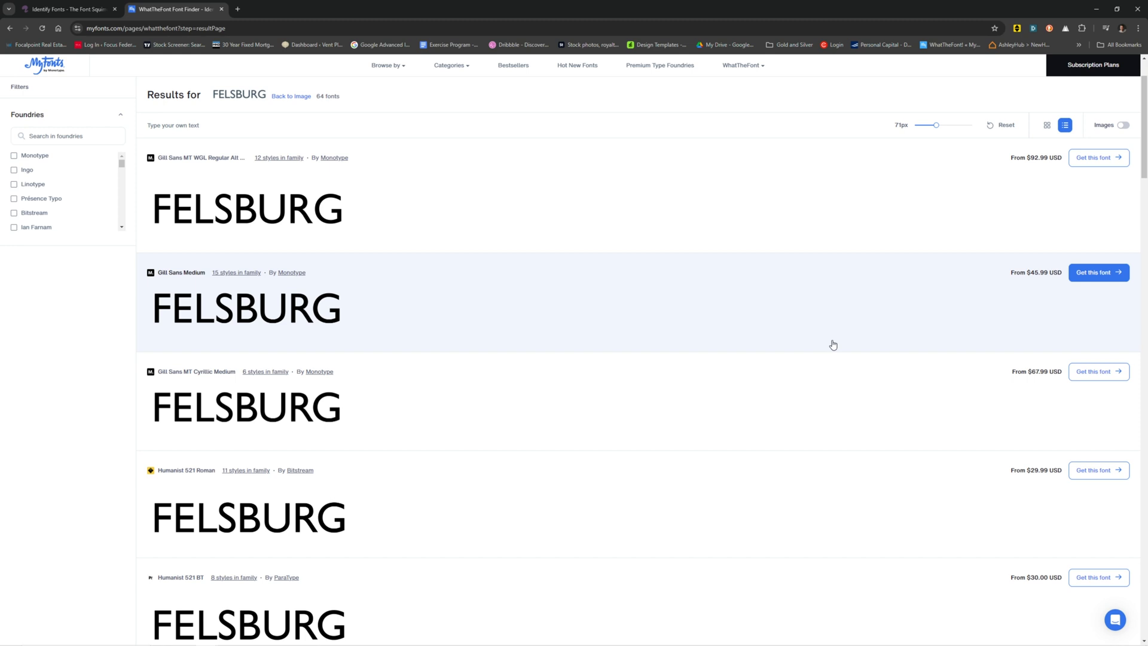
{"action": "mouse_move", "coordinate": [1057, 278]}
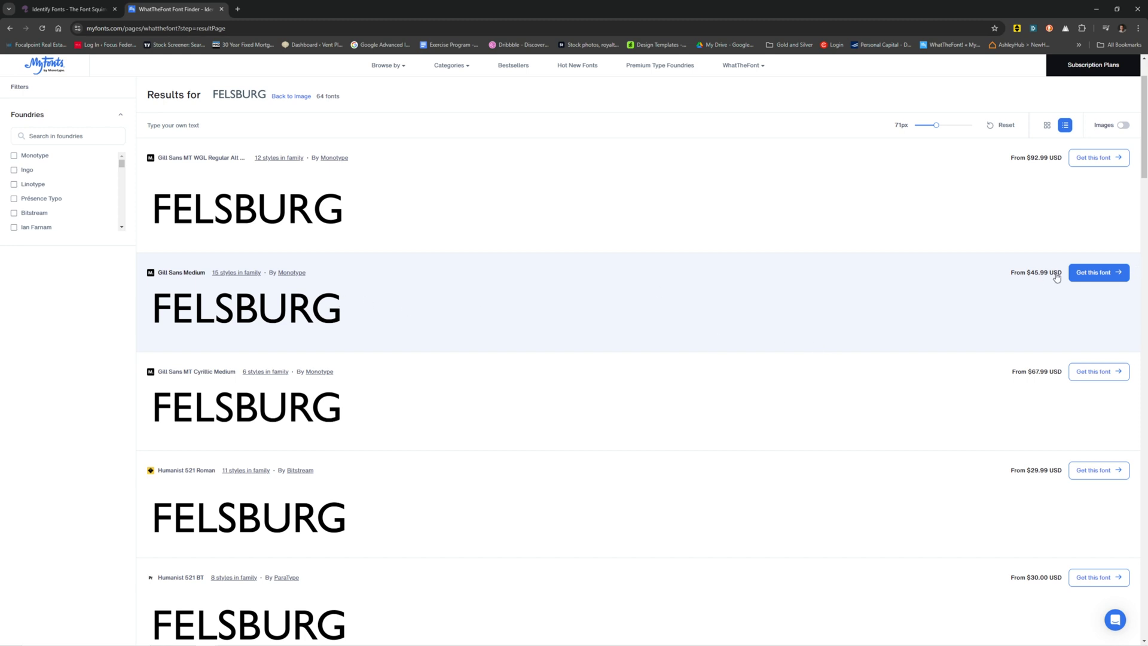
{"action": "mouse_move", "coordinate": [520, 236]}
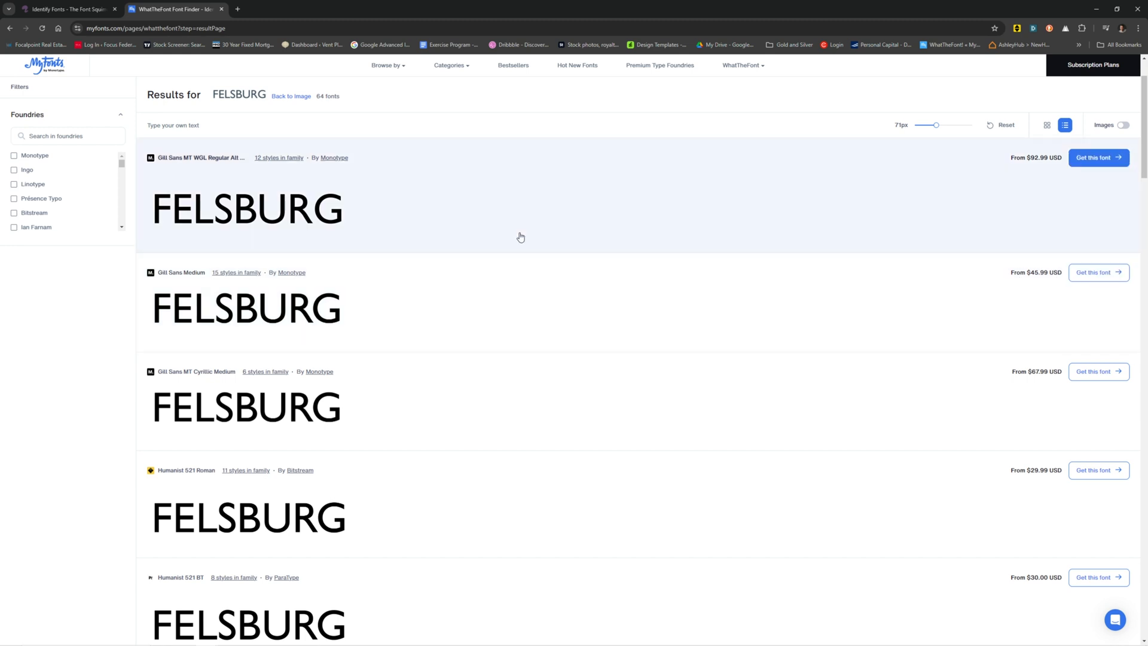
{"action": "mouse_move", "coordinate": [399, 269]}
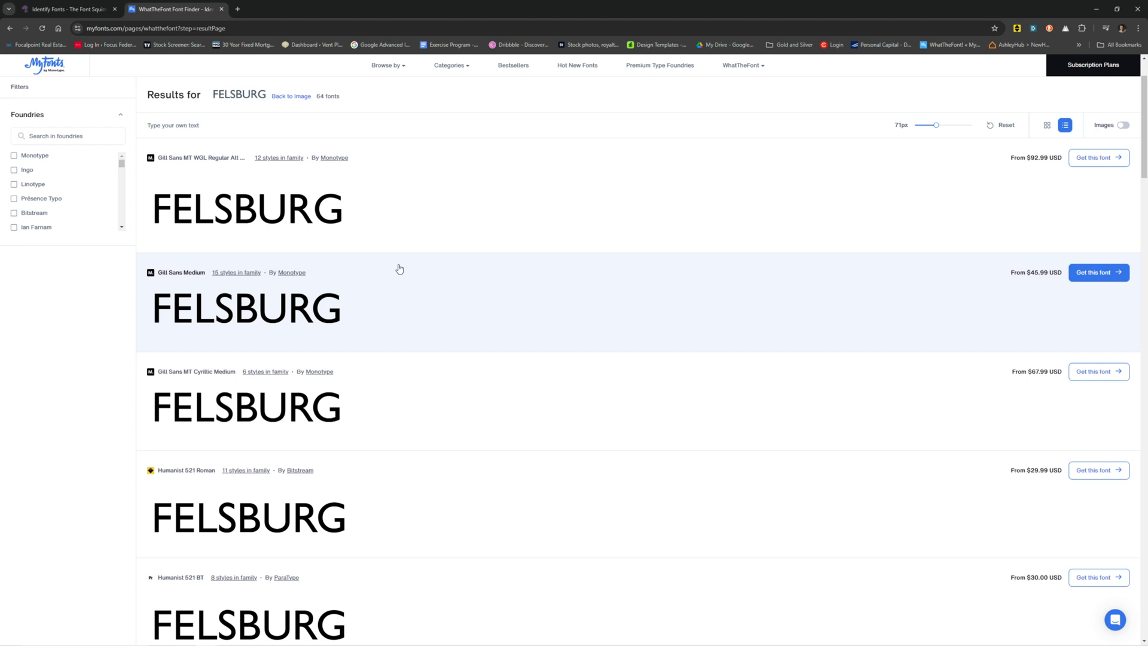
{"action": "mouse_move", "coordinate": [405, 263]}
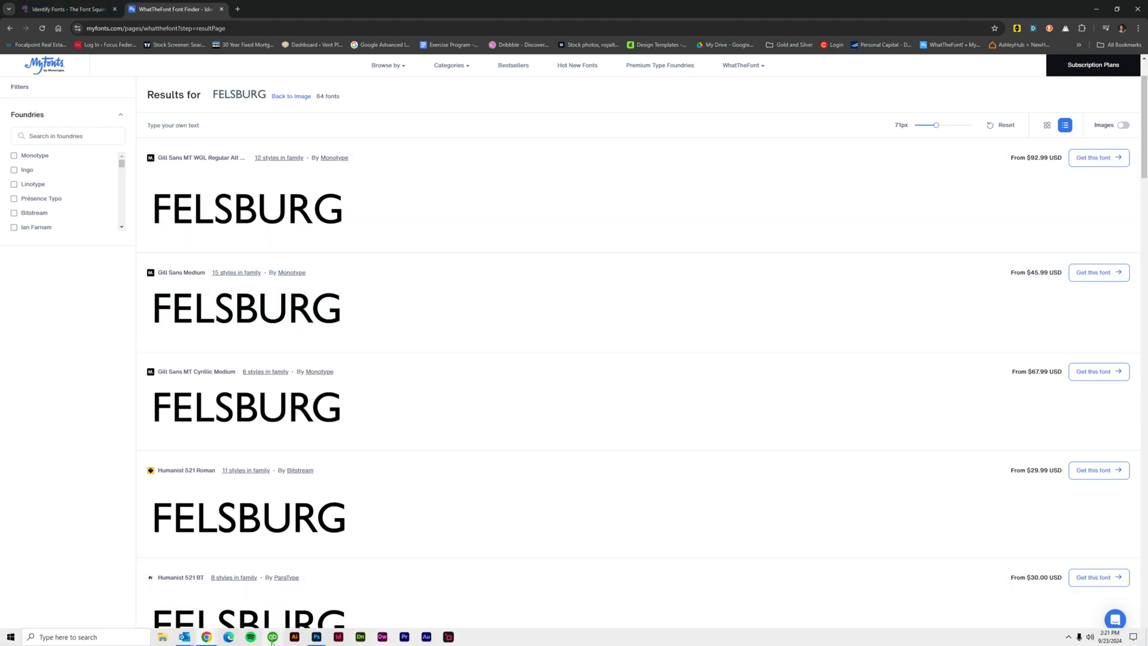
Switch to Photoshop and show the 'turn the corner.png' logo document.
{"action": "left_click", "coordinate": [316, 636]}
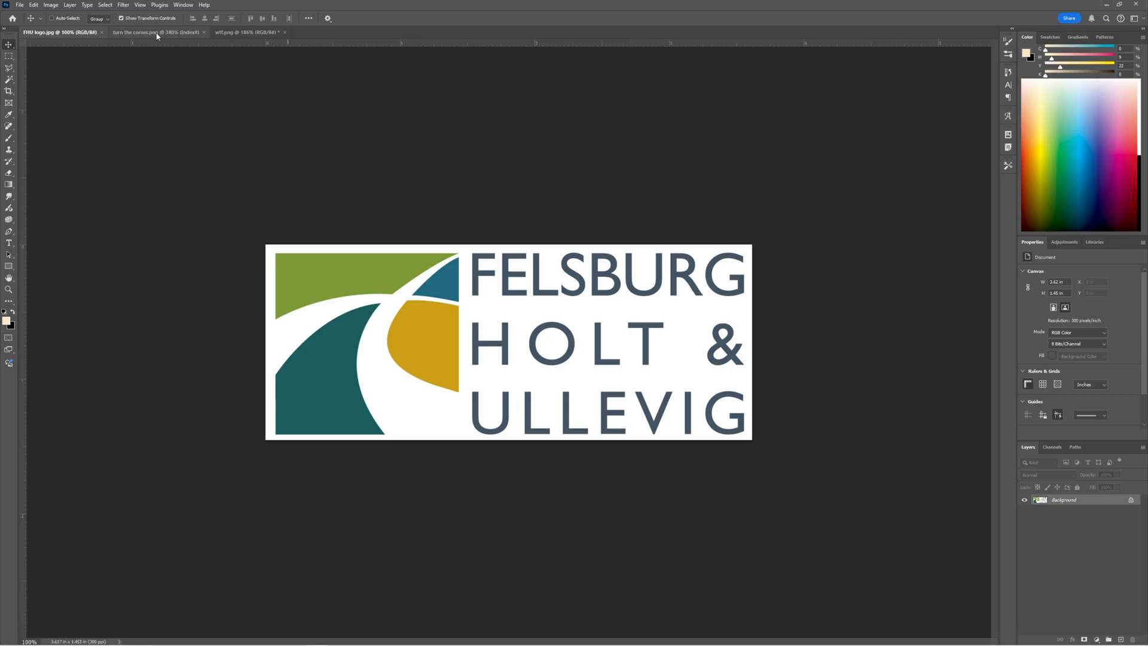
{"action": "left_click", "coordinate": [156, 31]}
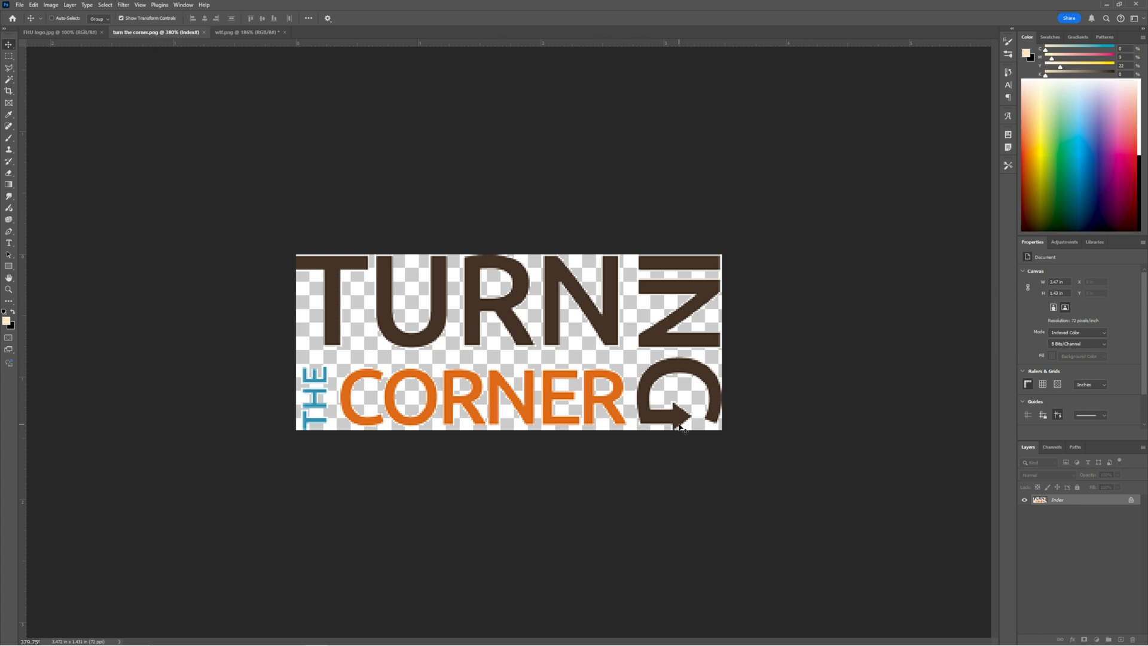
{"action": "mouse_move", "coordinate": [694, 451]}
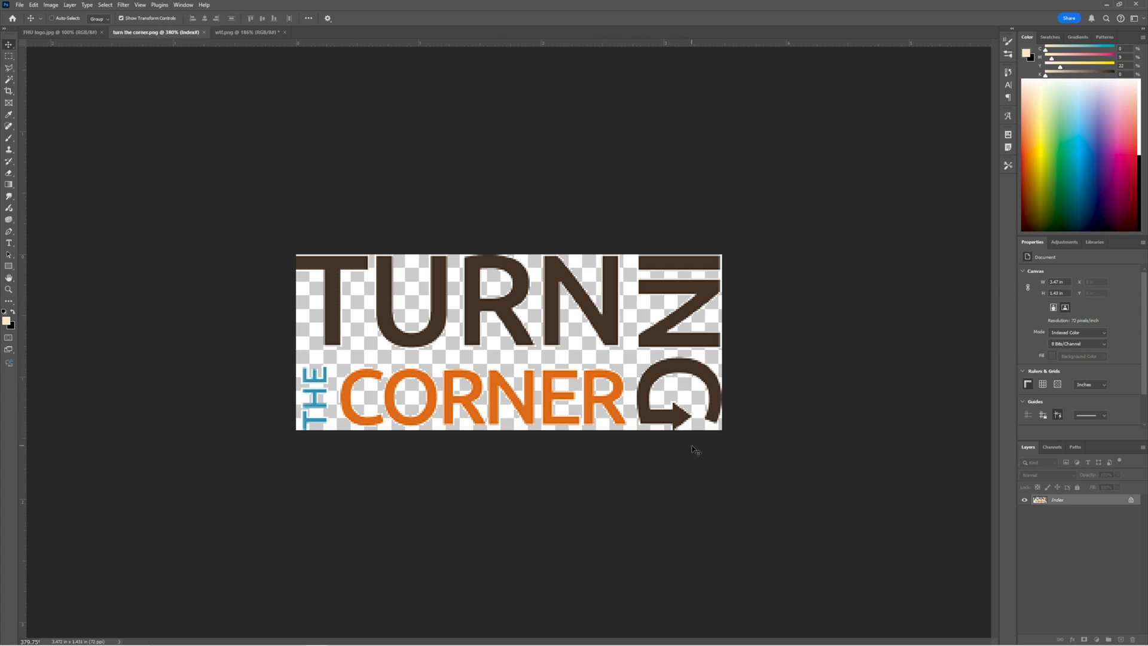
{"action": "mouse_move", "coordinate": [692, 457]}
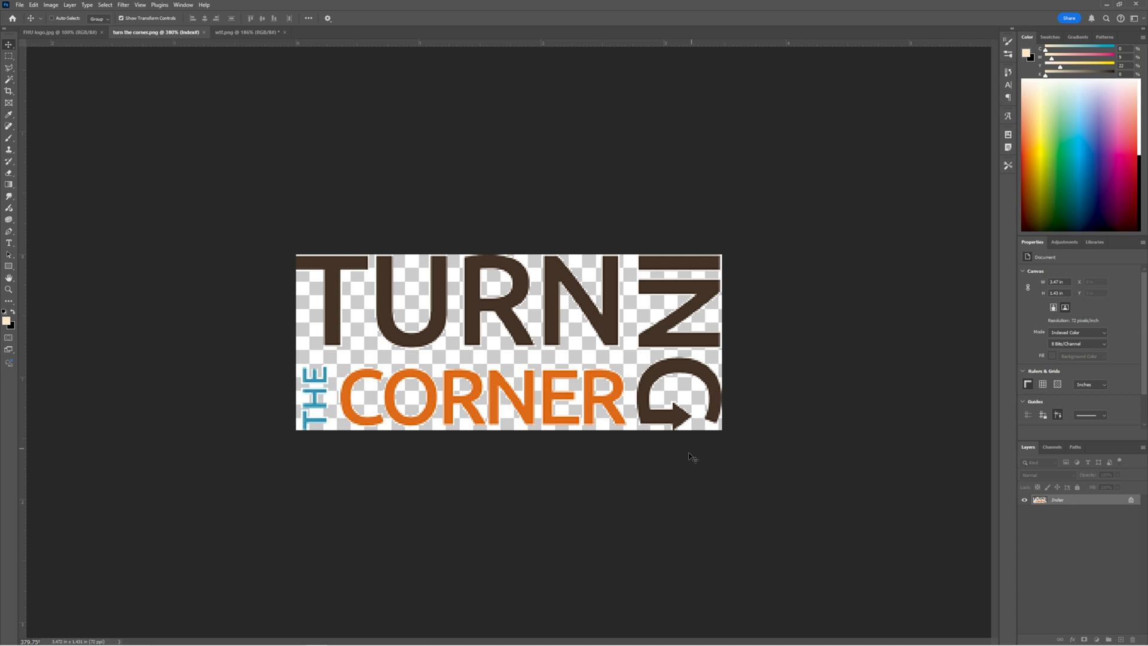
{"action": "mouse_move", "coordinate": [207, 636]}
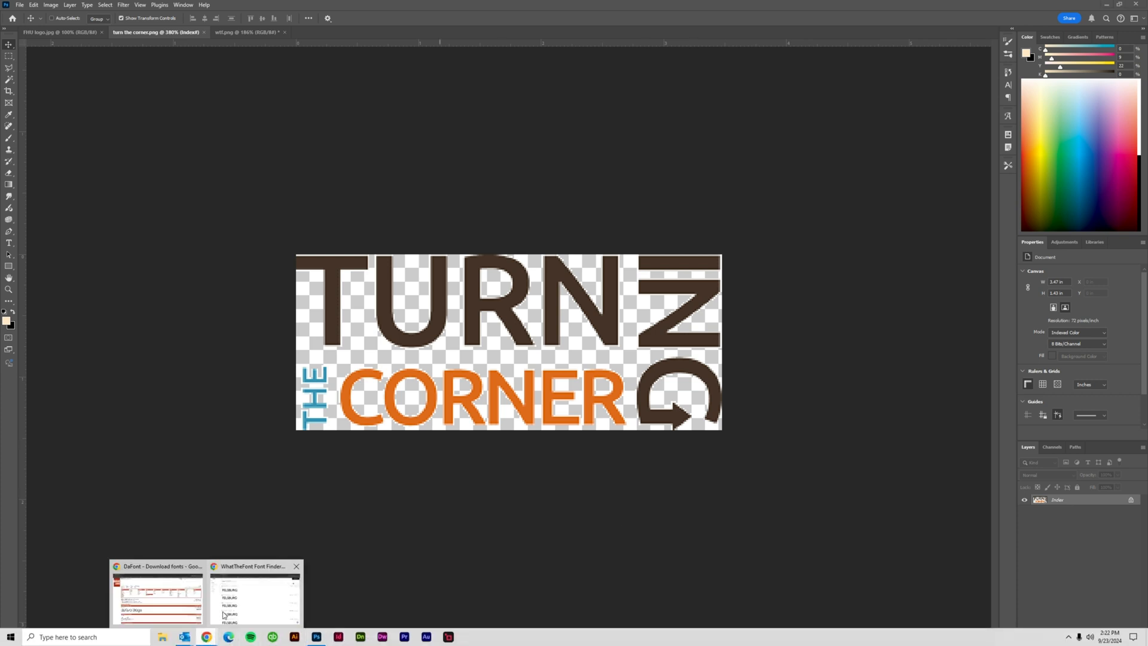
Back in WhatTheFont, replace the image with turn the corner.png from recent files.
{"action": "left_click", "coordinate": [253, 593]}
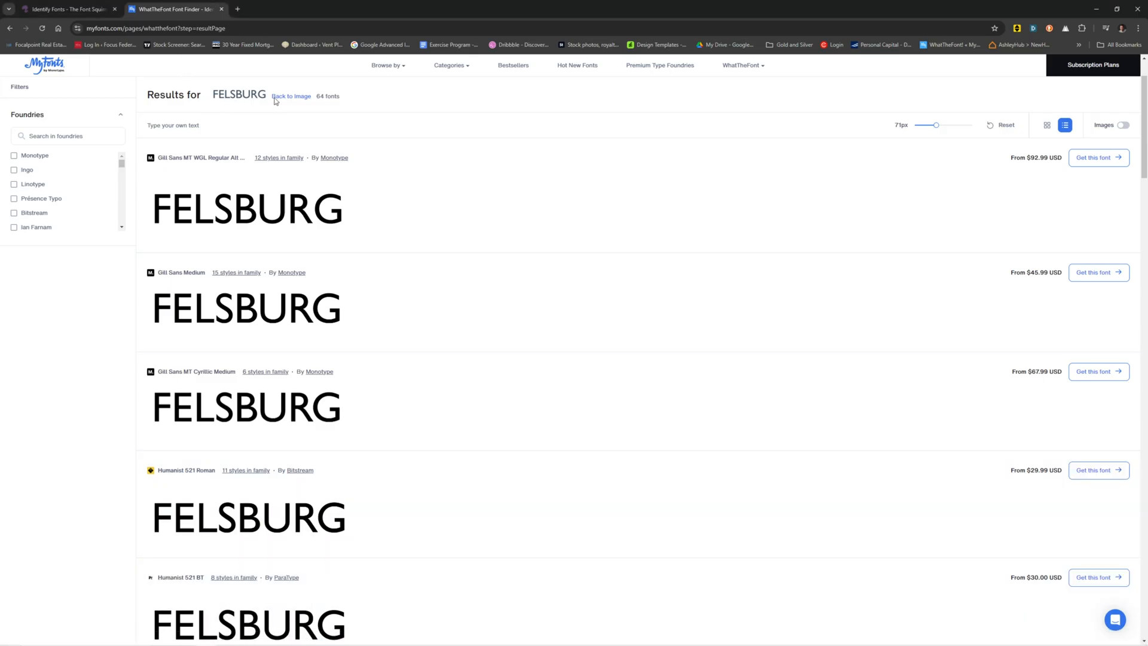
{"action": "left_click", "coordinate": [292, 95]}
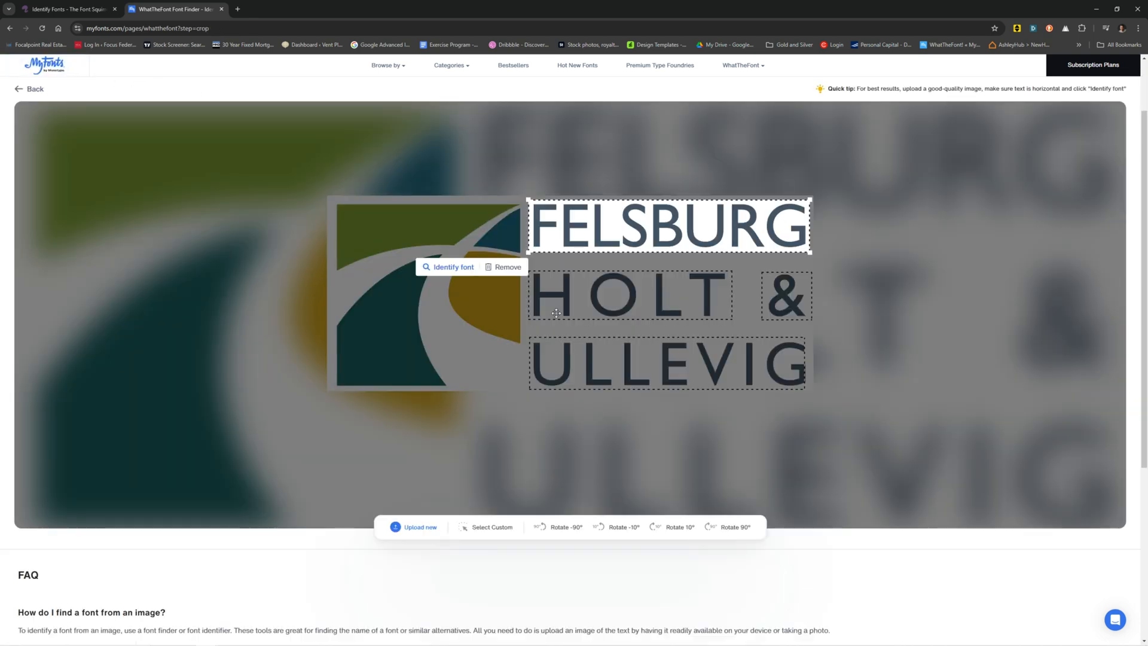
{"action": "left_click", "coordinate": [420, 526]}
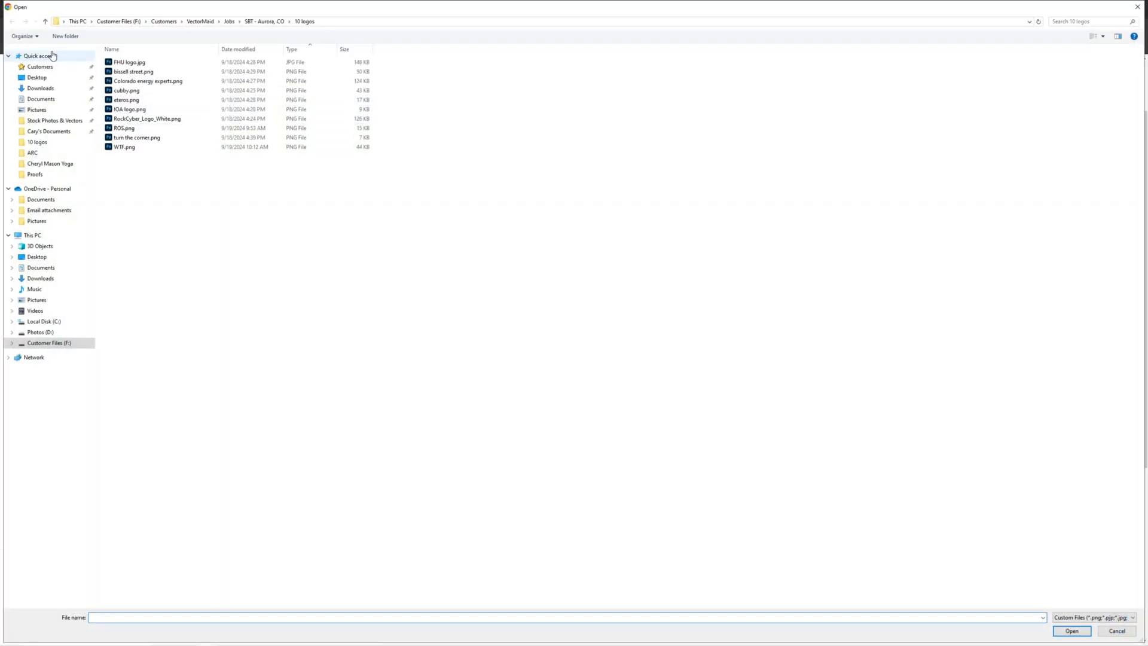
{"action": "left_click", "coordinate": [39, 57]}
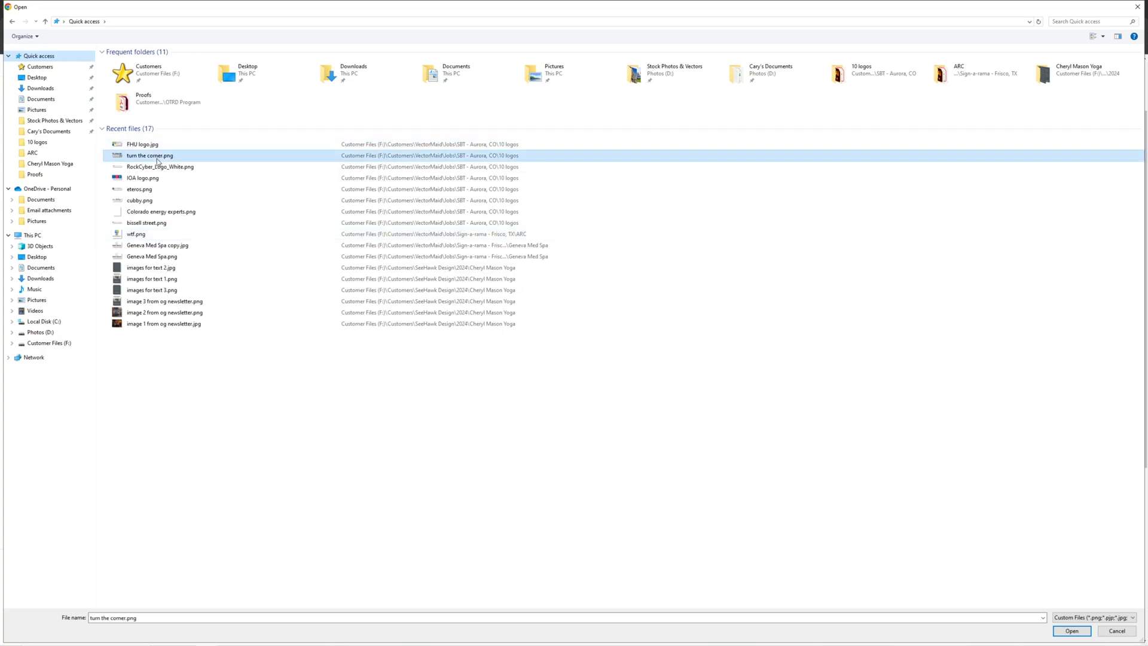
{"action": "left_click", "coordinate": [1070, 630]}
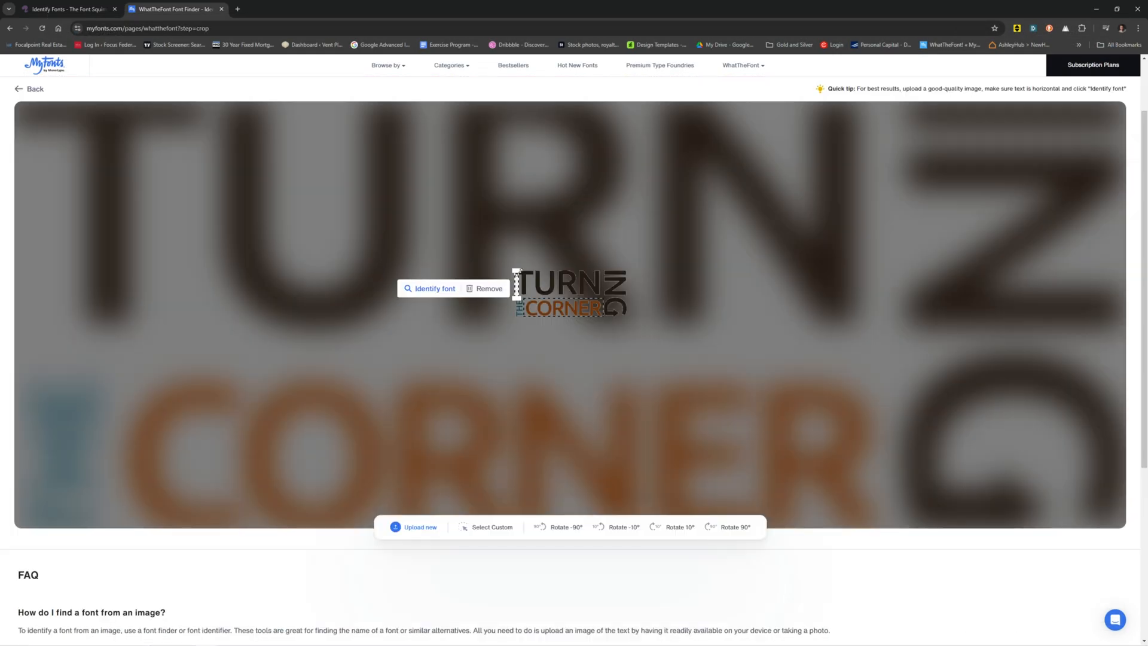
Crop the selection to the word TURN and identify its font, yielding 78 results.
{"action": "left_click", "coordinate": [434, 288]}
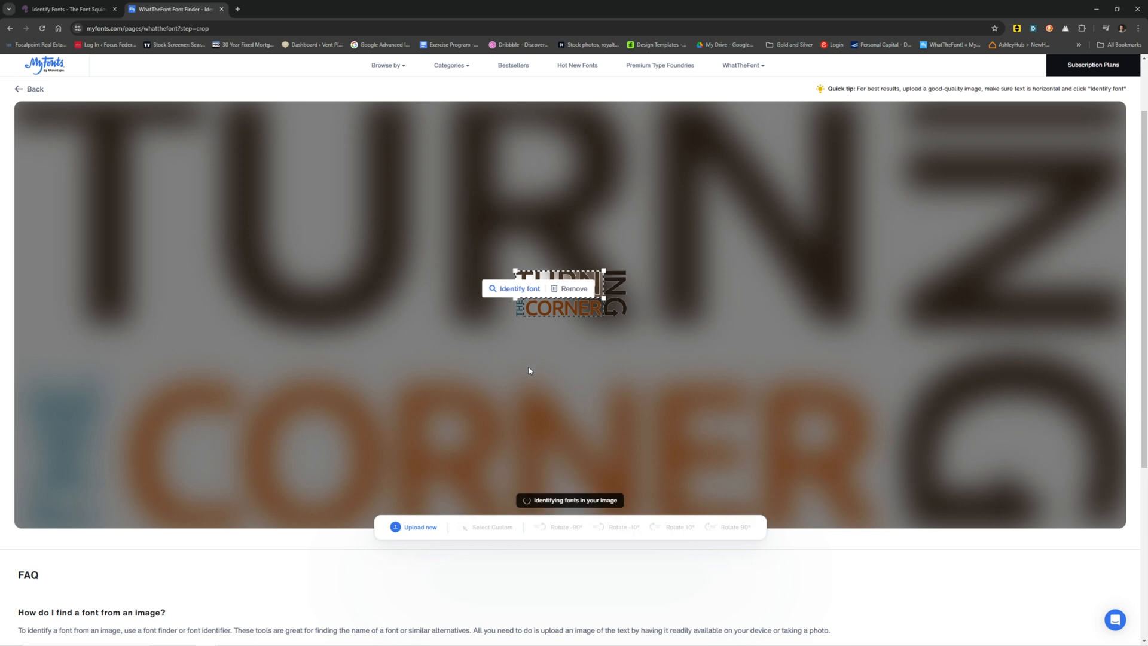
{"action": "left_click", "coordinate": [514, 288]}
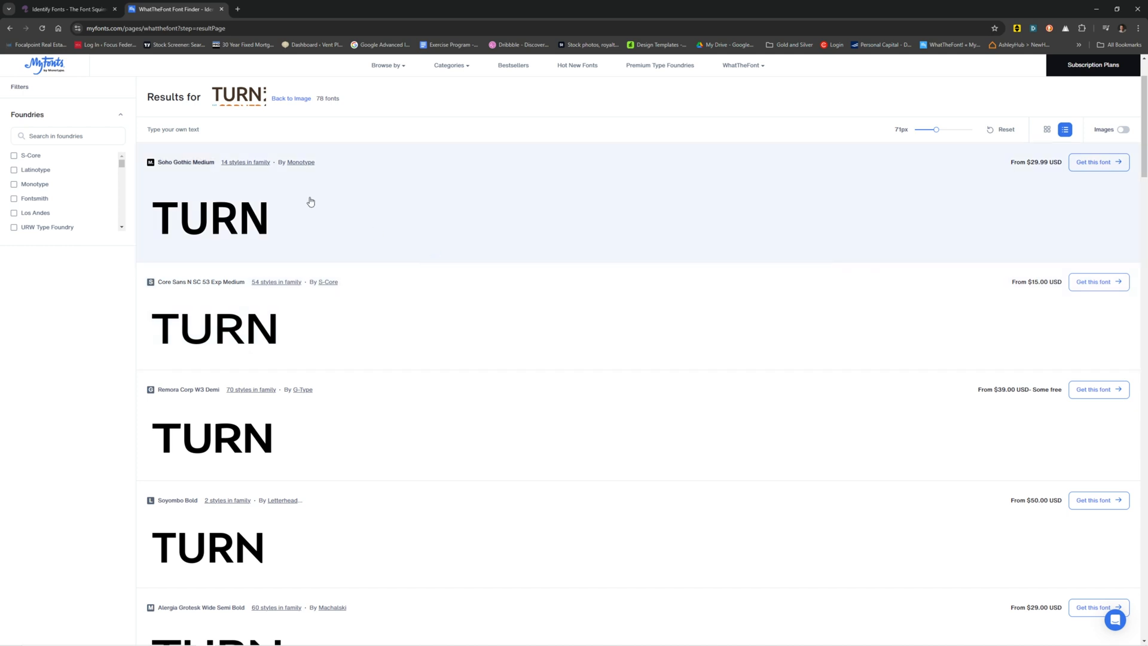
{"action": "mouse_move", "coordinate": [240, 227]}
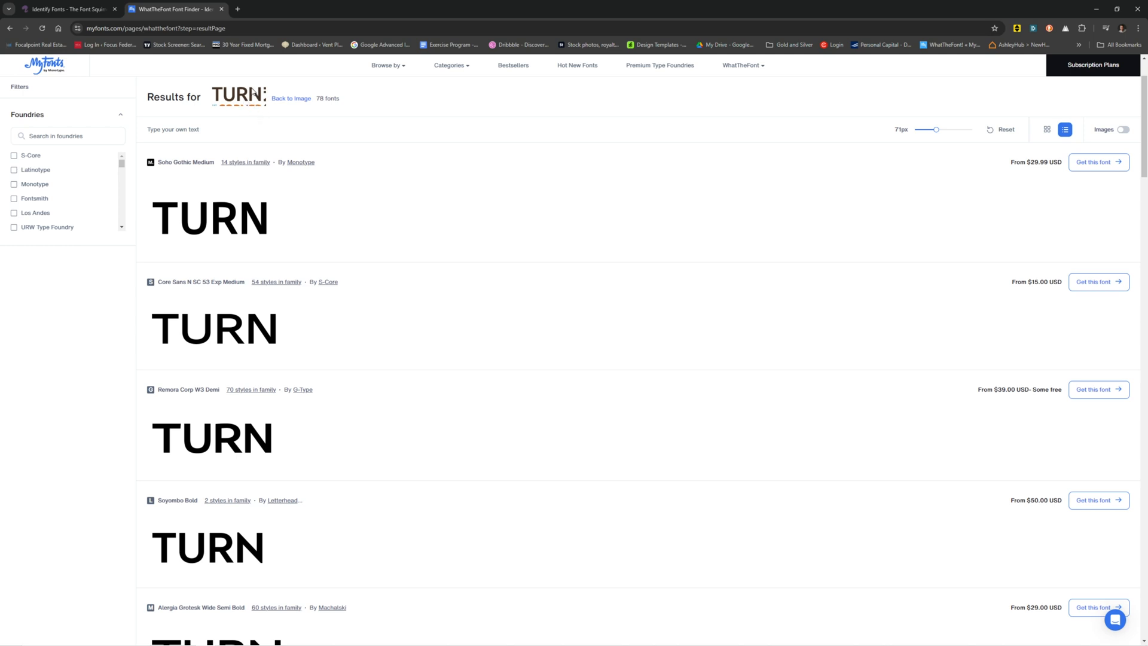
{"action": "mouse_move", "coordinate": [248, 106]}
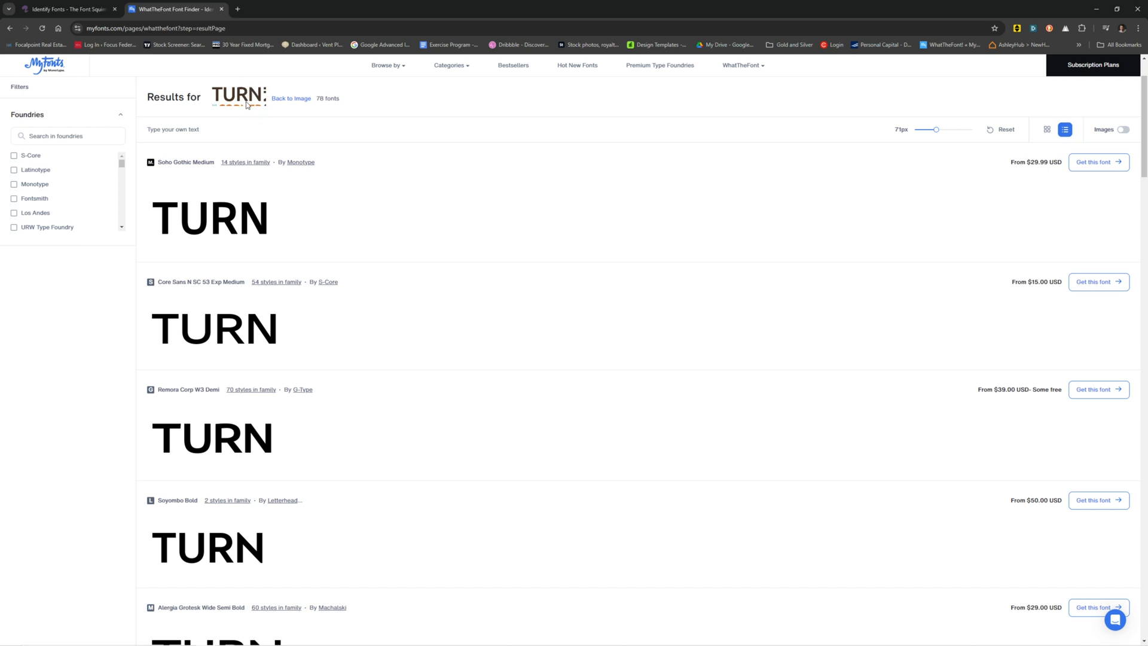
Scroll through the 78 WhatTheFont matches for TURN, led by Soho Gothic Medium.
{"action": "scroll", "scroll_direction": "down", "scroll_amount": 3}
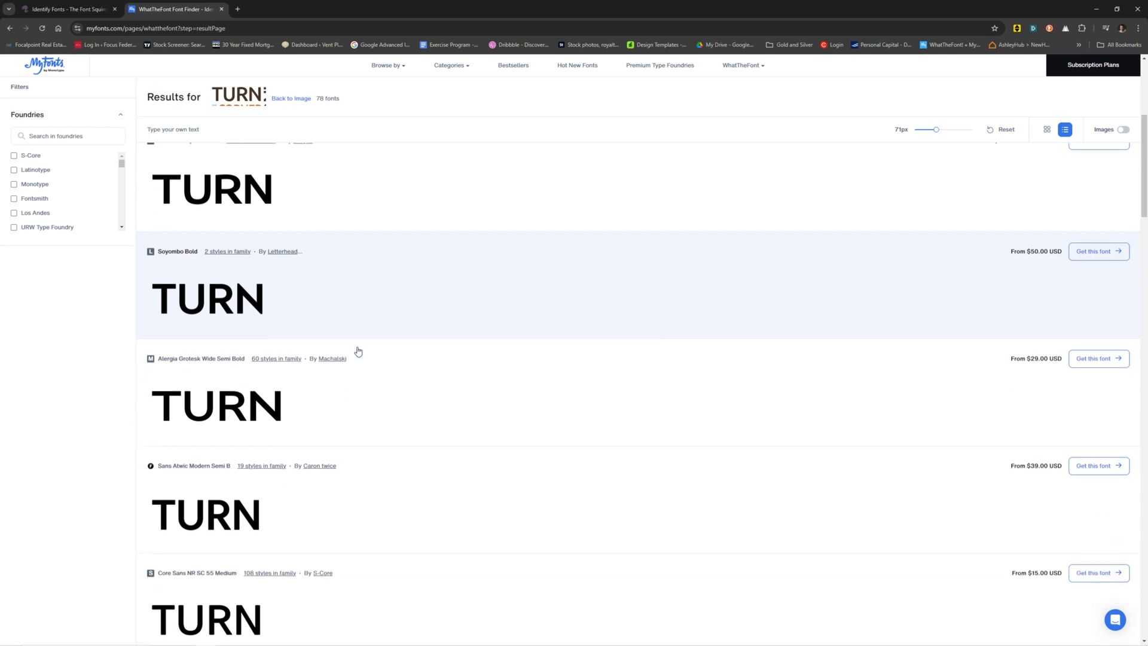
{"action": "scroll", "scroll_direction": "down", "scroll_amount": 3}
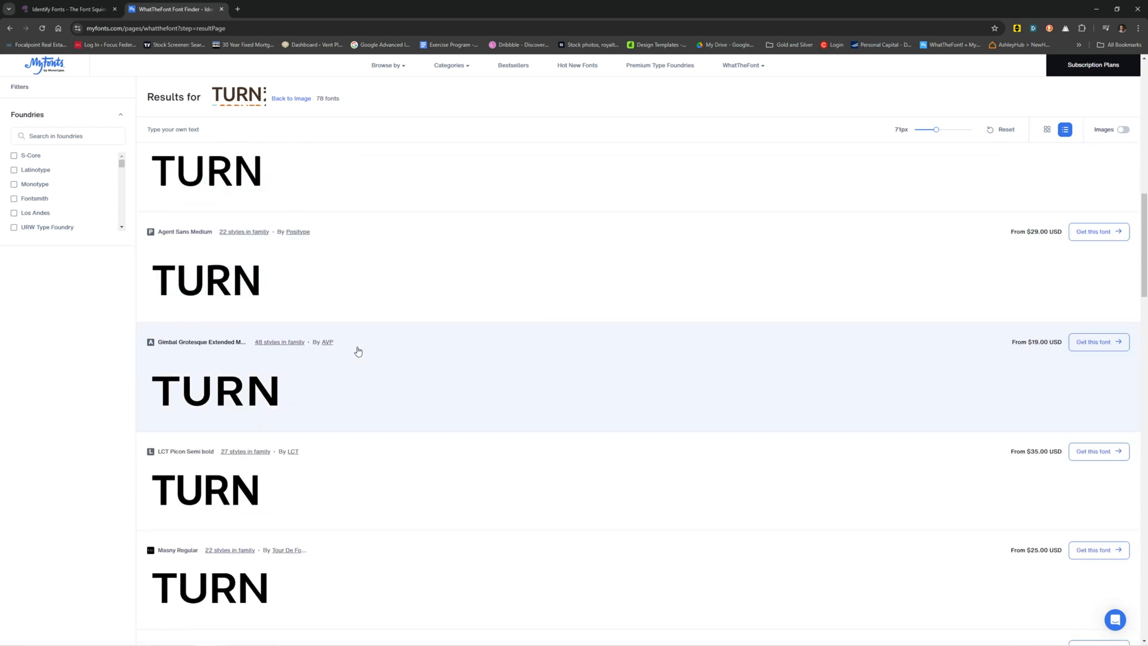
{"action": "scroll", "scroll_direction": "down", "scroll_amount": 3}
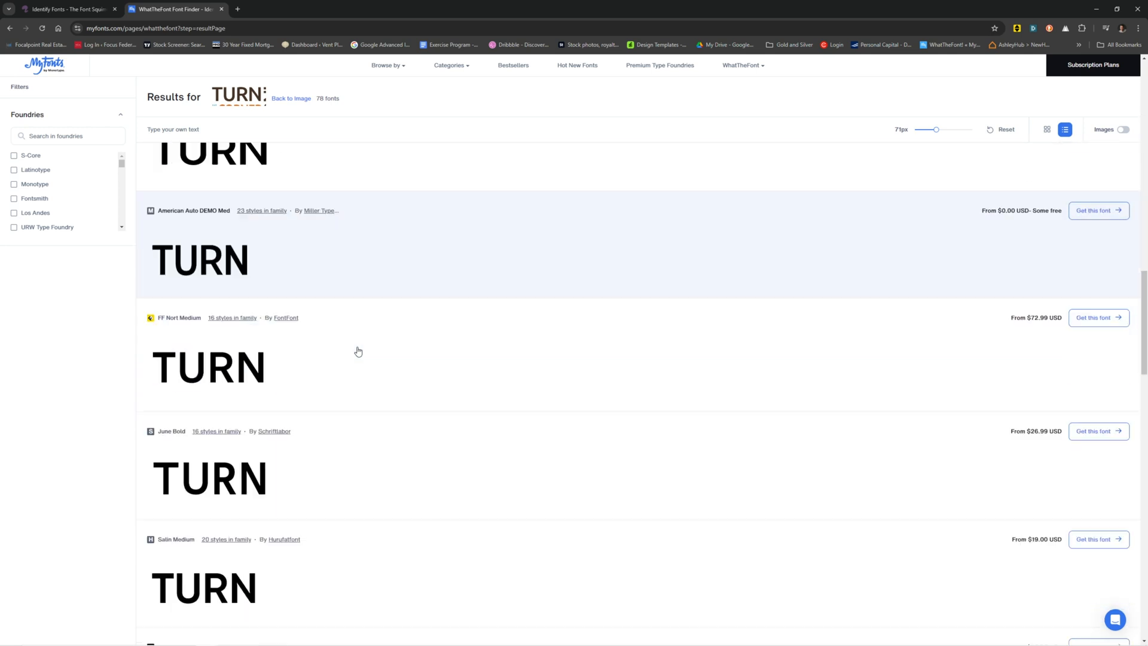
{"action": "scroll", "scroll_direction": "down", "scroll_amount": 3}
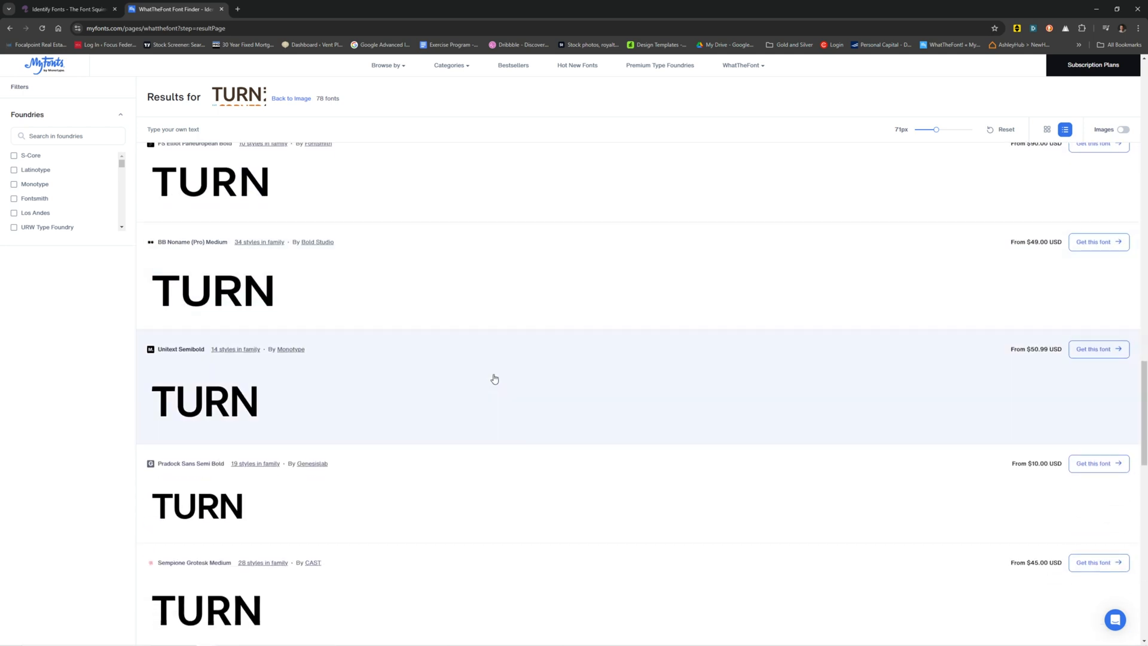
{"action": "scroll", "scroll_direction": "down", "scroll_amount": 3}
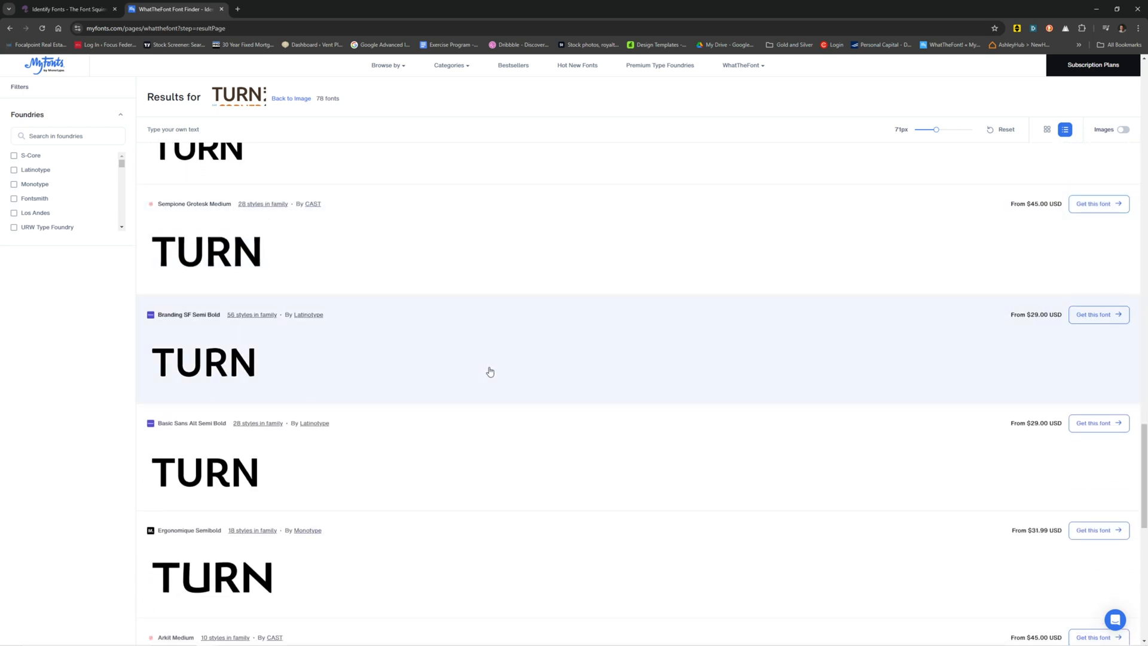
{"action": "scroll", "scroll_direction": "down", "scroll_amount": 3}
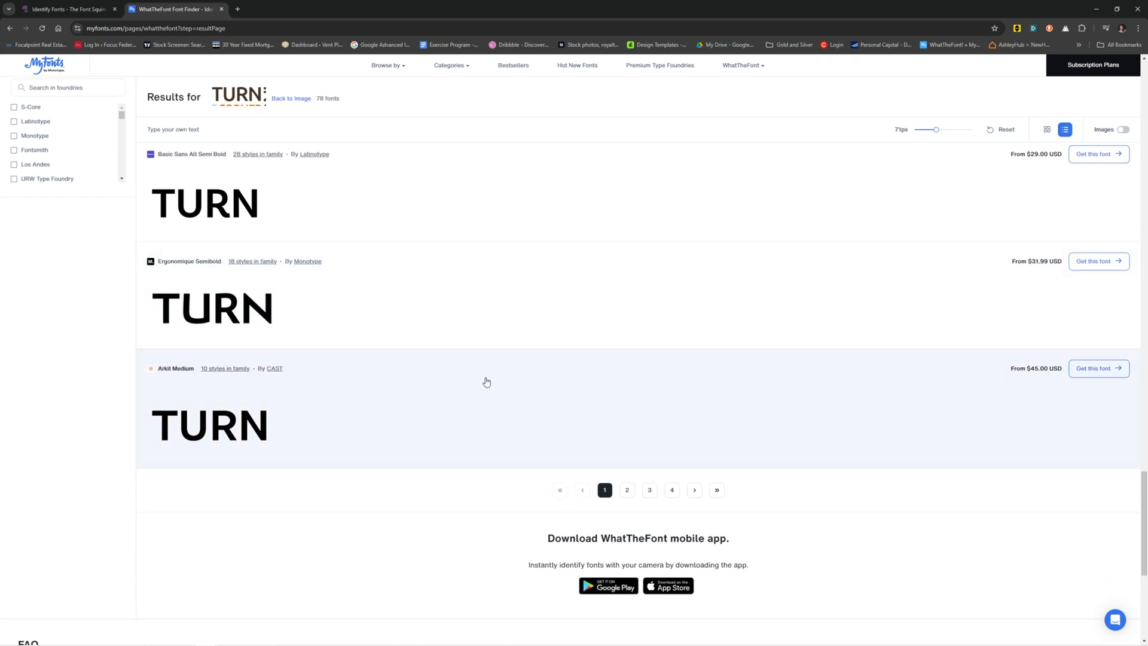
{"action": "mouse_move", "coordinate": [637, 495]}
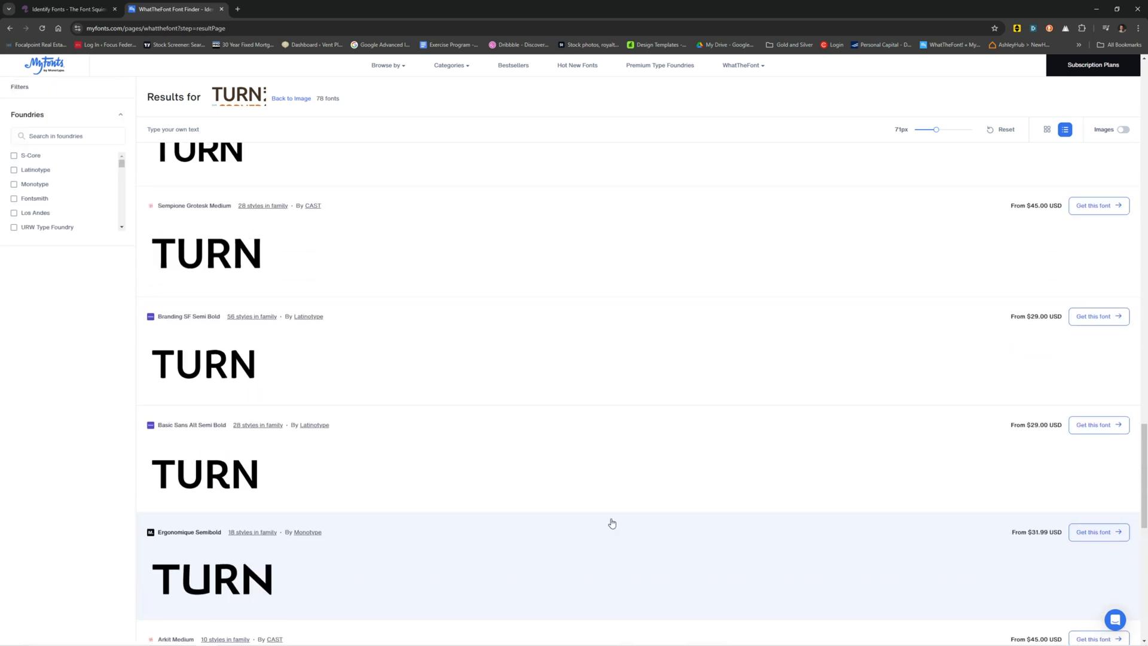
{"action": "scroll", "scroll_direction": "up", "scroll_amount": 3}
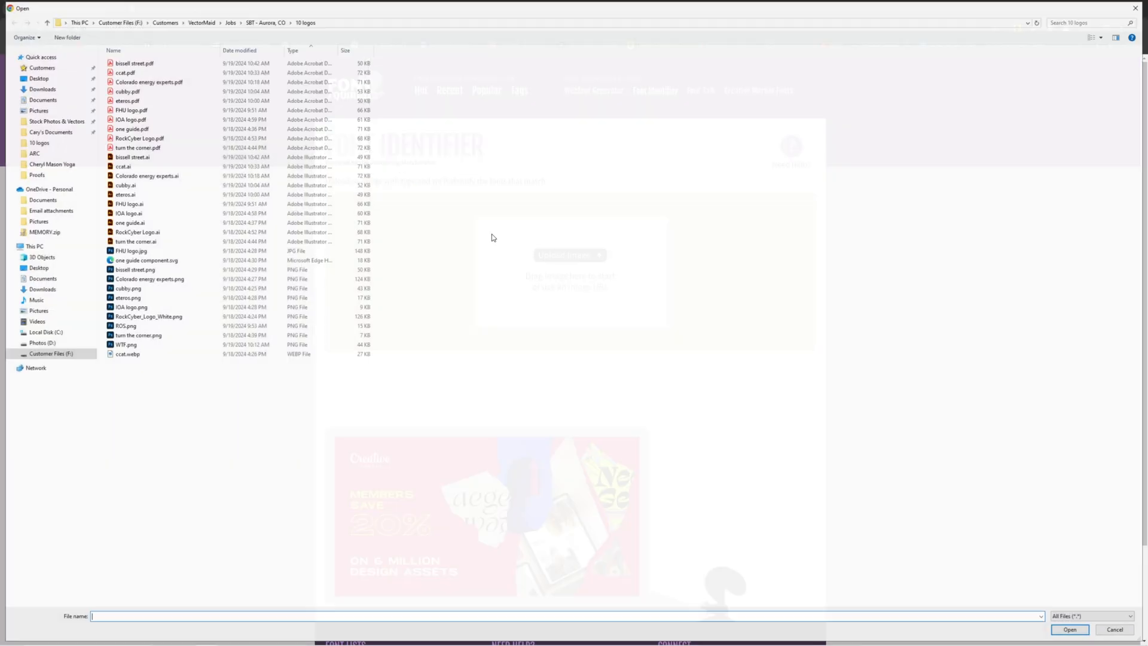
Upload the TURN image to Font Squirrel's Matcherator and review matches led by Ubuntu Medium and Route 159 Bold.
{"action": "left_click", "coordinate": [38, 56]}
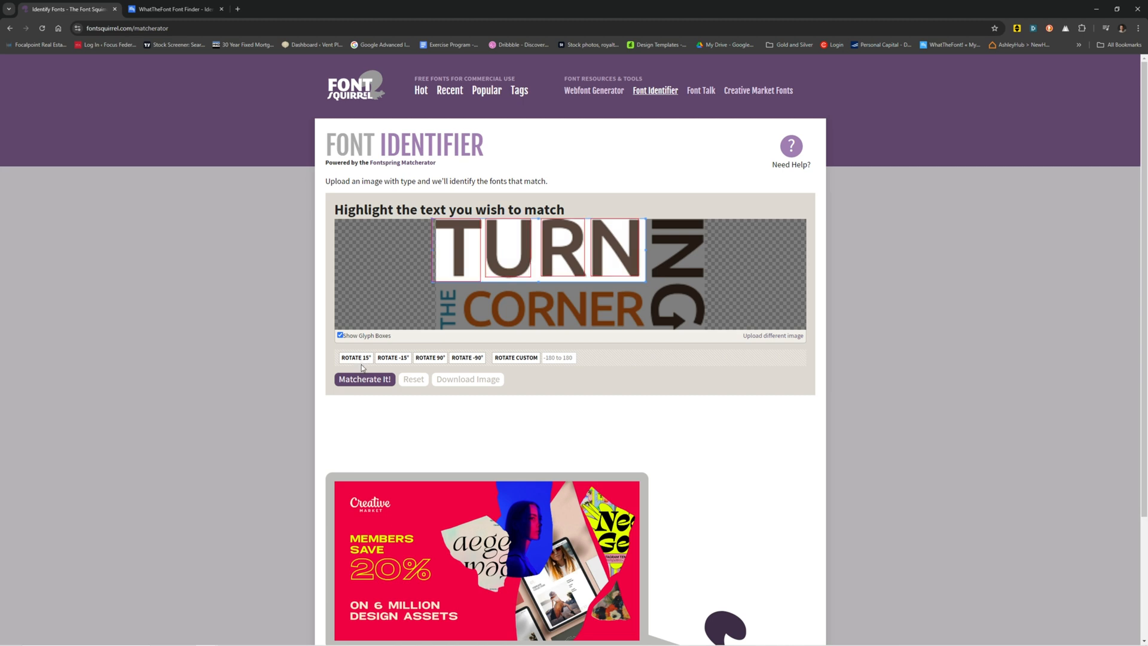
{"action": "left_click", "coordinate": [365, 379]}
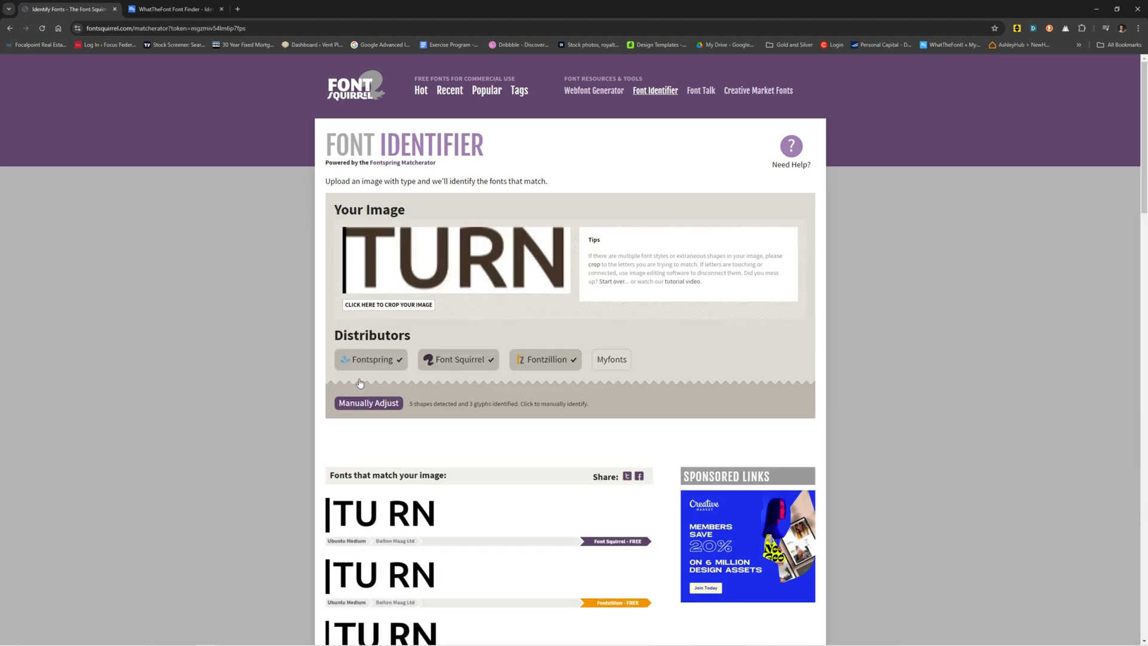
{"action": "scroll", "scroll_direction": "down", "scroll_amount": 3}
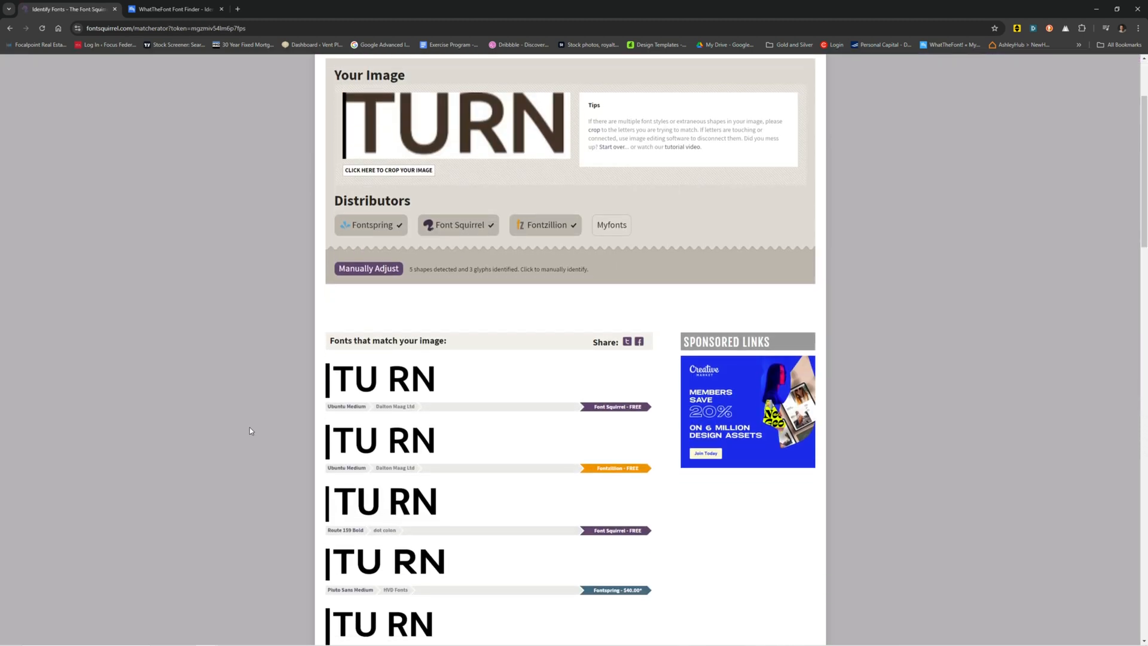
{"action": "mouse_move", "coordinate": [612, 435]}
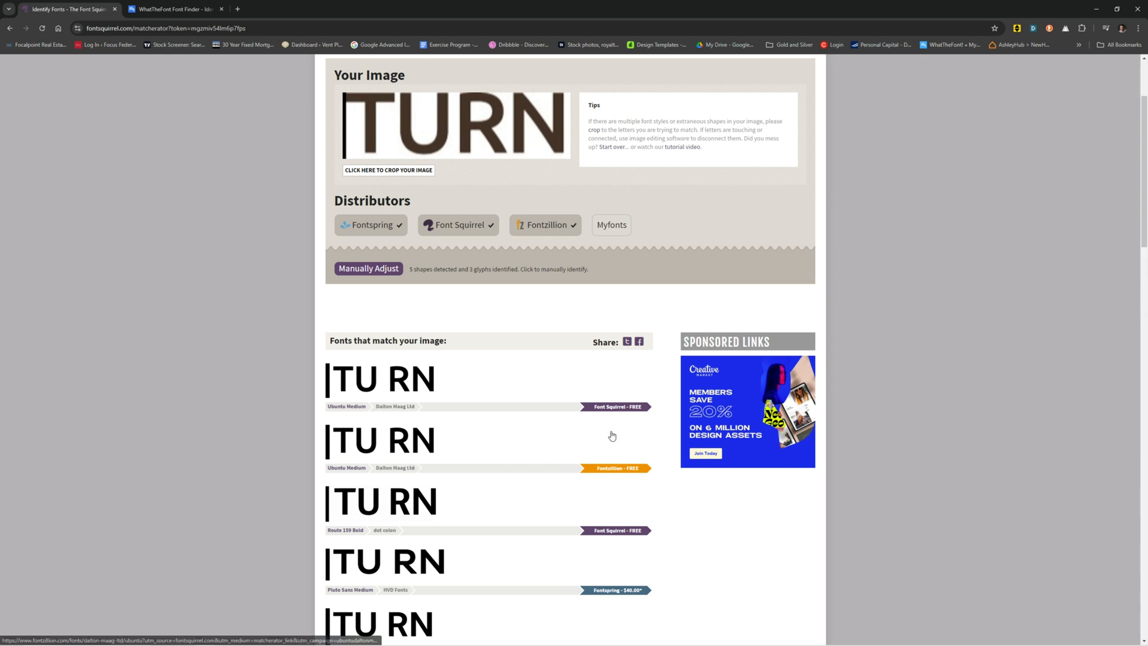
{"action": "scroll", "scroll_direction": "up", "scroll_amount": 3}
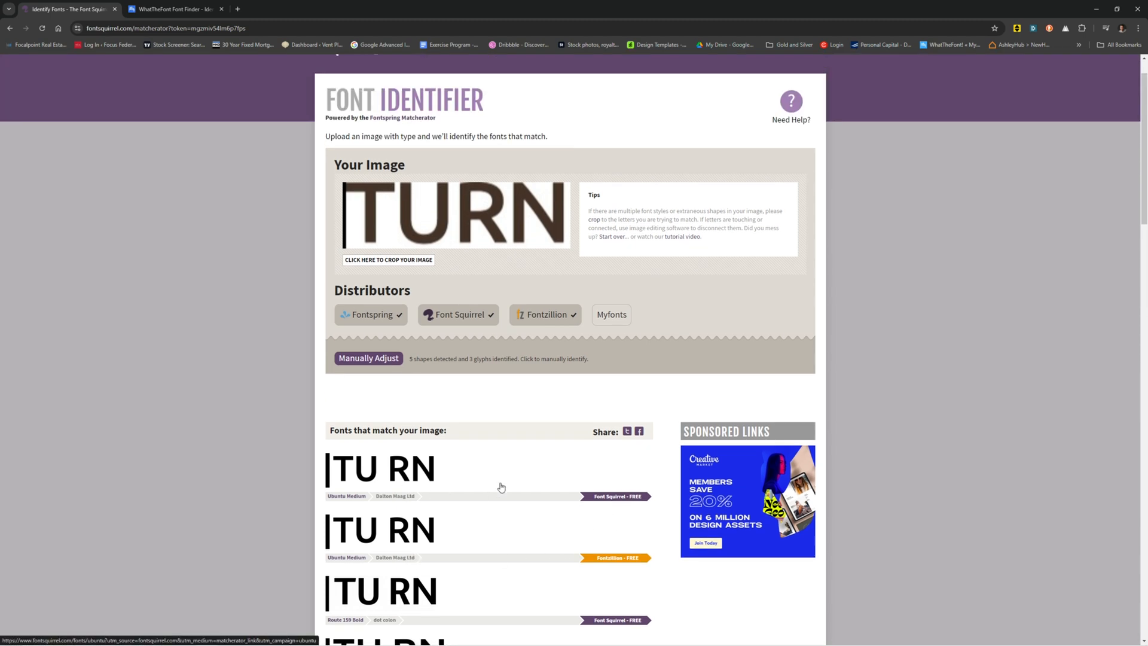
{"action": "mouse_move", "coordinate": [491, 197]}
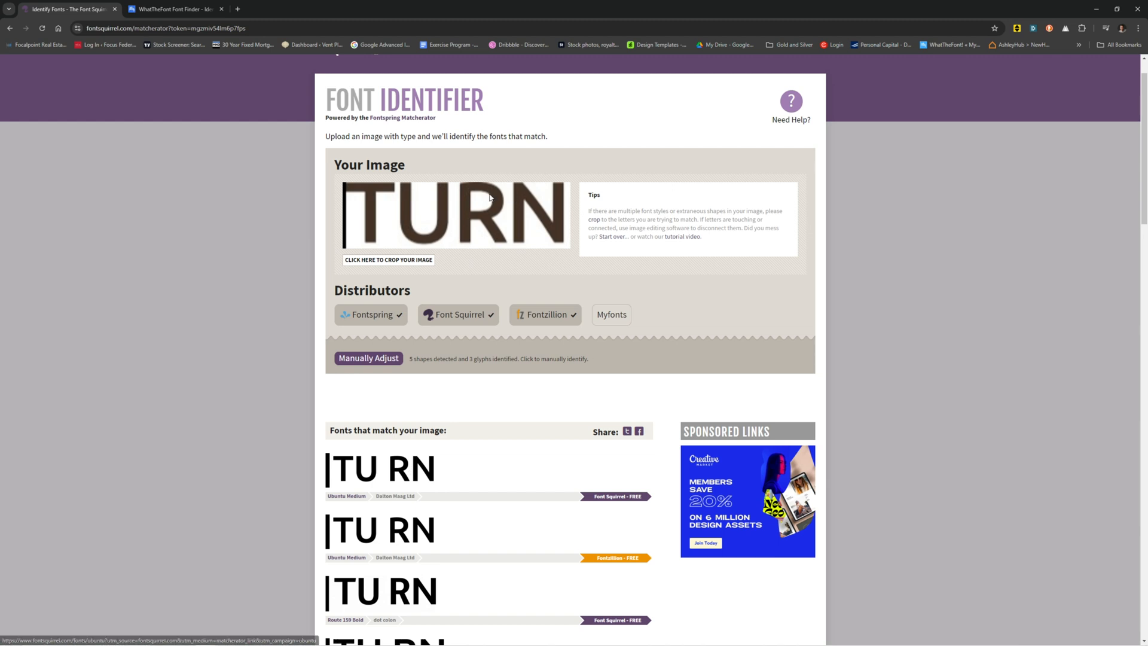
{"action": "mouse_move", "coordinate": [482, 213]}
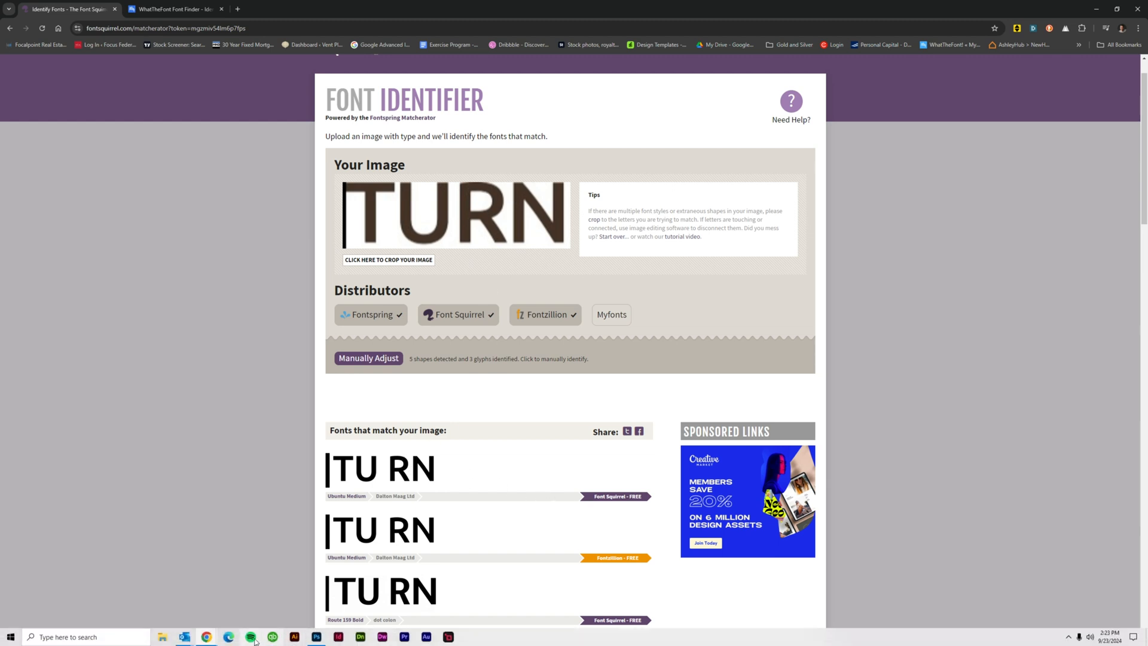
View the ARC logo (wtf.png) in Photoshop, then return to the Font Squirrel Matcherator.
{"action": "left_click", "coordinate": [316, 636]}
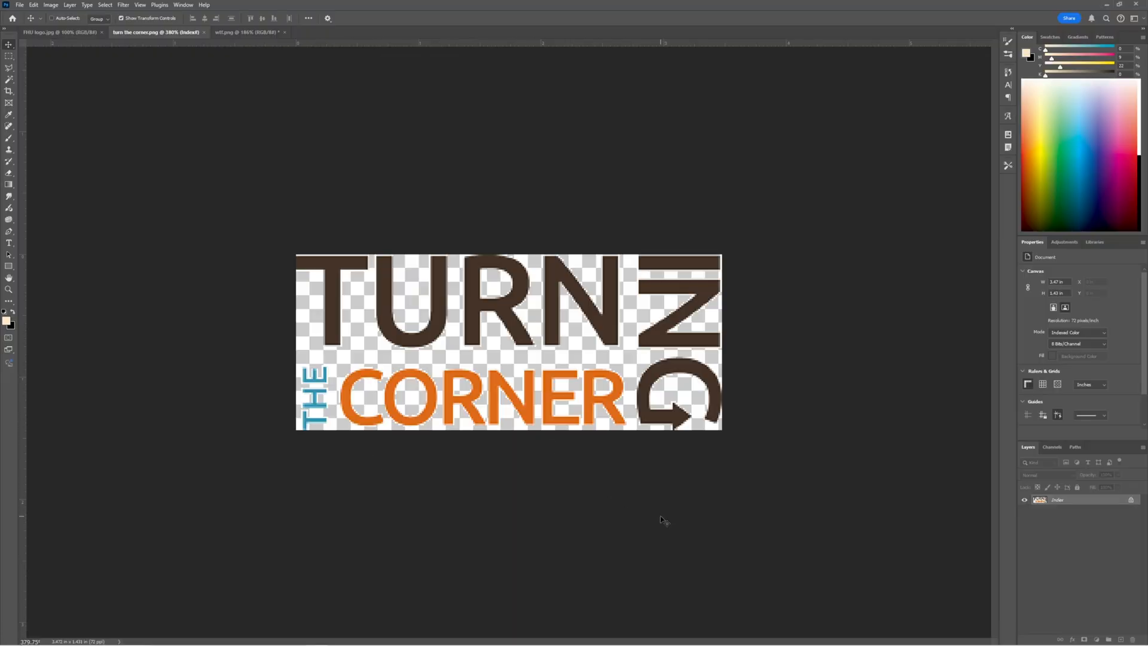
{"action": "mouse_move", "coordinate": [679, 412]}
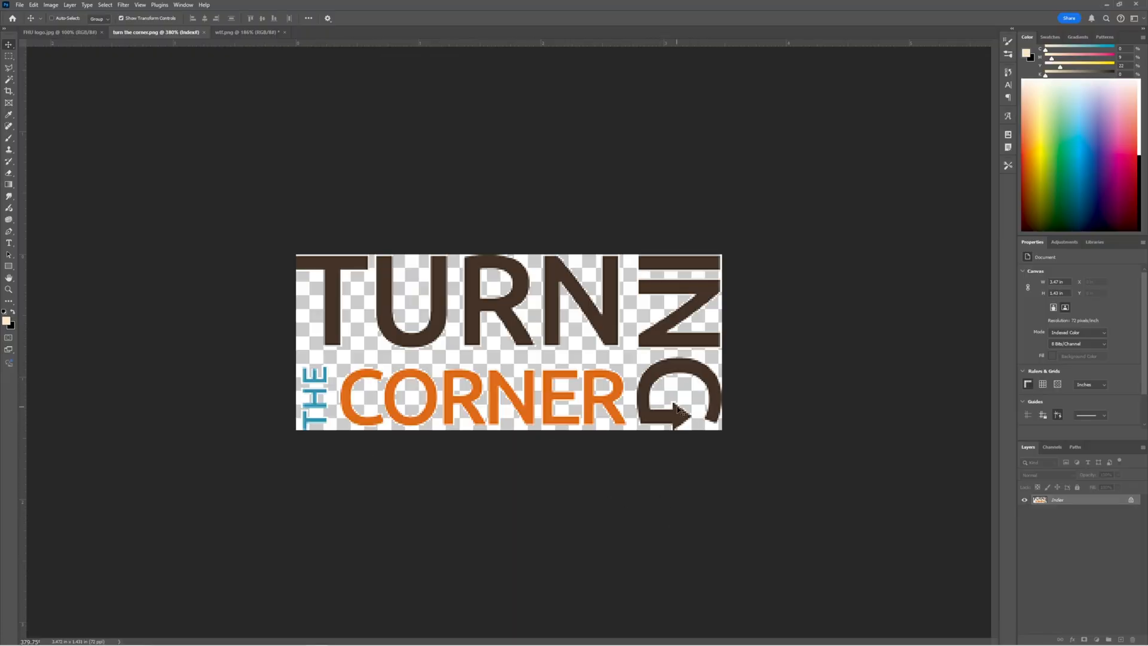
{"action": "mouse_move", "coordinate": [677, 428]}
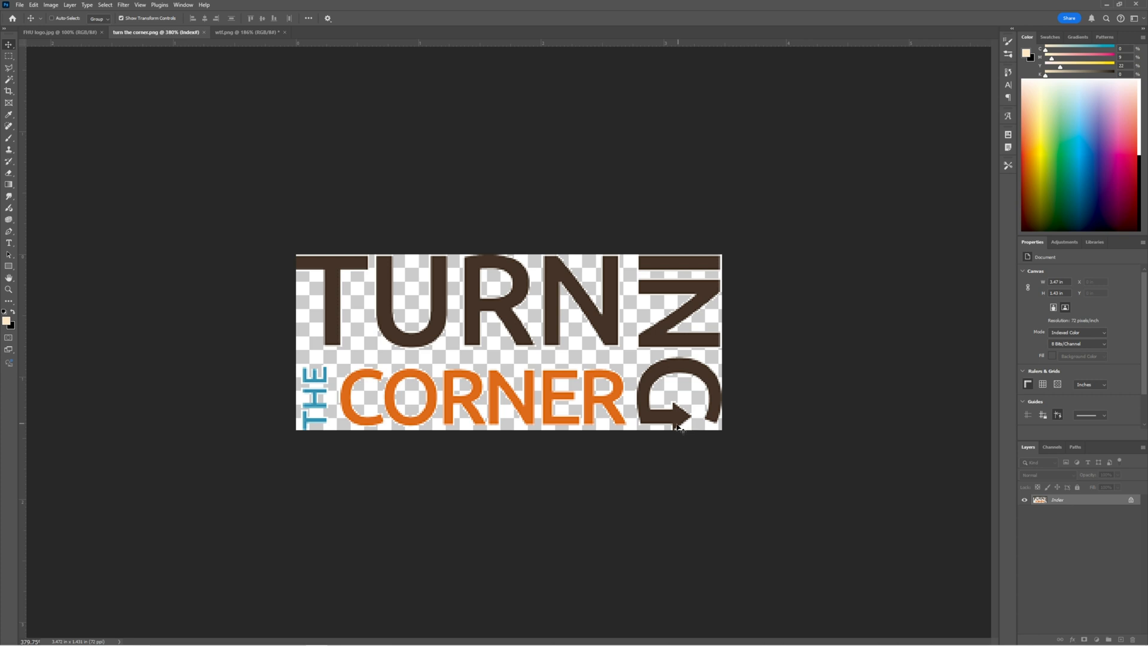
{"action": "left_click", "coordinate": [245, 31]}
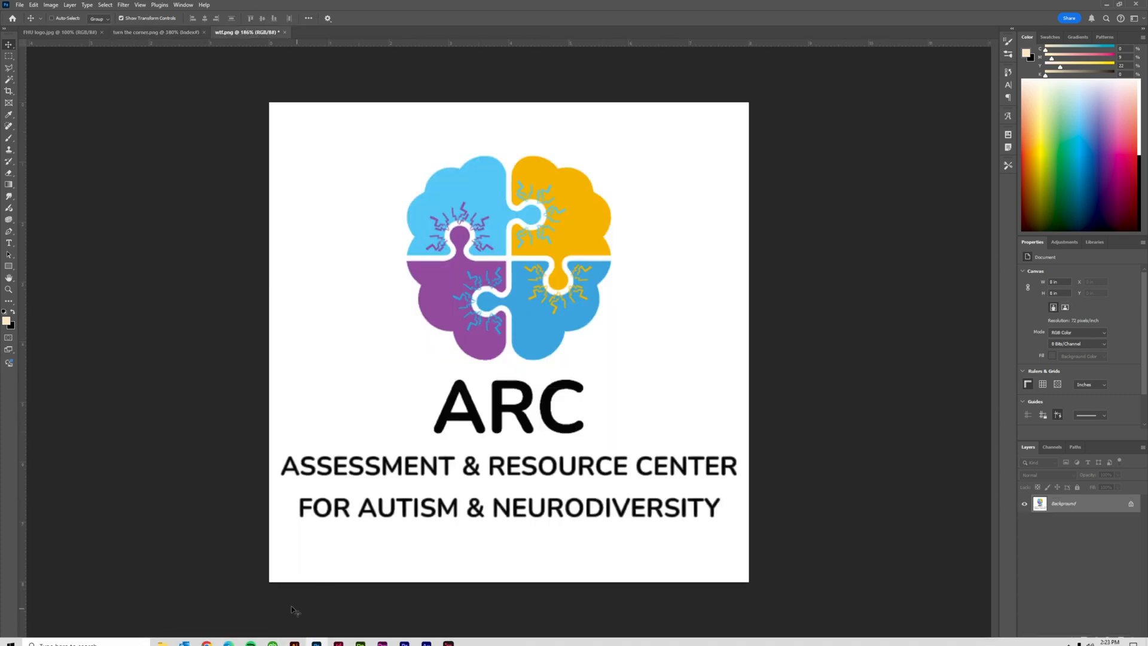
{"action": "left_click", "coordinate": [207, 636]}
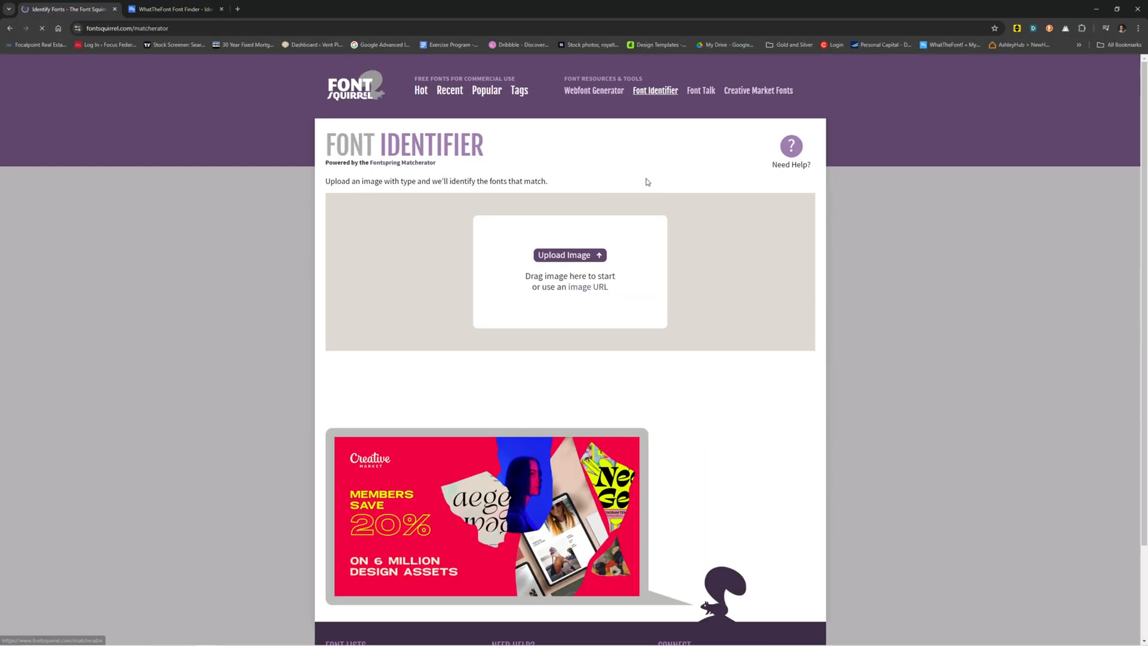
Upload the ARC logo and run Matcherate It! to list fonts matching the lettering.
{"action": "left_click", "coordinate": [569, 254]}
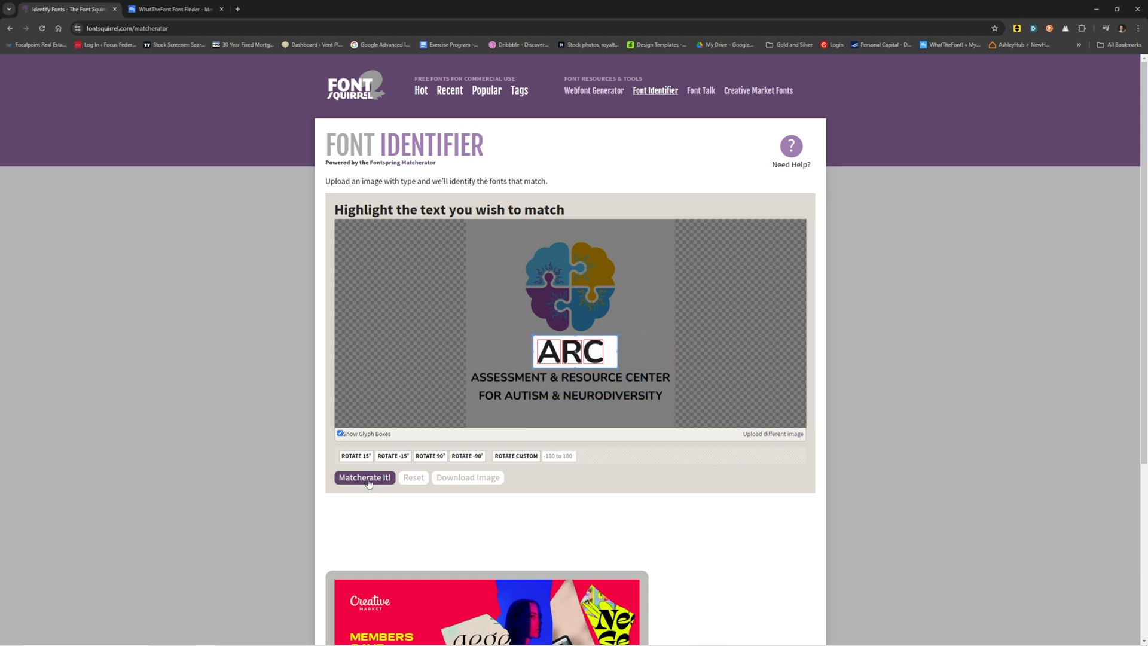
{"action": "left_click", "coordinate": [364, 477]}
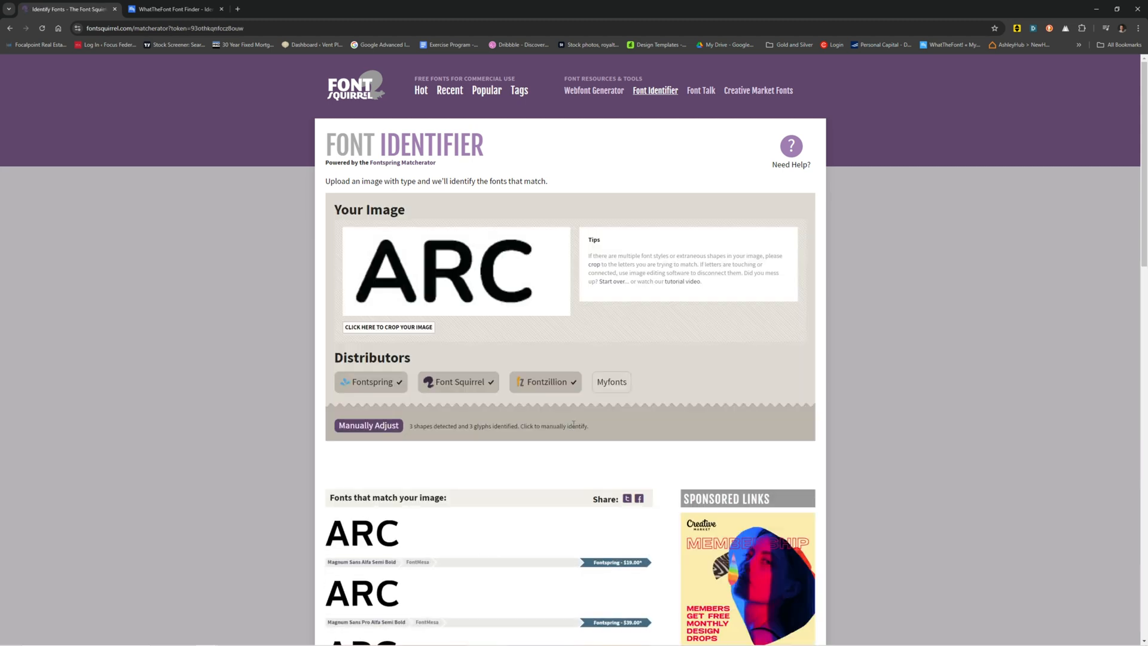
{"action": "scroll", "scroll_direction": "down", "scroll_amount": 3}
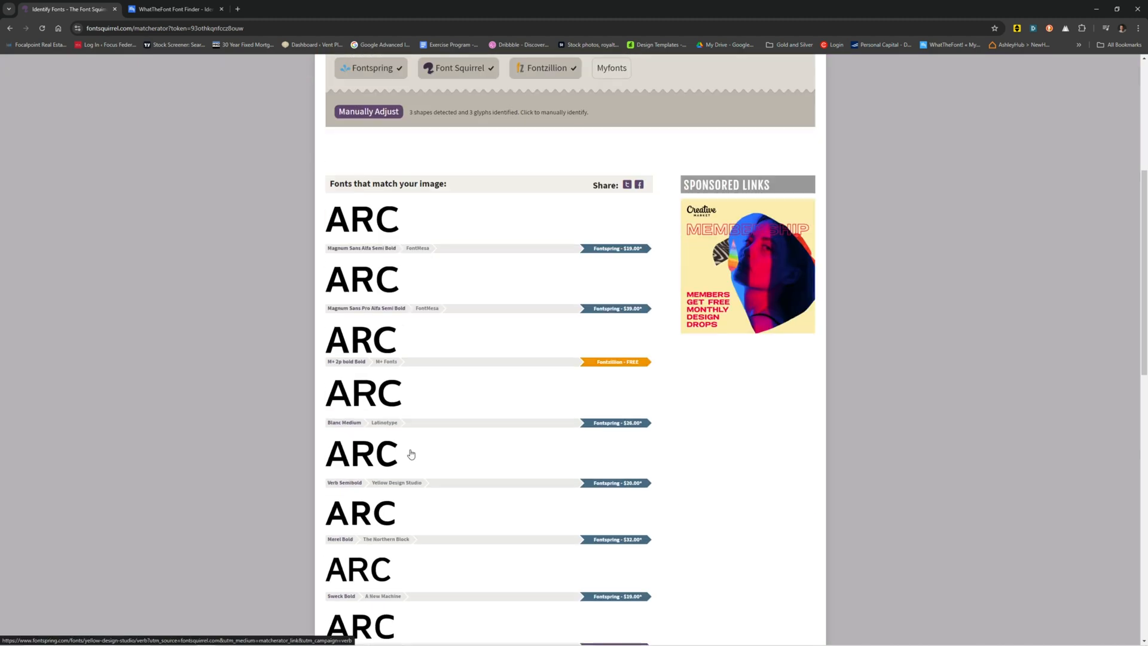
{"action": "scroll", "scroll_direction": "down", "scroll_amount": 3}
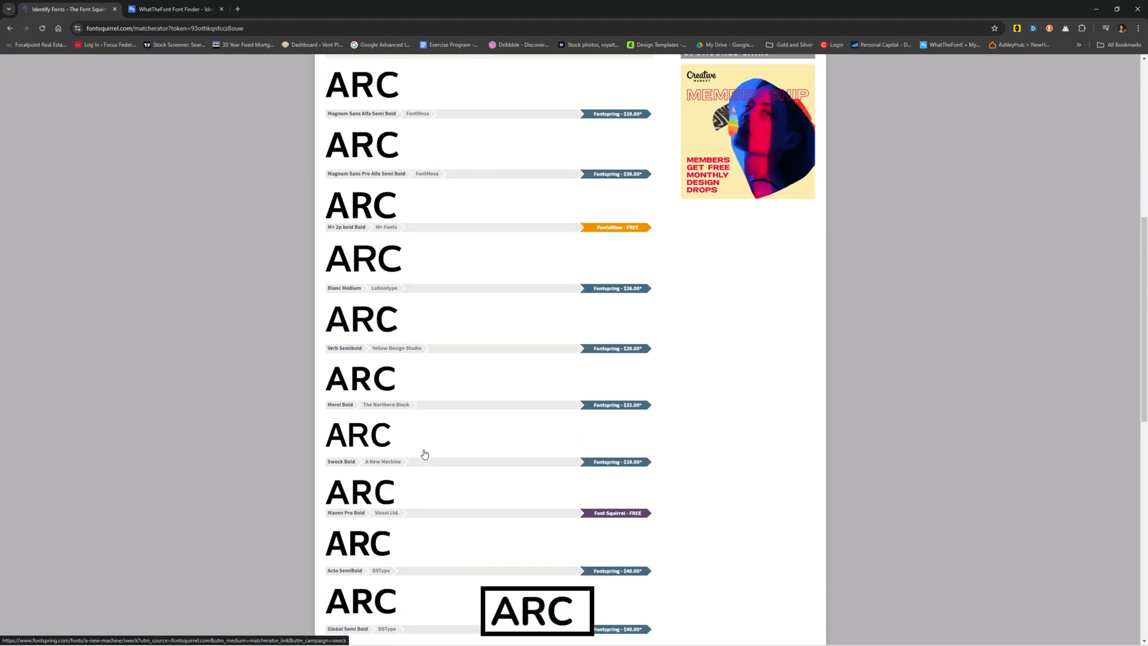
{"action": "scroll", "scroll_direction": "down", "scroll_amount": 3}
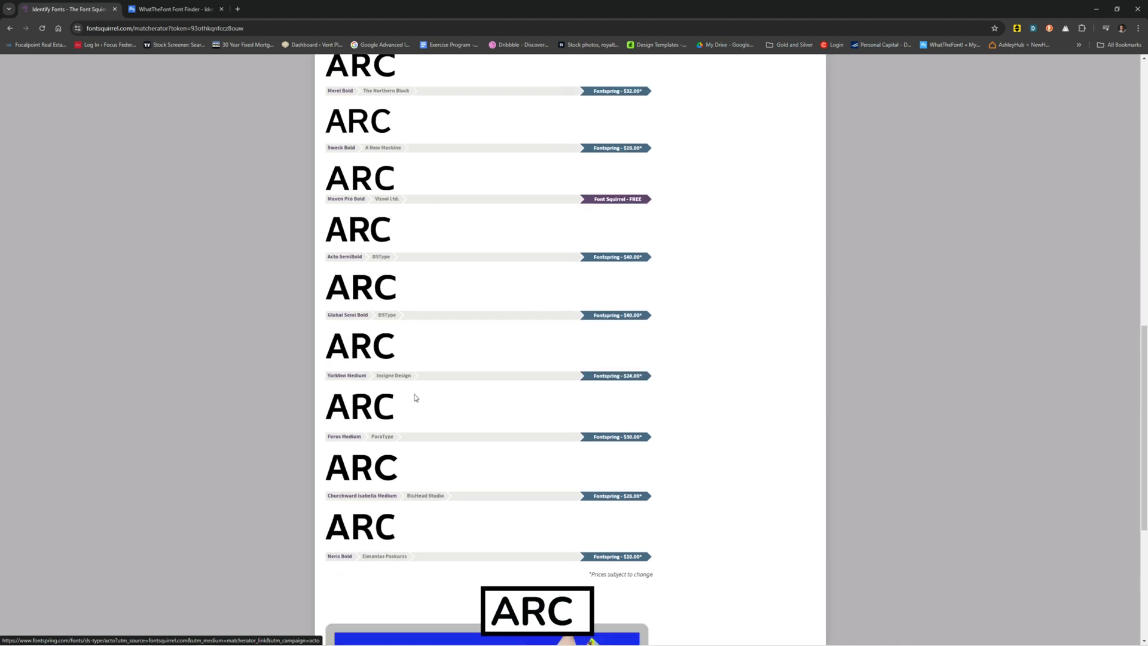
{"action": "scroll", "scroll_direction": "up", "scroll_amount": 3}
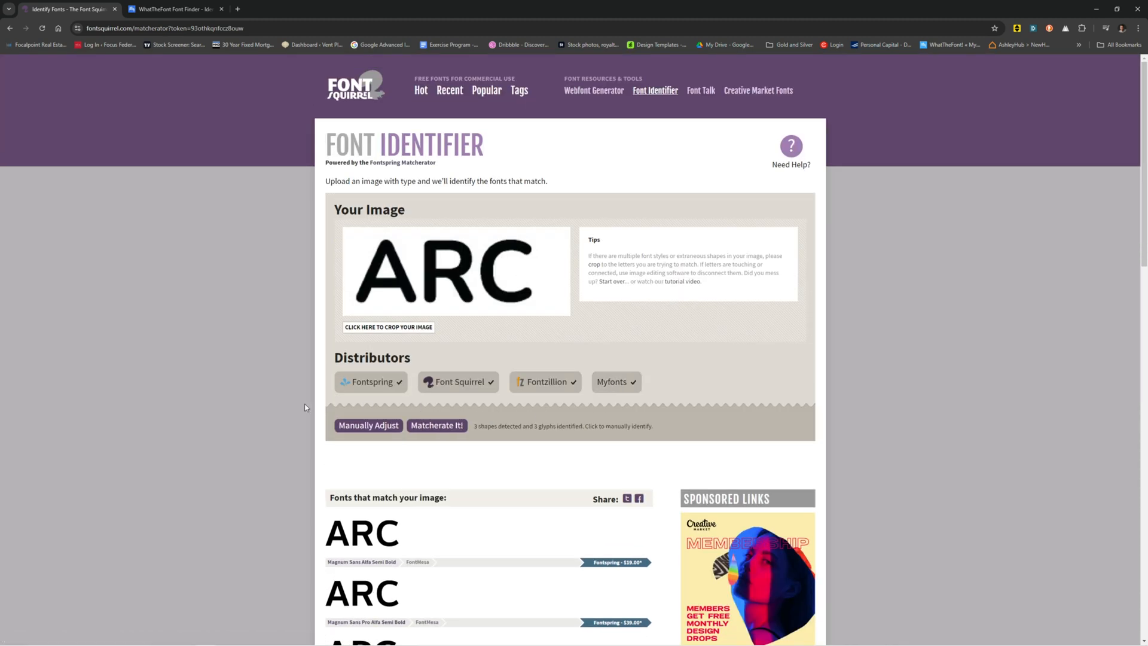
Rerun the match with the Myfonts distributor included and reach the Volte Rounded result.
{"action": "scroll", "scroll_direction": "down", "scroll_amount": 3}
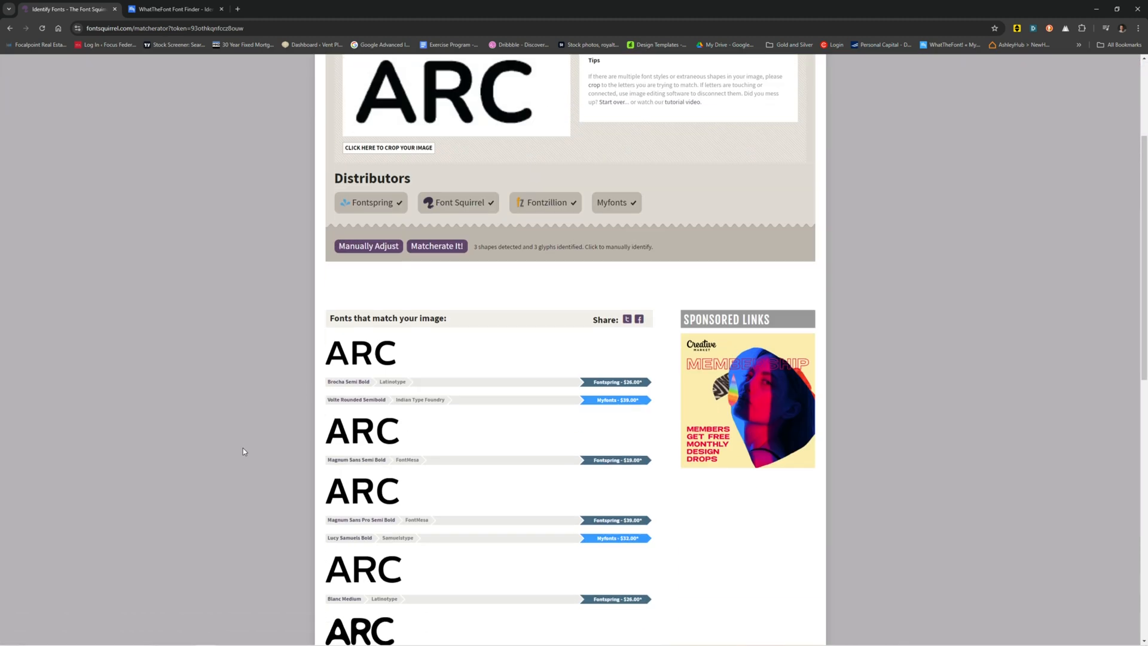
{"action": "scroll", "scroll_direction": "down", "scroll_amount": 3}
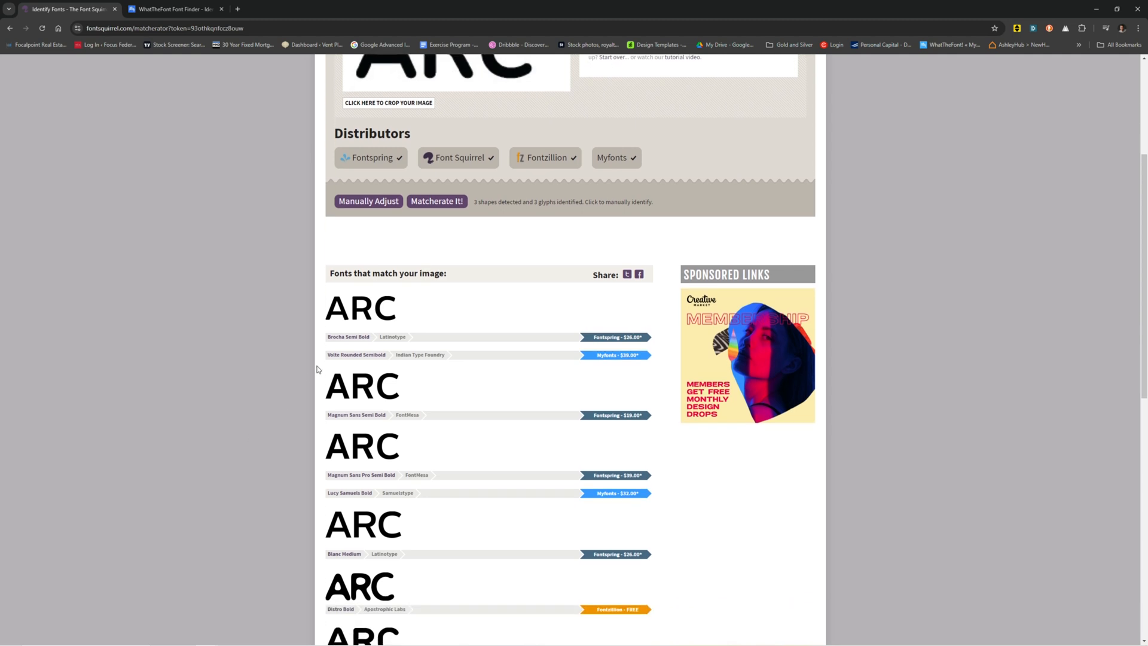
{"action": "mouse_move", "coordinate": [390, 360]}
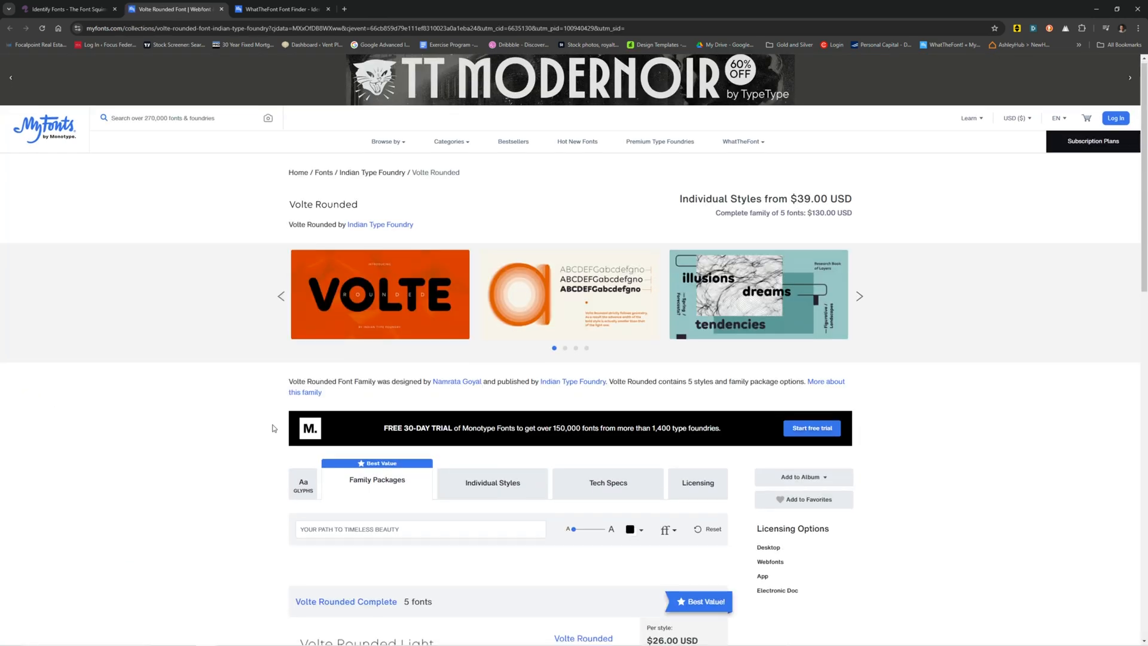
{"action": "scroll", "scroll_direction": "down", "scroll_amount": 3}
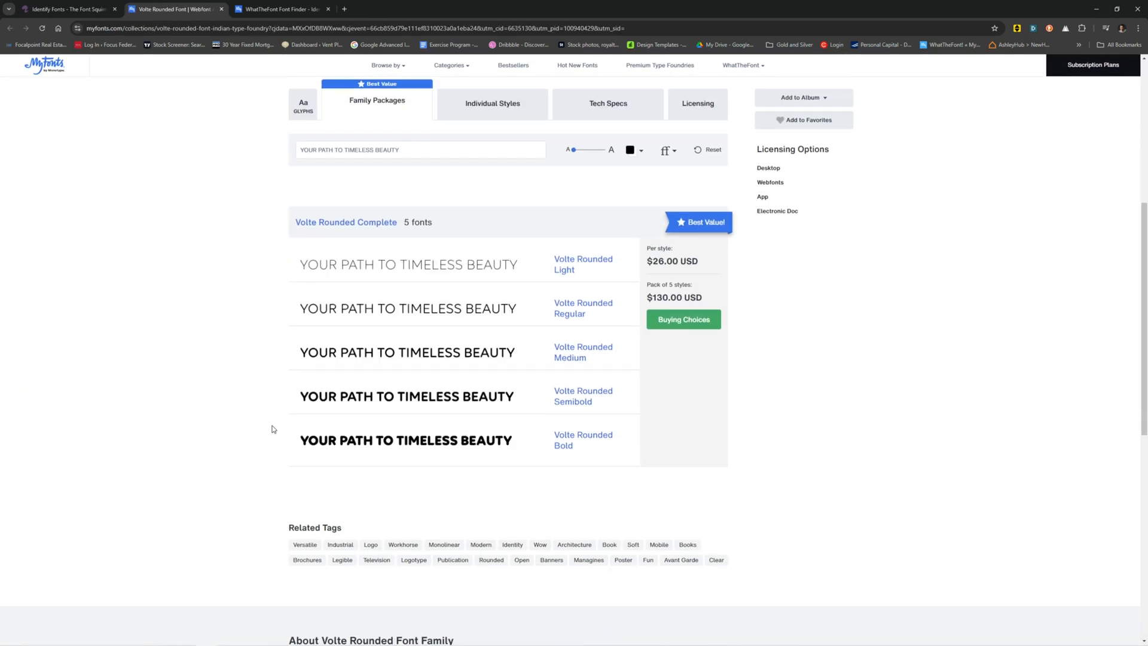
In WhatTheFont, replace the TURN image with the ARC logo and identify its font.
{"action": "left_click", "coordinate": [282, 8]}
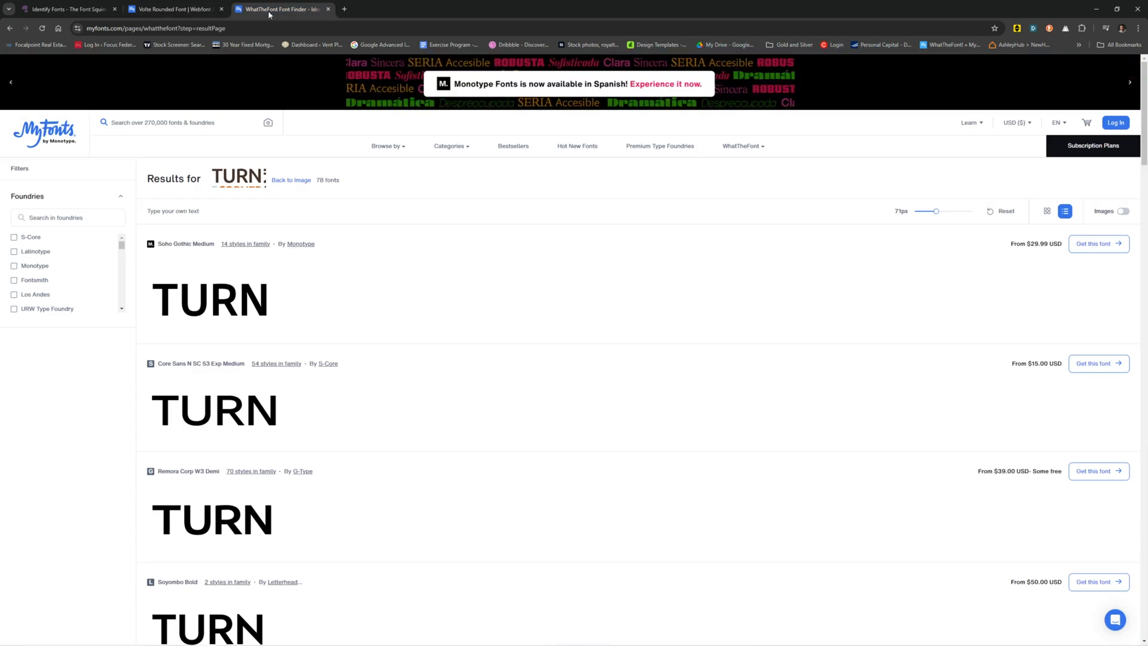
{"action": "left_click", "coordinate": [291, 181]}
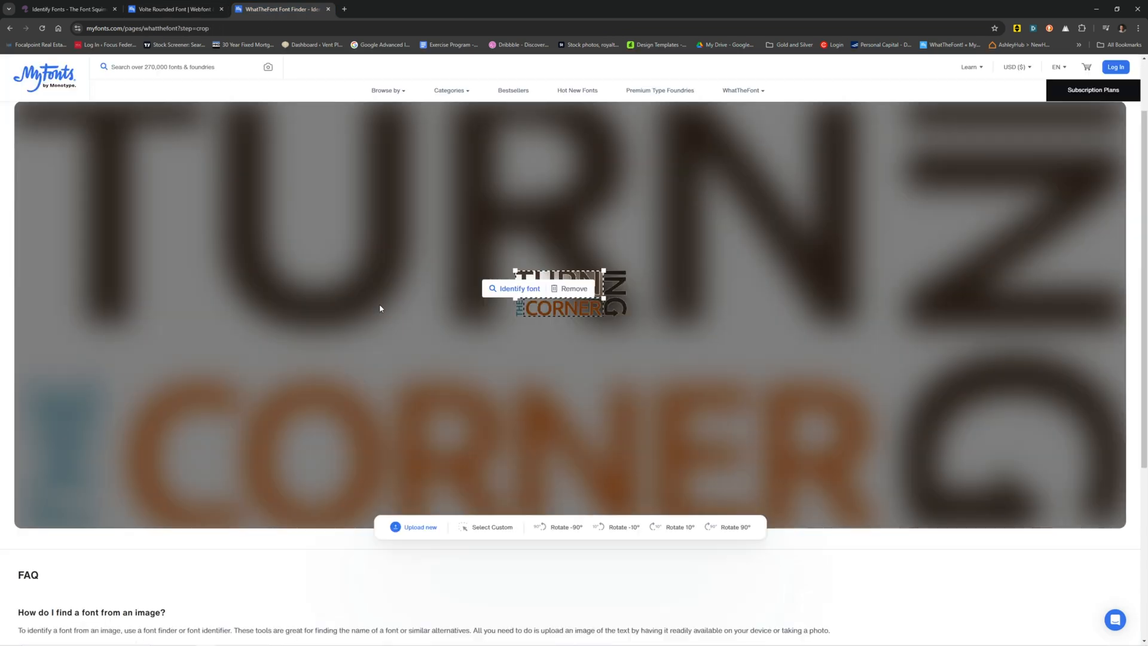
{"action": "left_click", "coordinate": [419, 526]}
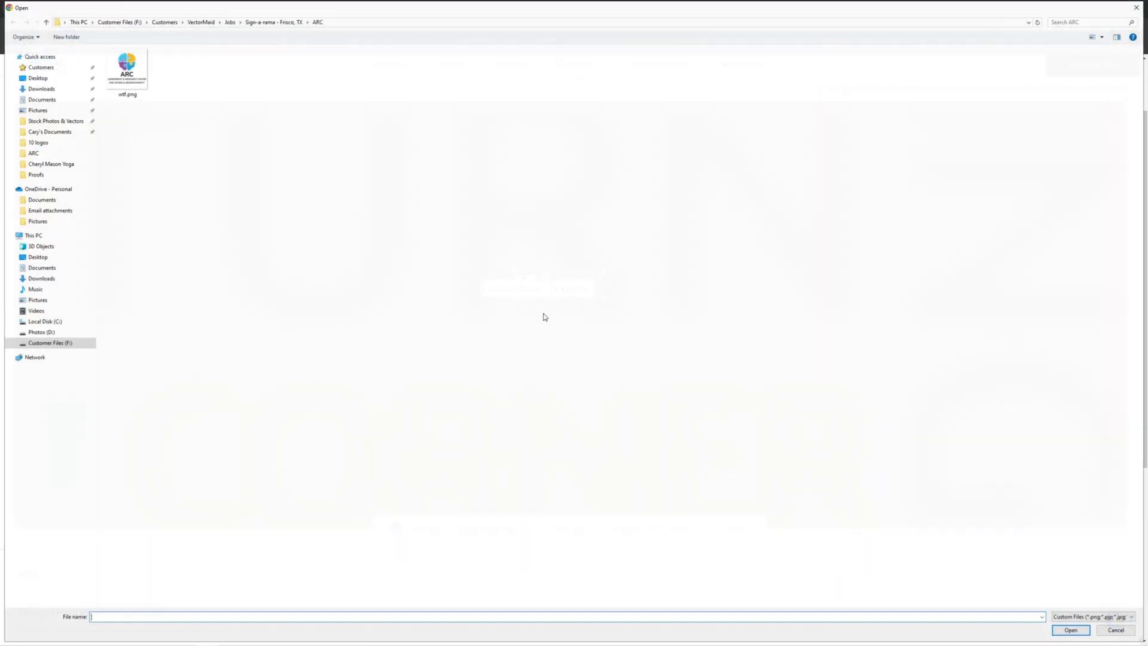
{"action": "left_click", "coordinate": [1069, 630]}
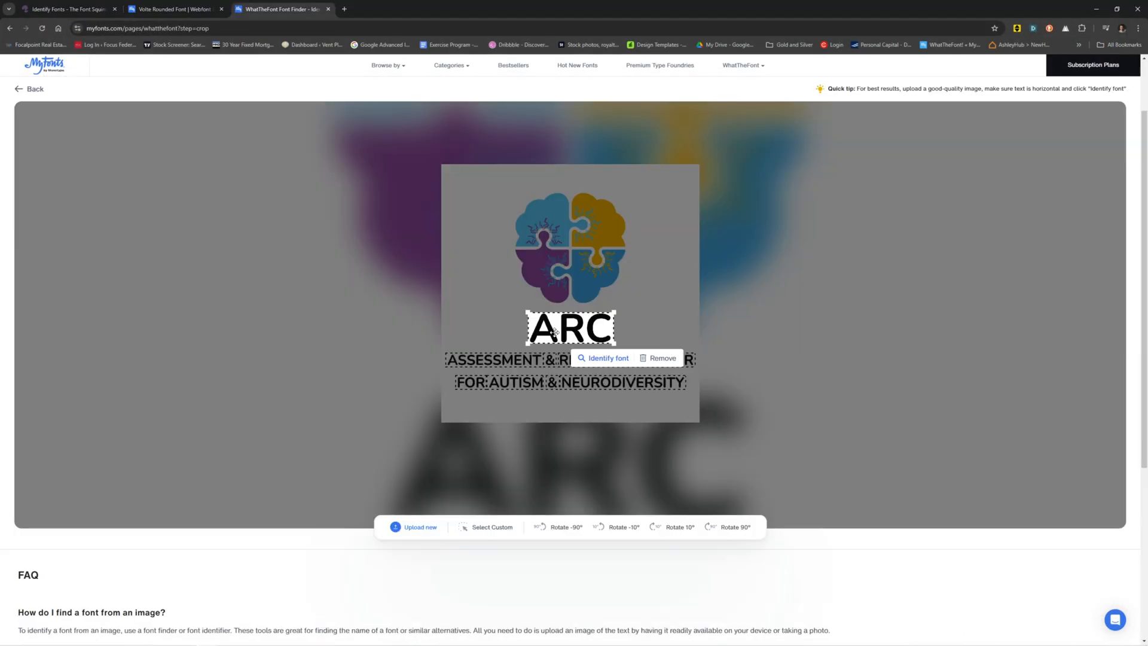
{"action": "left_click", "coordinate": [607, 358]}
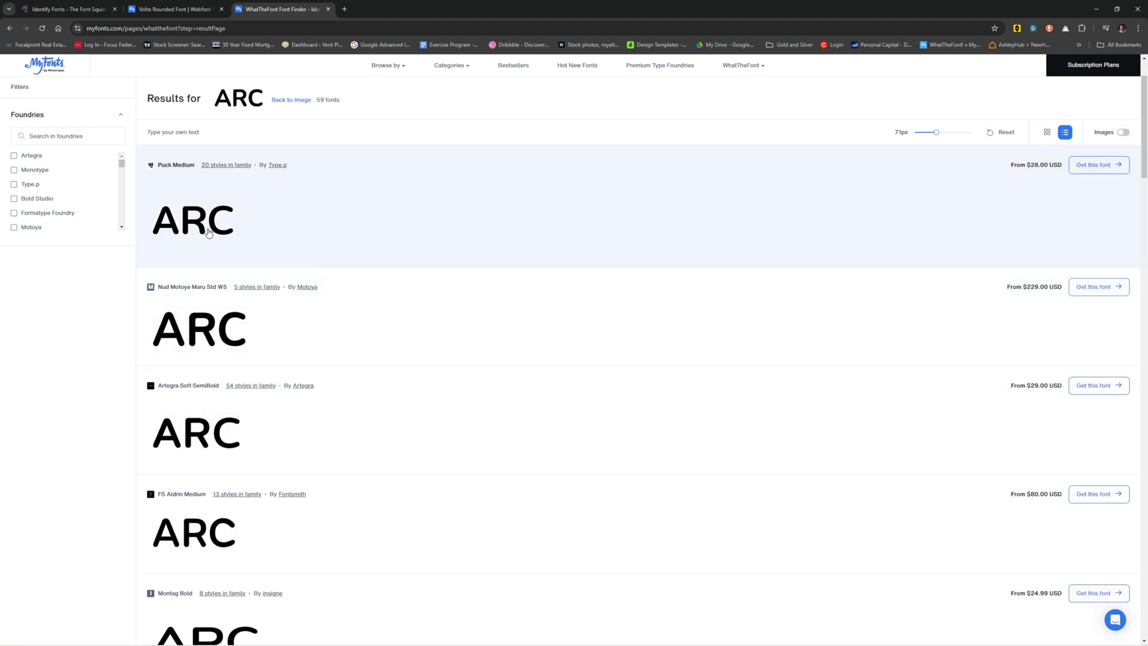
{"action": "mouse_move", "coordinate": [256, 226]}
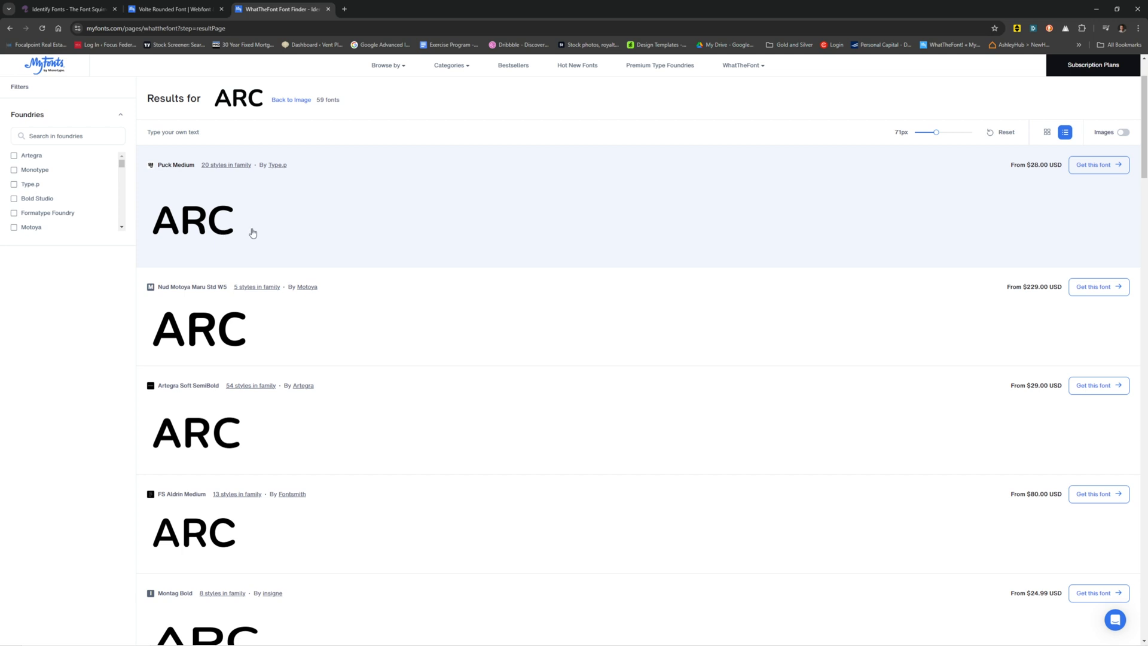
Browse through WhatTheFont's 59 suggested fonts for the ARC lettering.
{"action": "scroll", "scroll_direction": "down", "scroll_amount": 3}
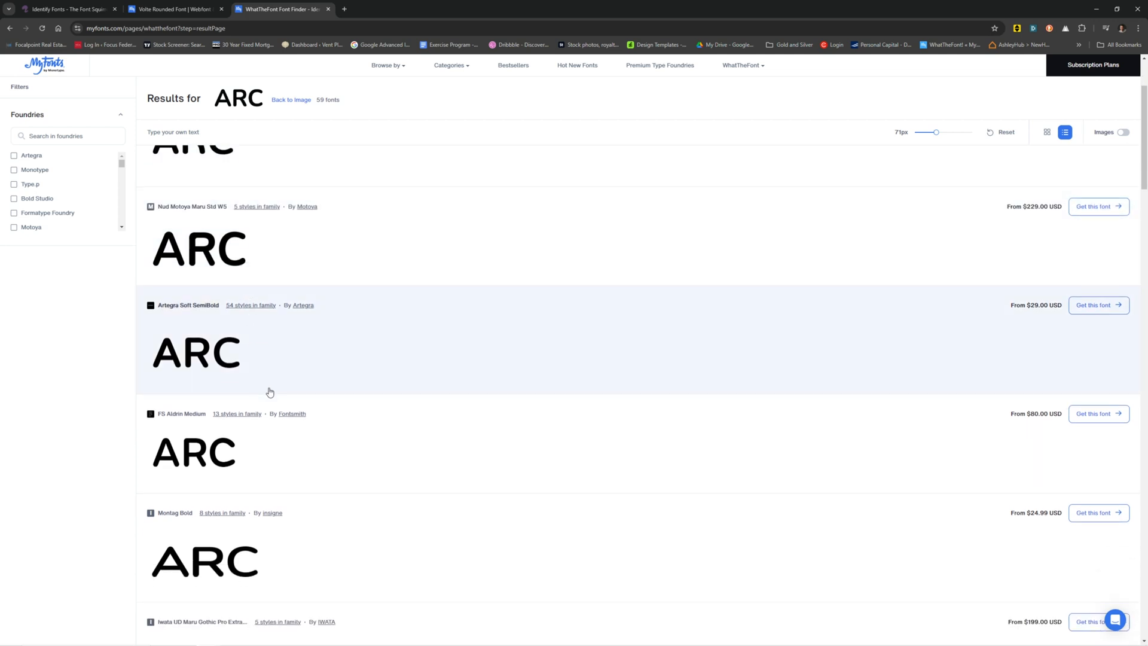
{"action": "scroll", "scroll_direction": "down", "scroll_amount": 3}
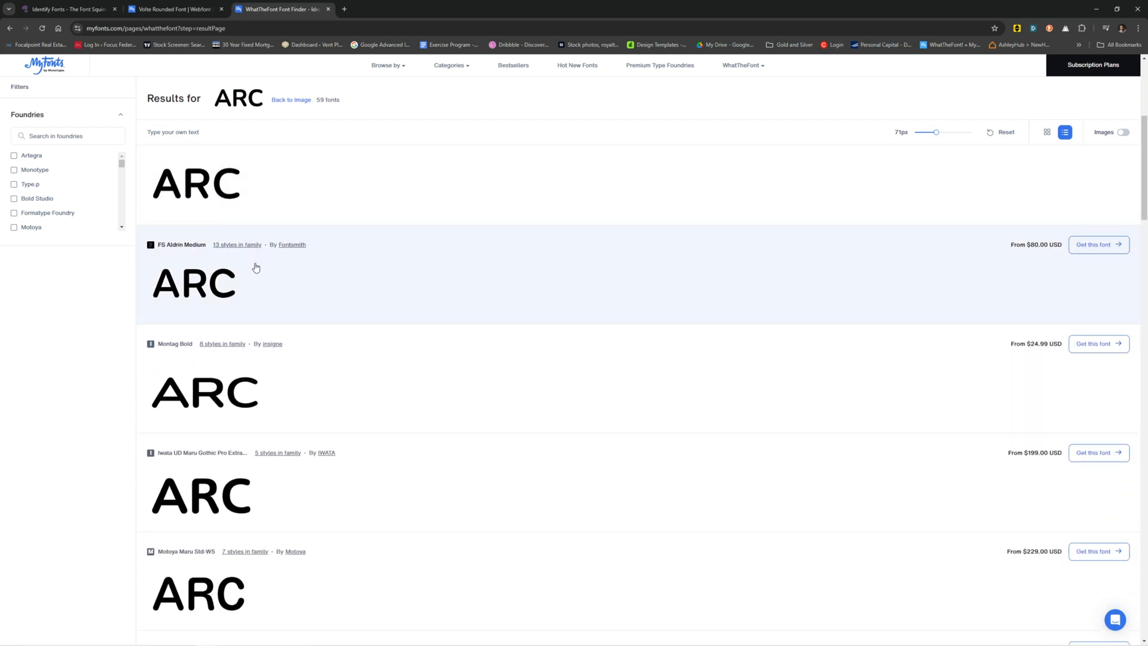
{"action": "scroll", "scroll_direction": "down", "scroll_amount": 3}
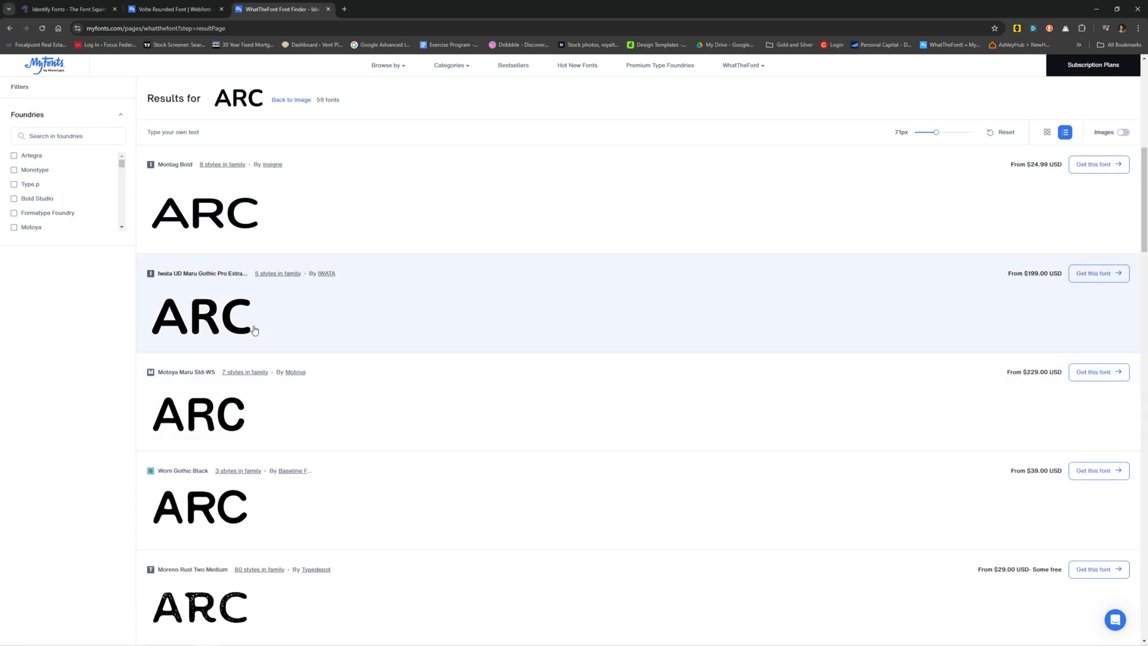
{"action": "scroll", "scroll_direction": "down", "scroll_amount": 3}
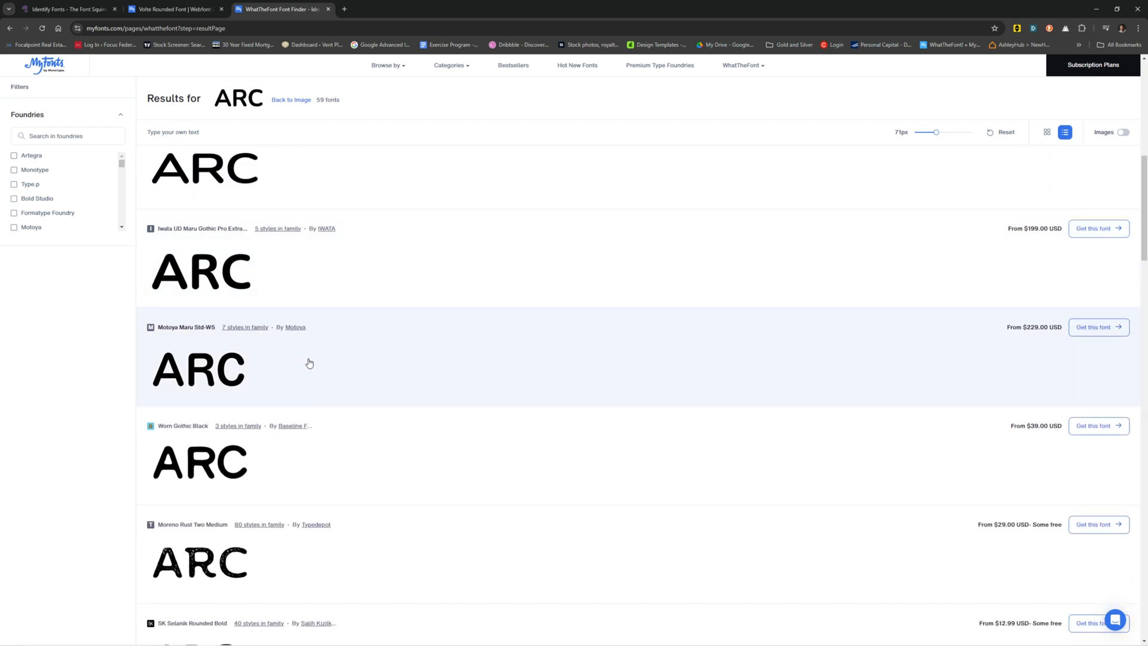
{"action": "scroll", "scroll_direction": "down", "scroll_amount": 3}
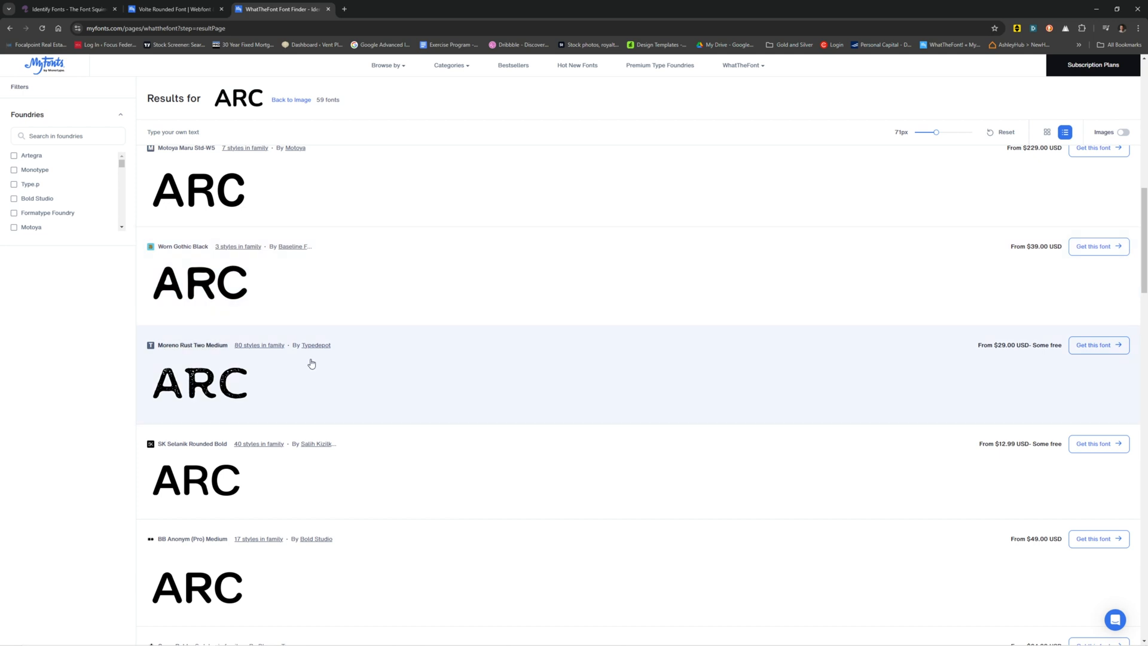
{"action": "scroll", "scroll_direction": "down", "scroll_amount": 3}
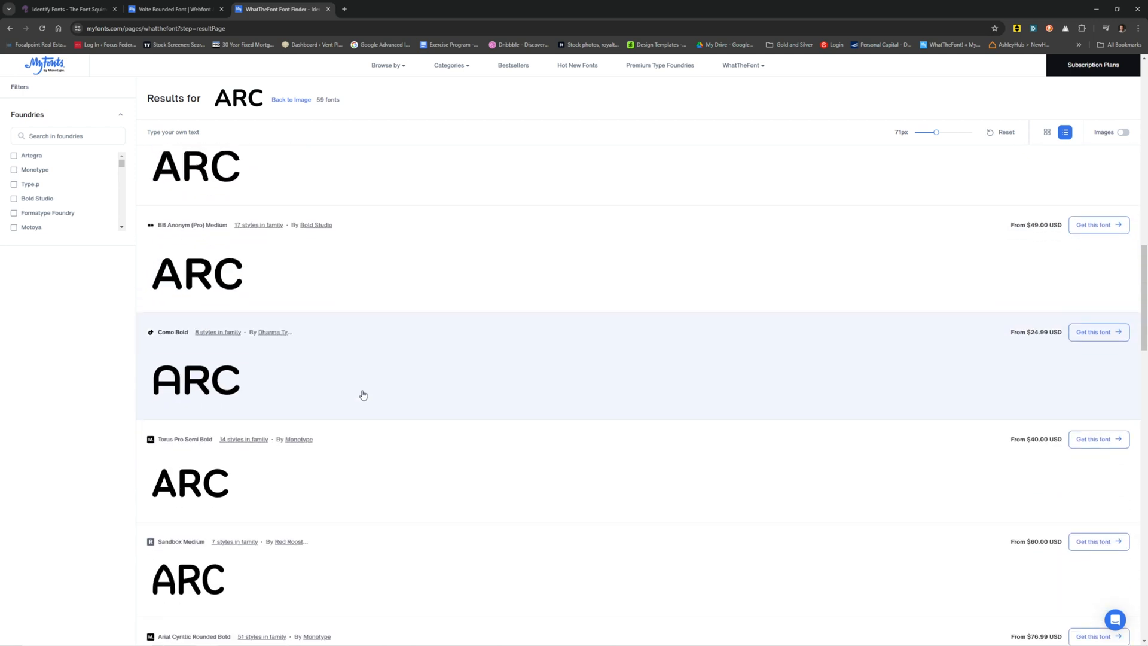
{"action": "mouse_move", "coordinate": [165, 387]}
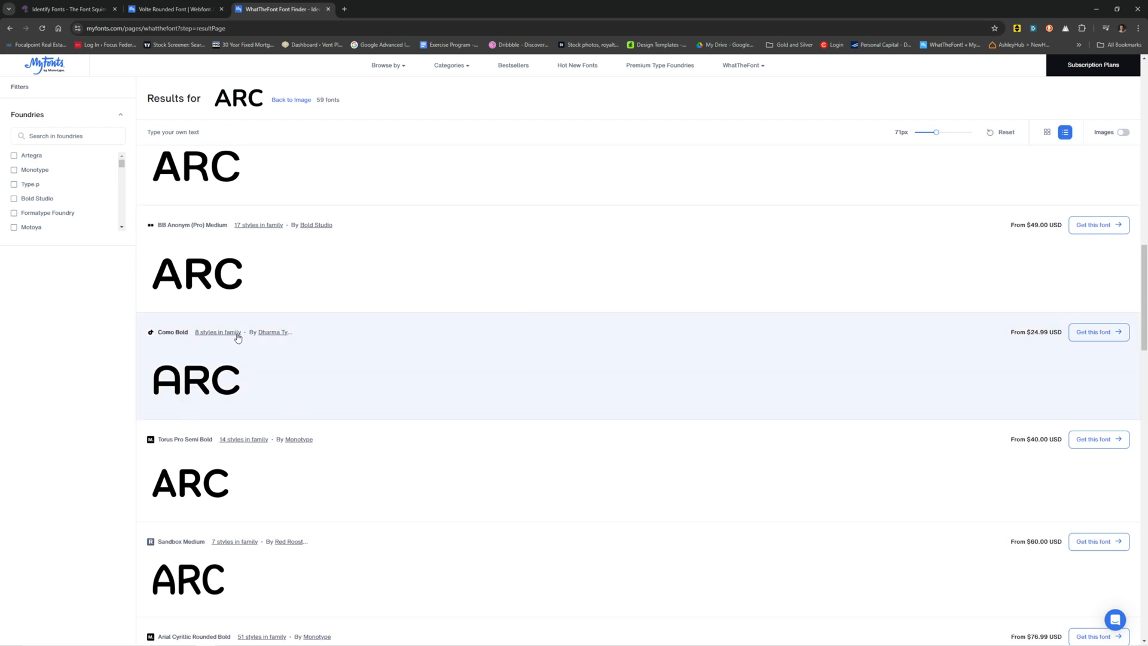
{"action": "scroll", "scroll_direction": "down", "scroll_amount": 3}
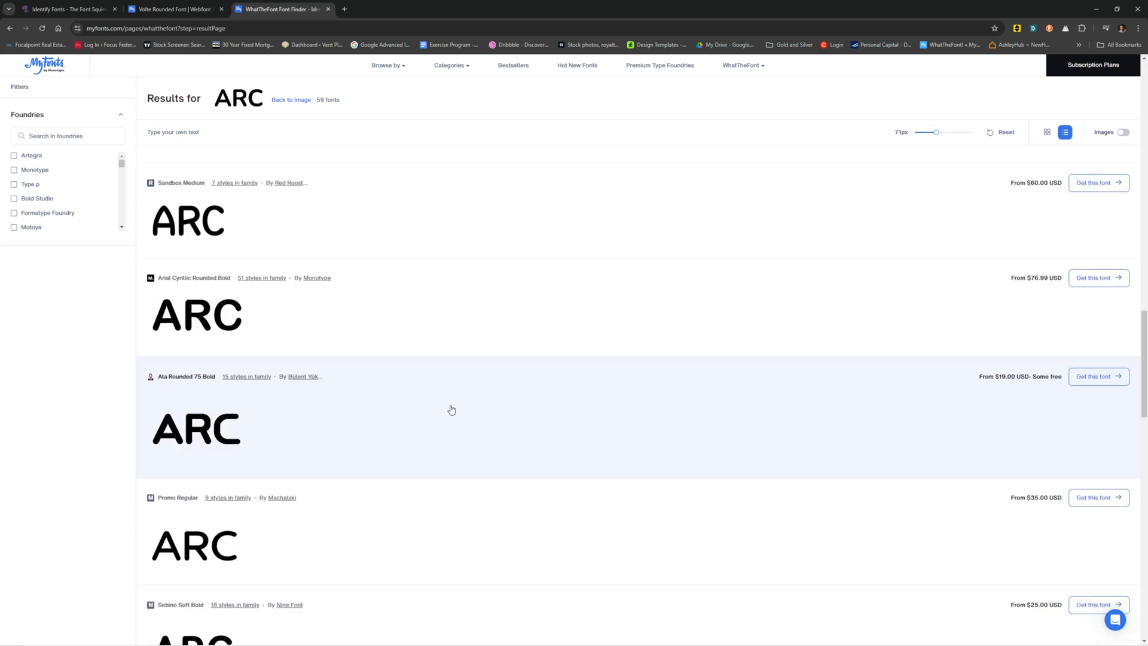
{"action": "scroll", "scroll_direction": "down", "scroll_amount": 3}
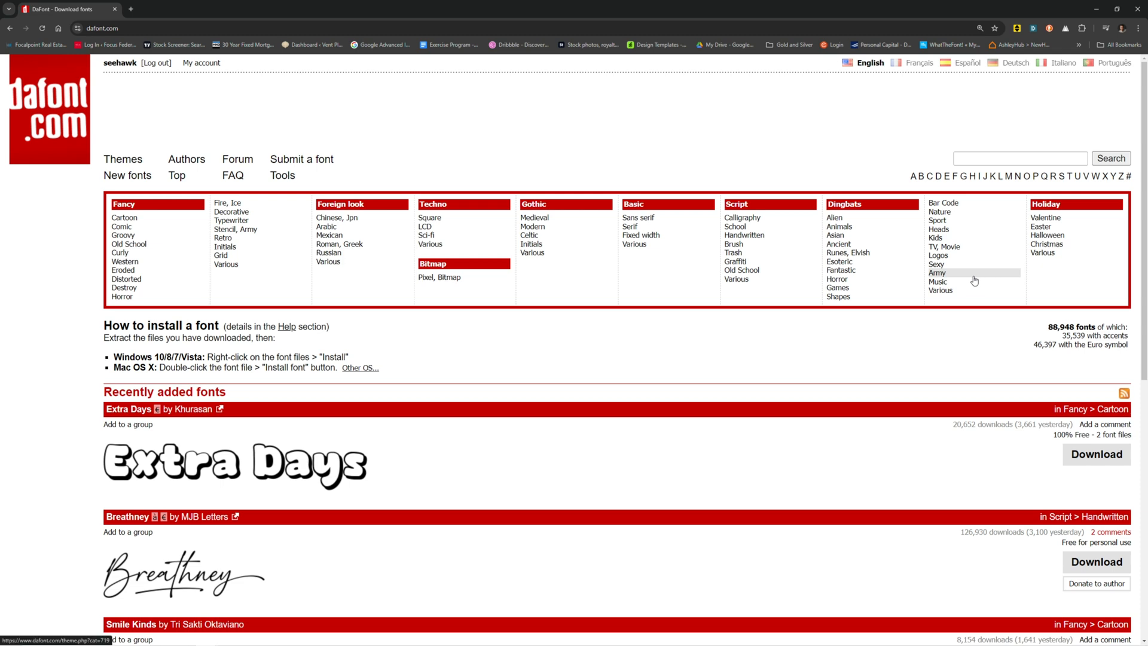
From the DaFont home page, go to the forum's Font identification board.
{"action": "scroll", "scroll_direction": "down", "scroll_amount": 3}
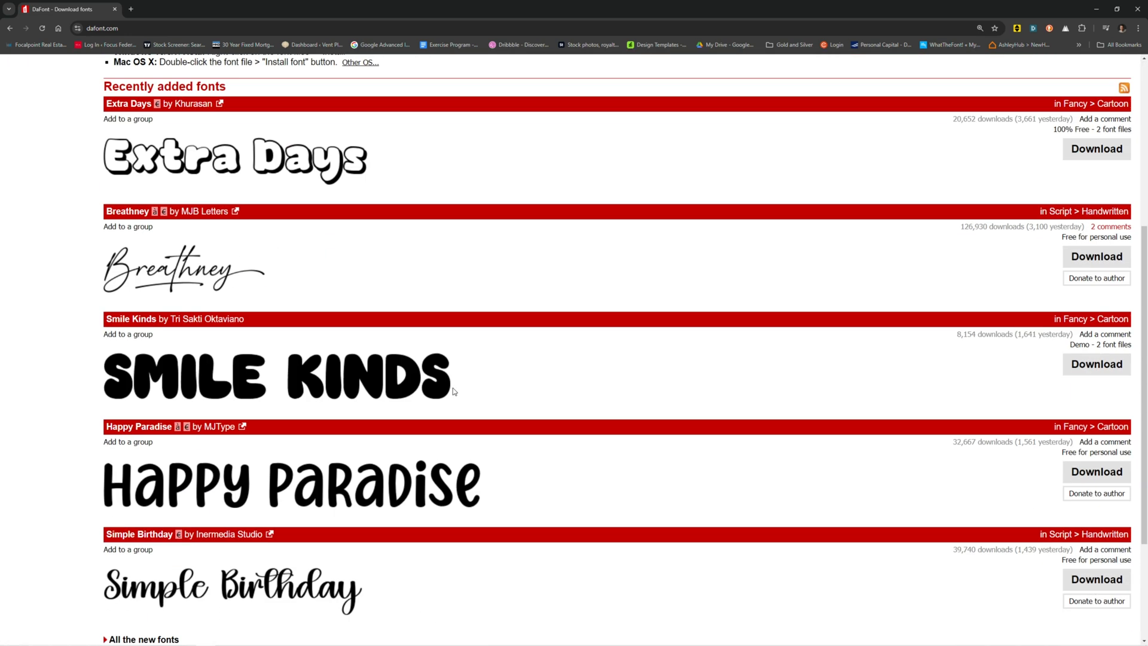
{"action": "scroll", "scroll_direction": "up", "scroll_amount": 3}
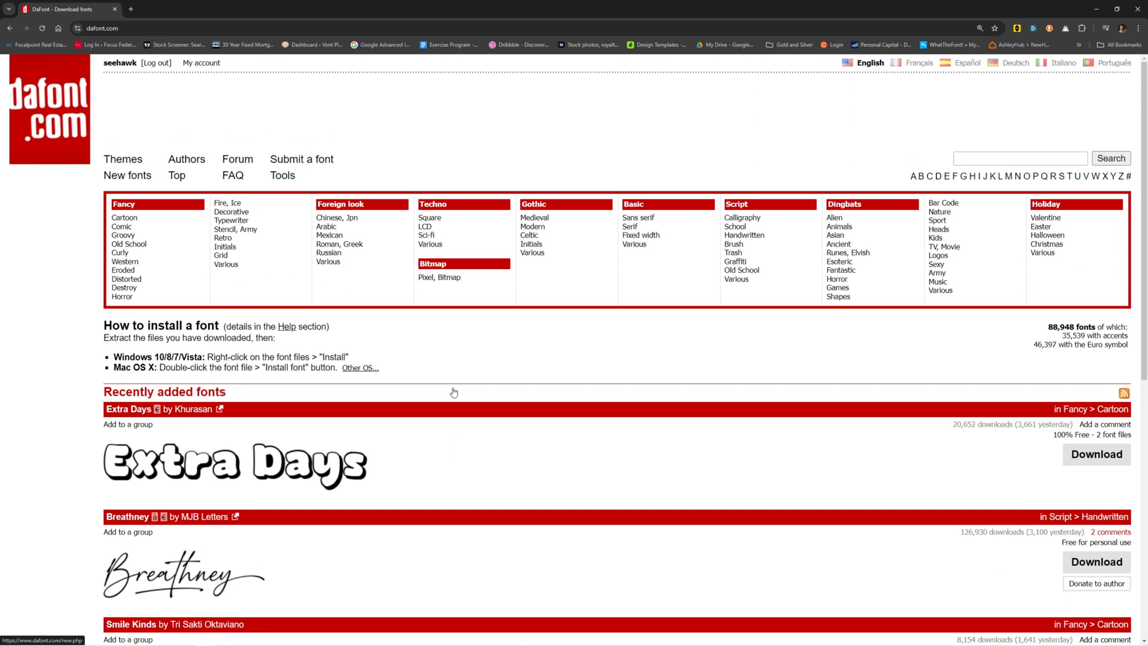
{"action": "mouse_move", "coordinate": [338, 271]}
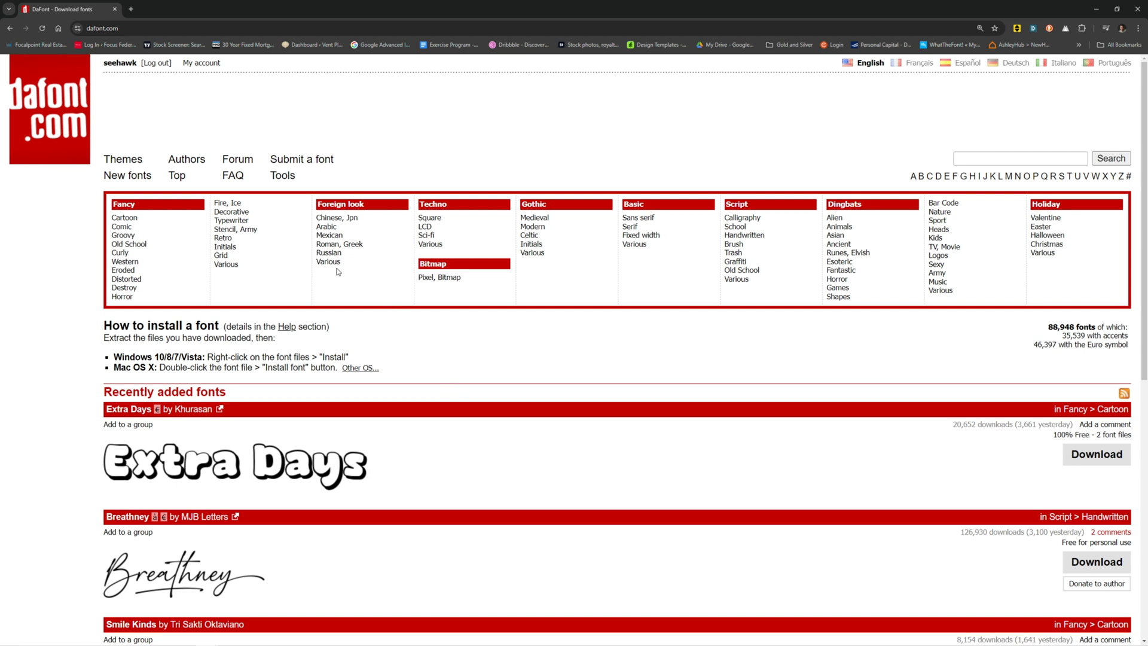
{"action": "mouse_move", "coordinate": [237, 159]}
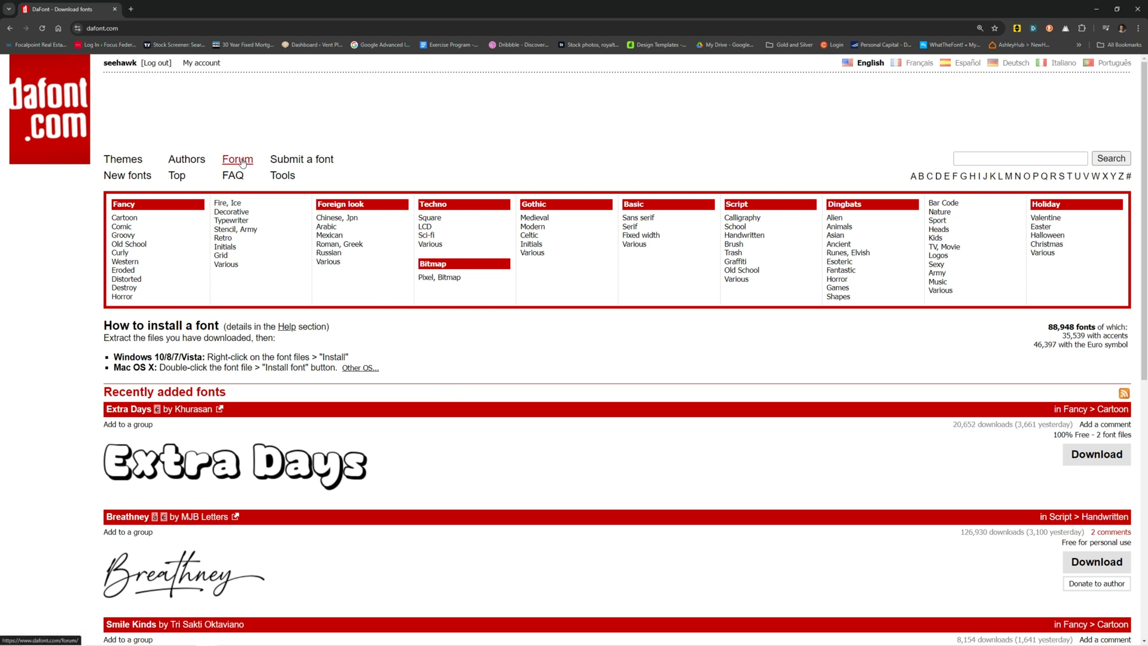
{"action": "left_click", "coordinate": [237, 159]}
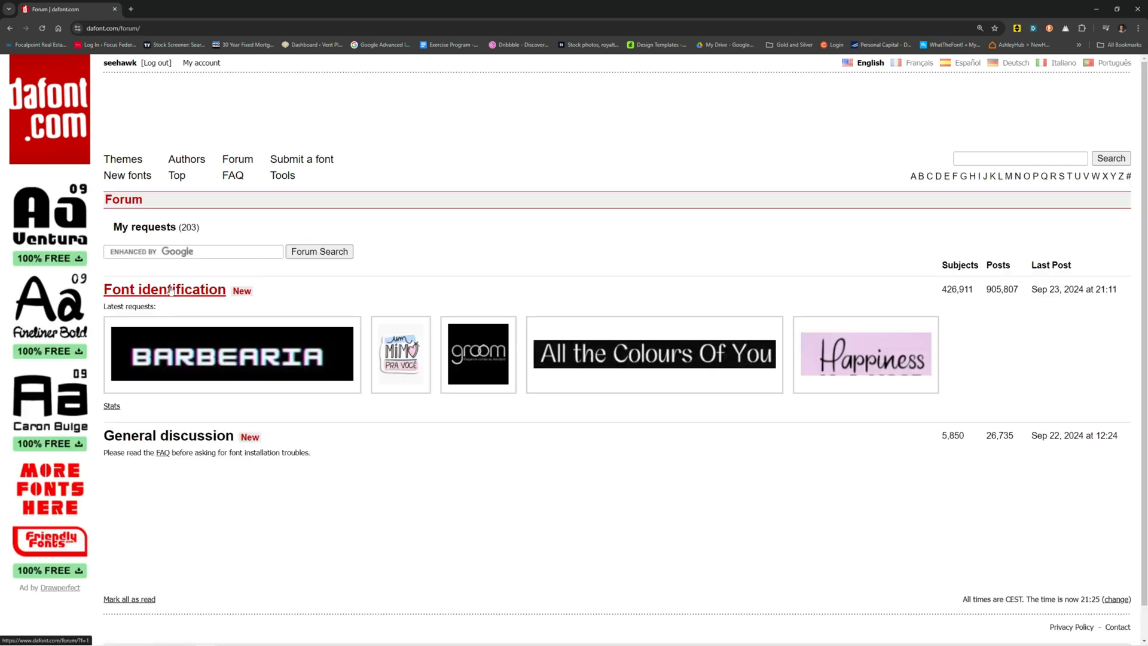
{"action": "left_click", "coordinate": [165, 290]}
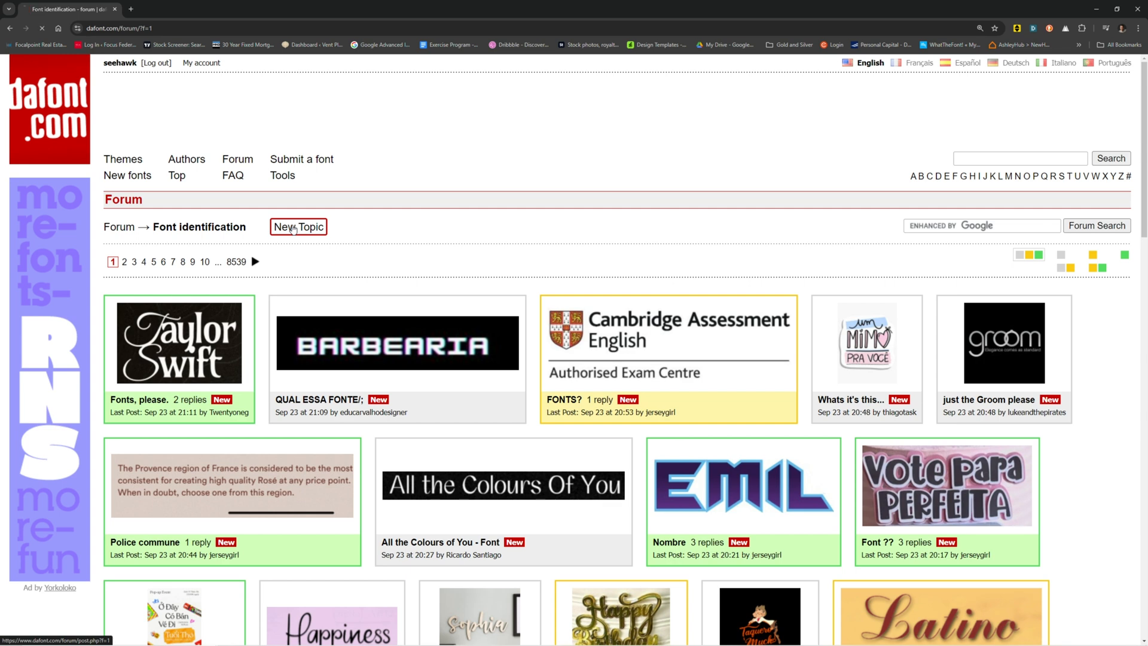
Draft a new identification topic with subject 'arc', wtf.png attached and email reply notifications on.
{"action": "left_click", "coordinate": [299, 226]}
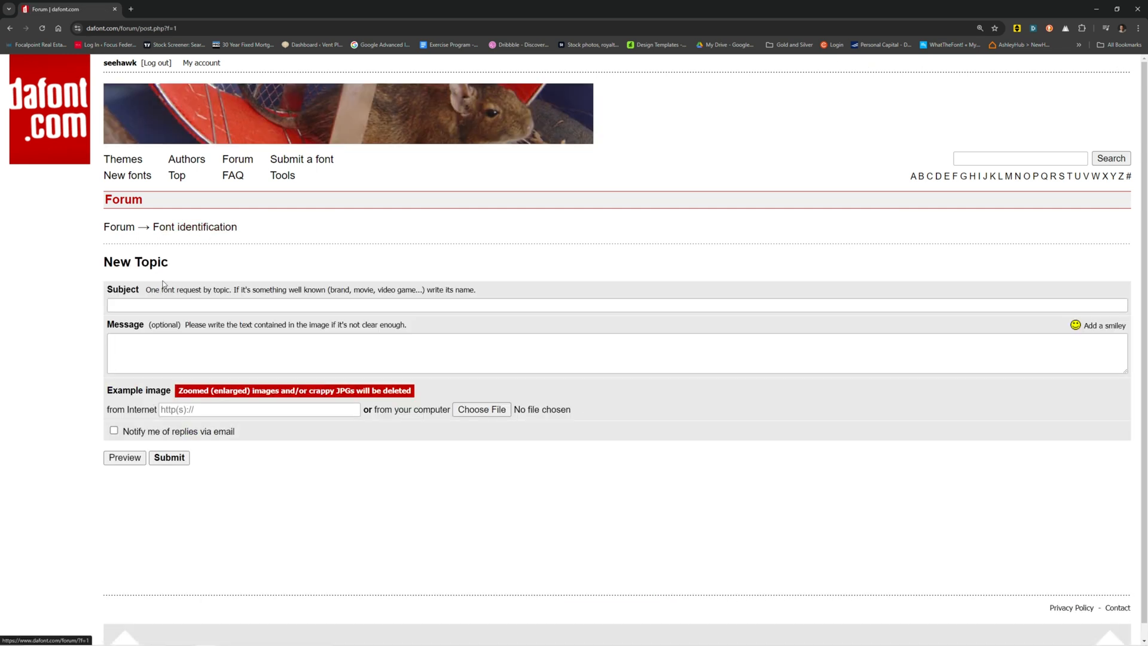
{"action": "left_click", "coordinate": [481, 409]}
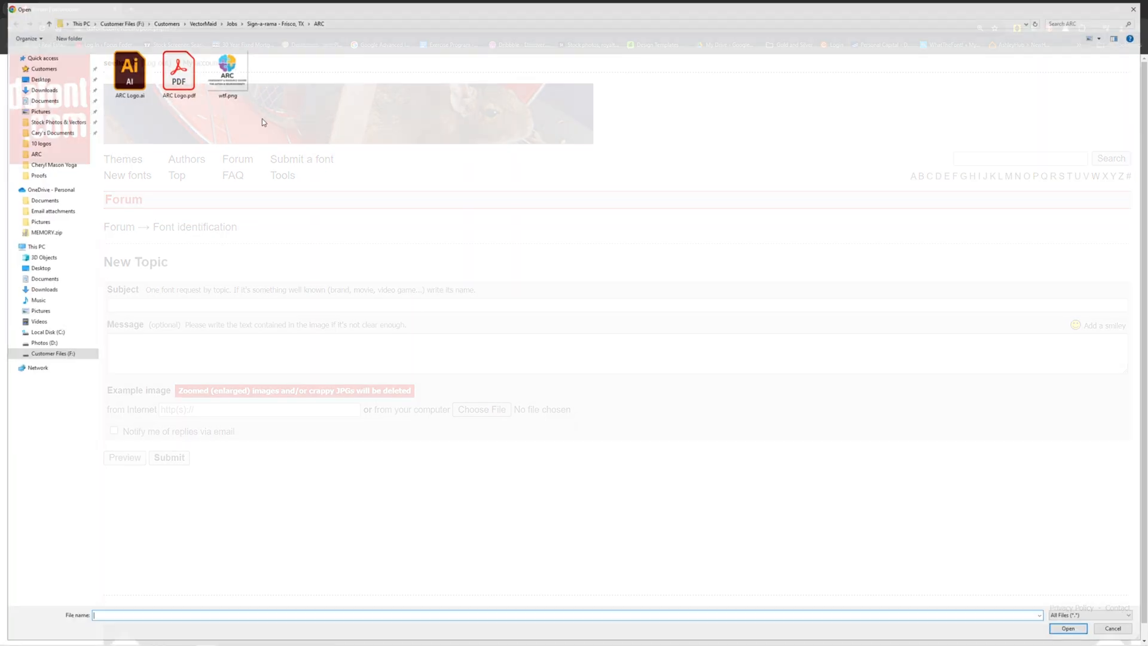
{"action": "left_click", "coordinate": [1066, 628]}
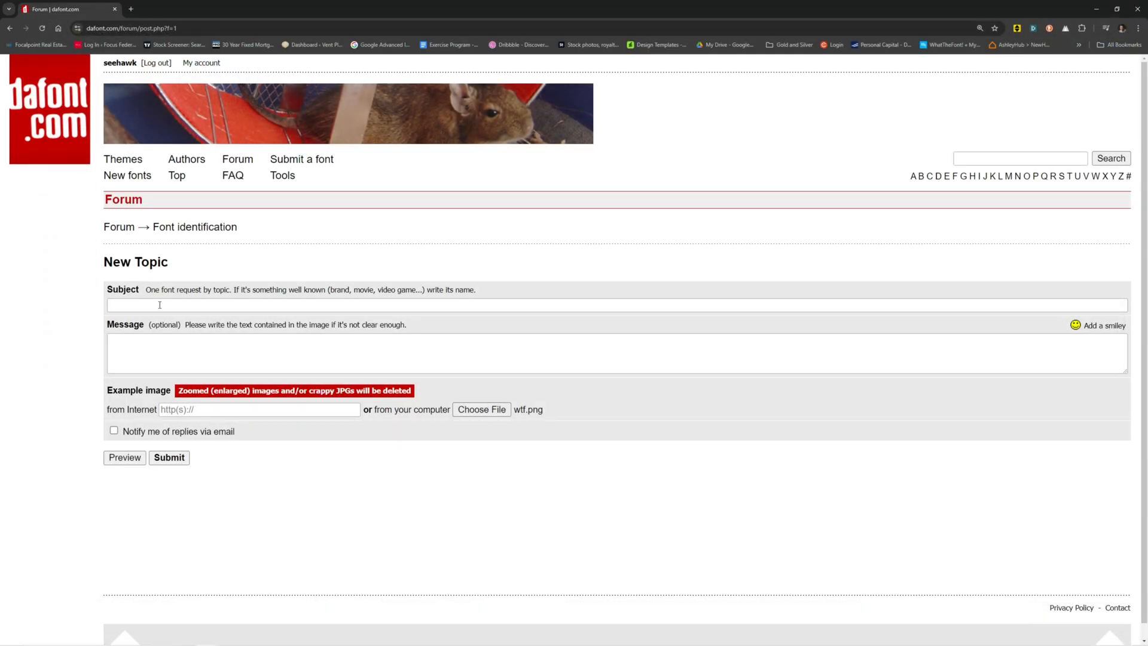
{"action": "type", "text": "ard"}
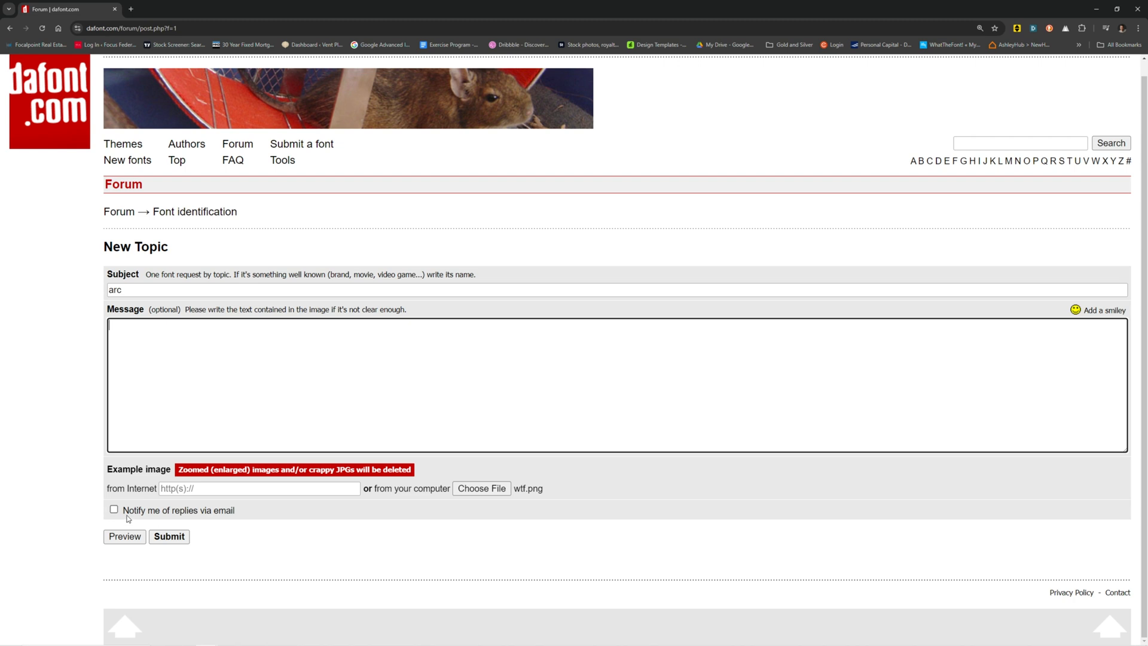
{"action": "left_click", "coordinate": [113, 509]}
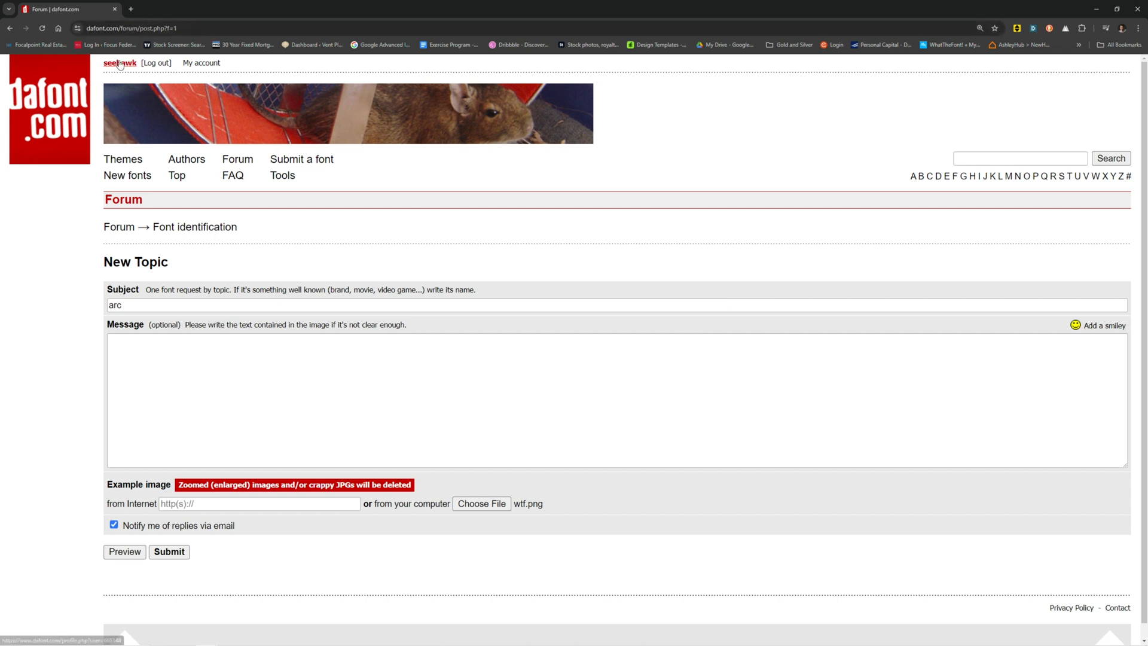
{"action": "scroll", "scroll_direction": "down", "scroll_amount": 3}
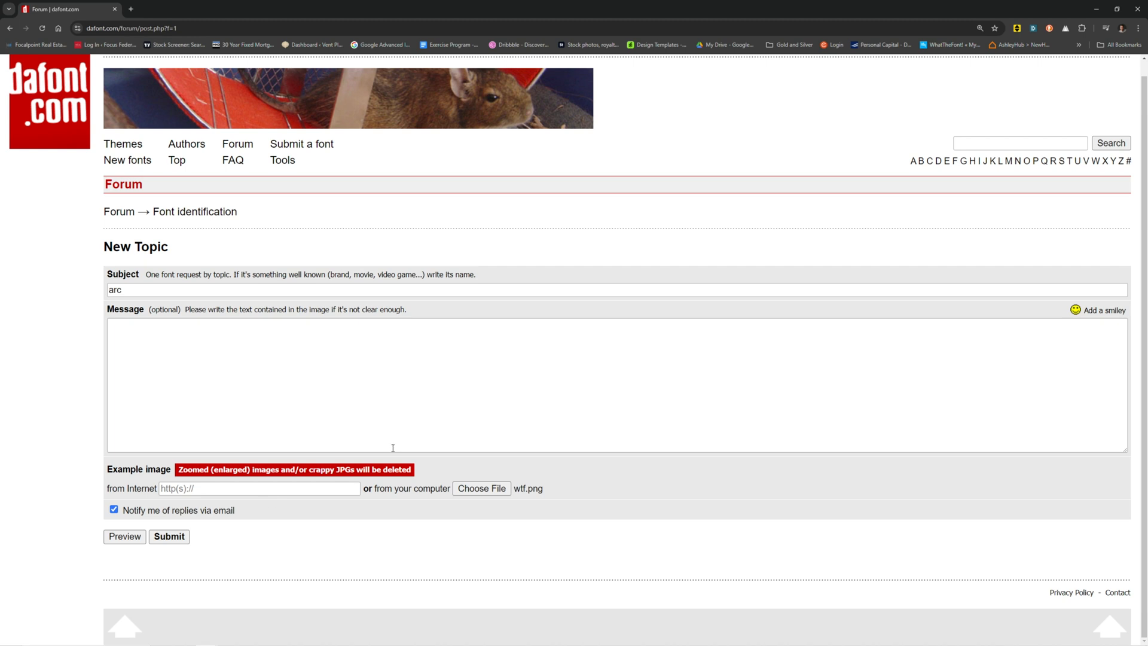
{"action": "mouse_move", "coordinate": [347, 416]}
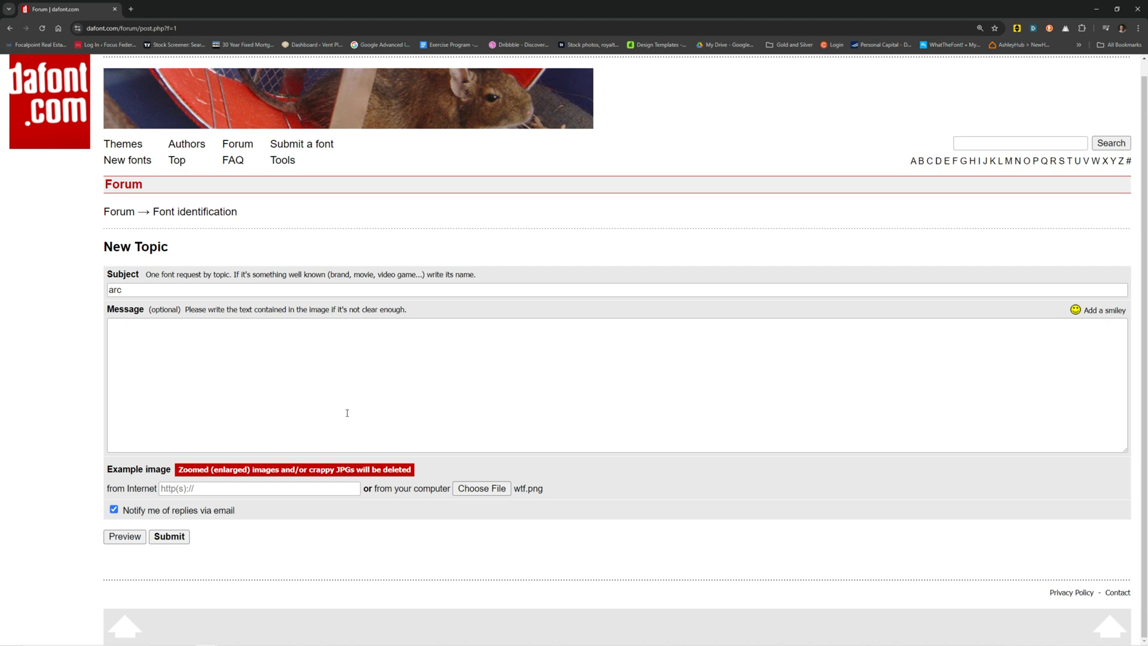
{"action": "mouse_move", "coordinate": [550, 386]}
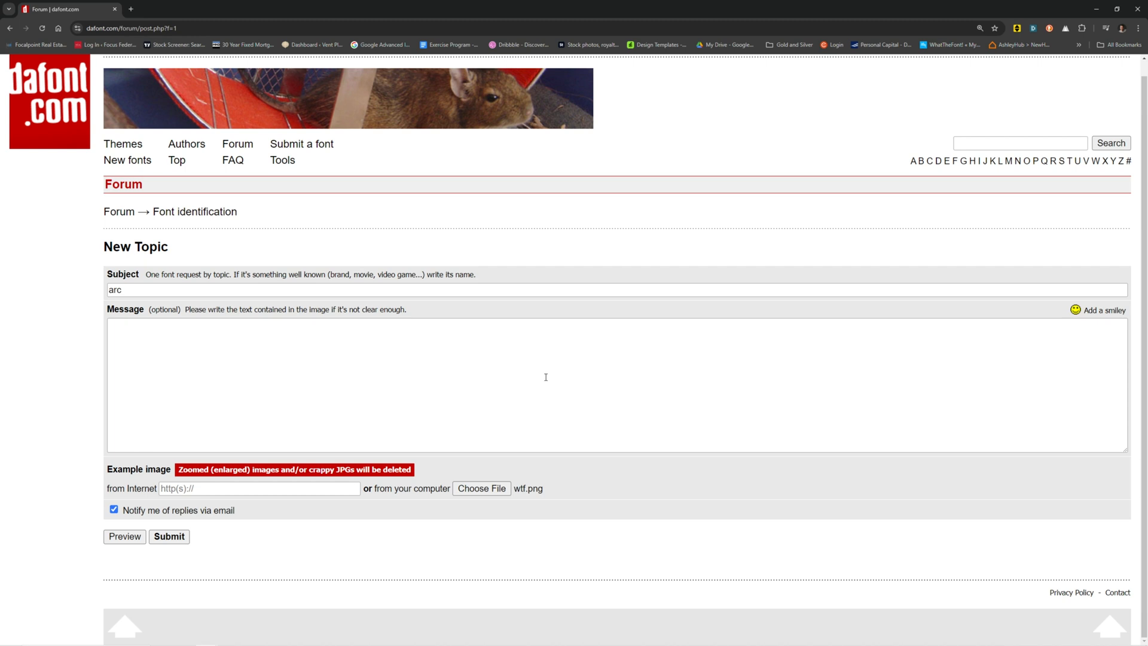
{"action": "mouse_move", "coordinate": [512, 575]}
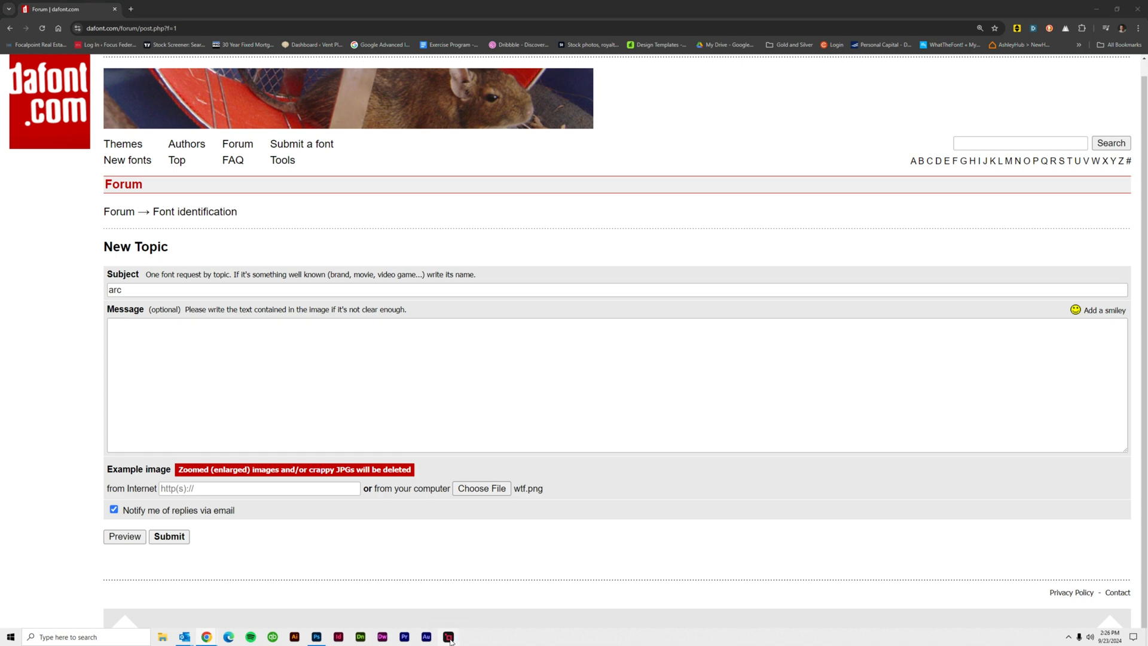
Load wtf.png in Gigapixel AI for a 6x upscale to 3456 × 3456 px using the Recovery model.
{"action": "left_click", "coordinate": [448, 636]}
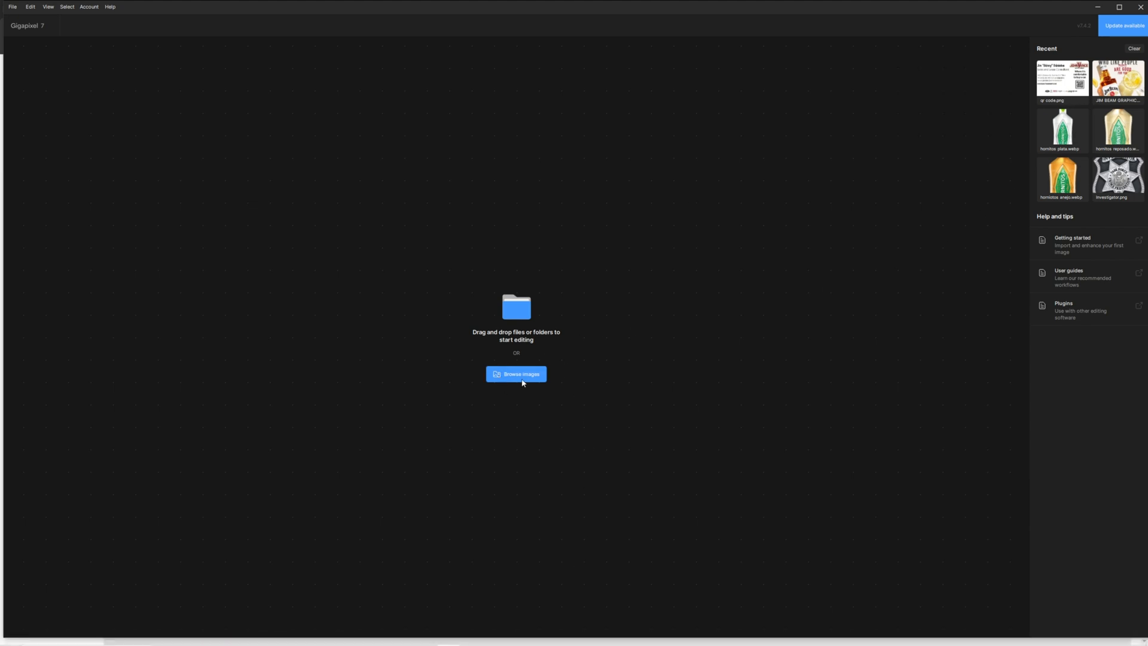
{"action": "left_click", "coordinate": [516, 375]}
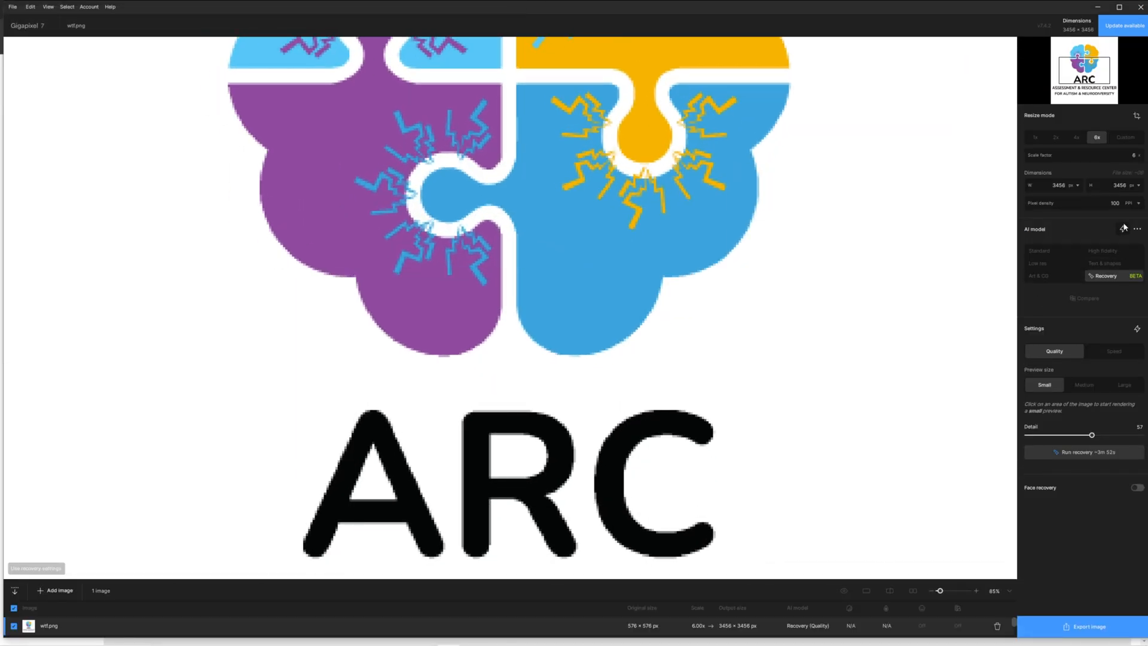
{"action": "left_click", "coordinate": [1039, 250]}
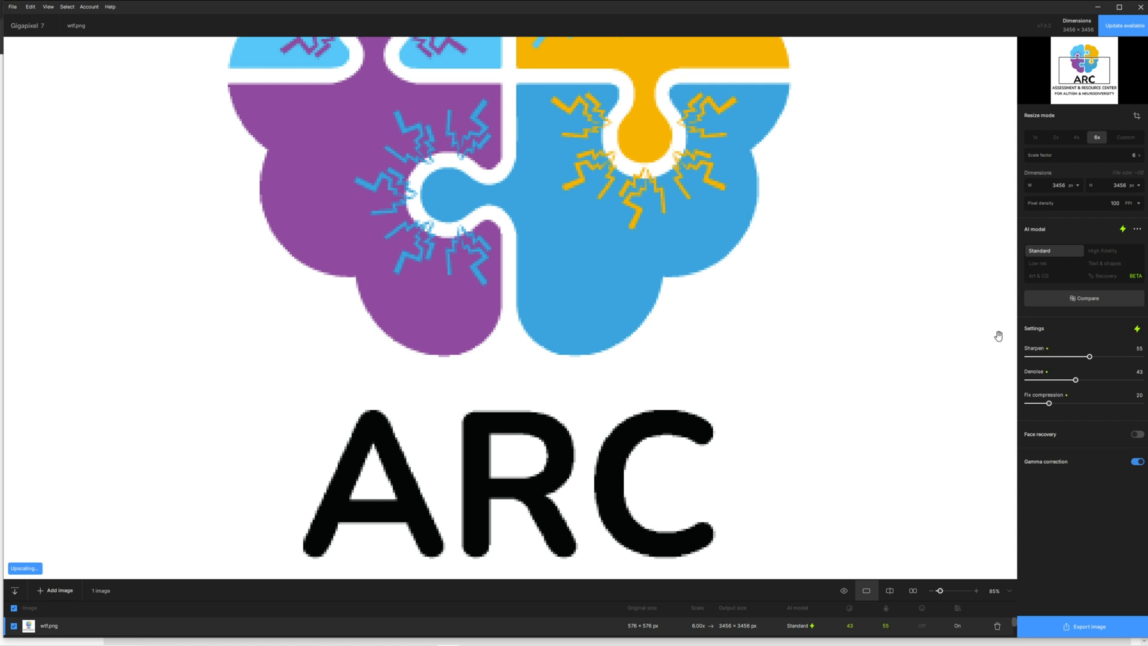
{"action": "mouse_move", "coordinate": [513, 439]}
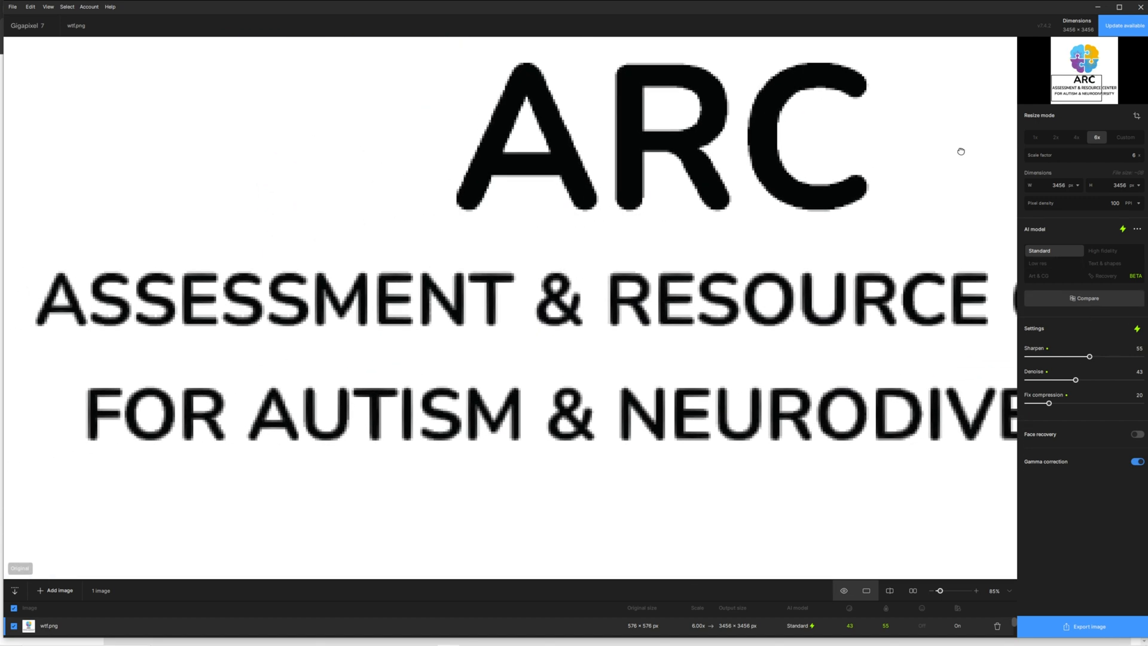
{"action": "left_click", "coordinate": [865, 589]}
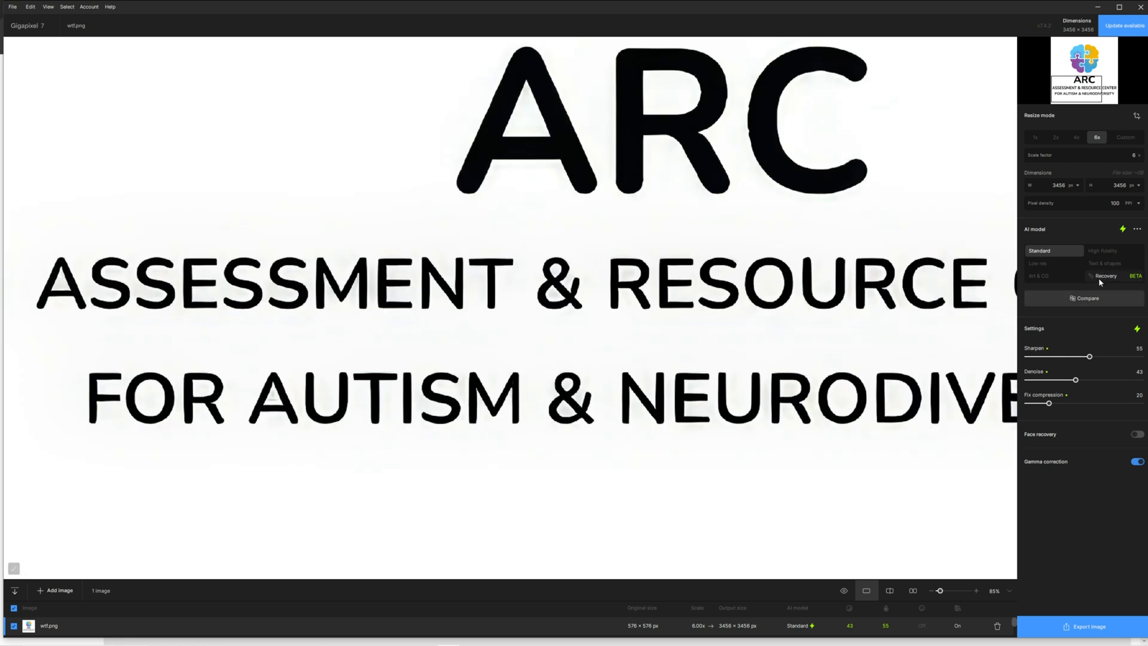
{"action": "left_click", "coordinate": [1105, 275]}
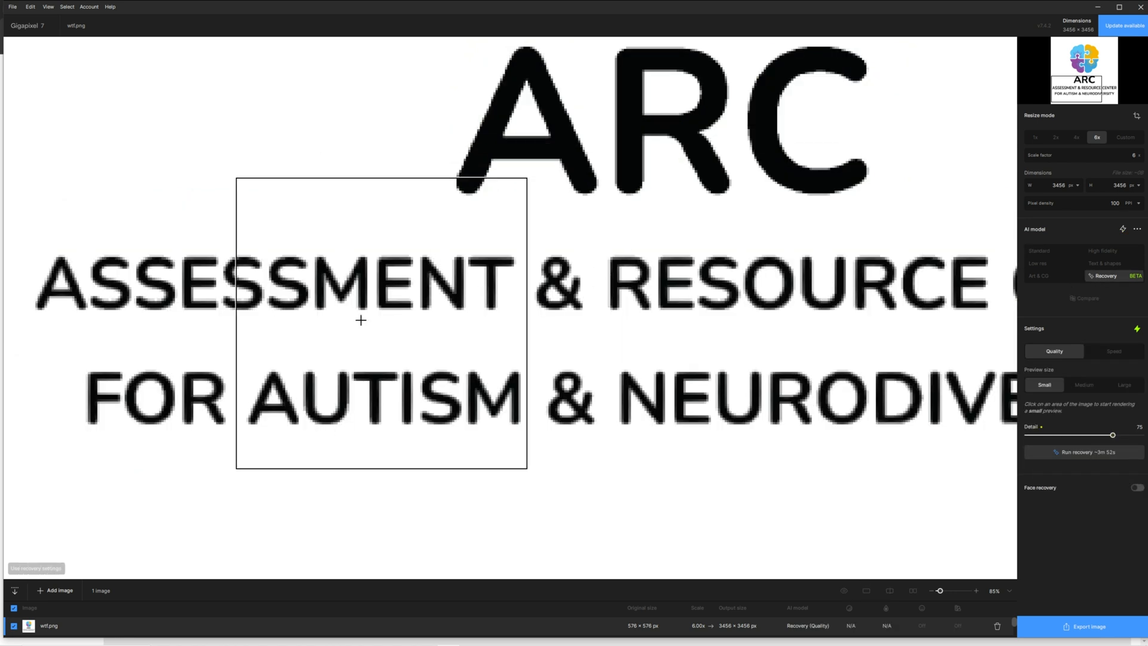